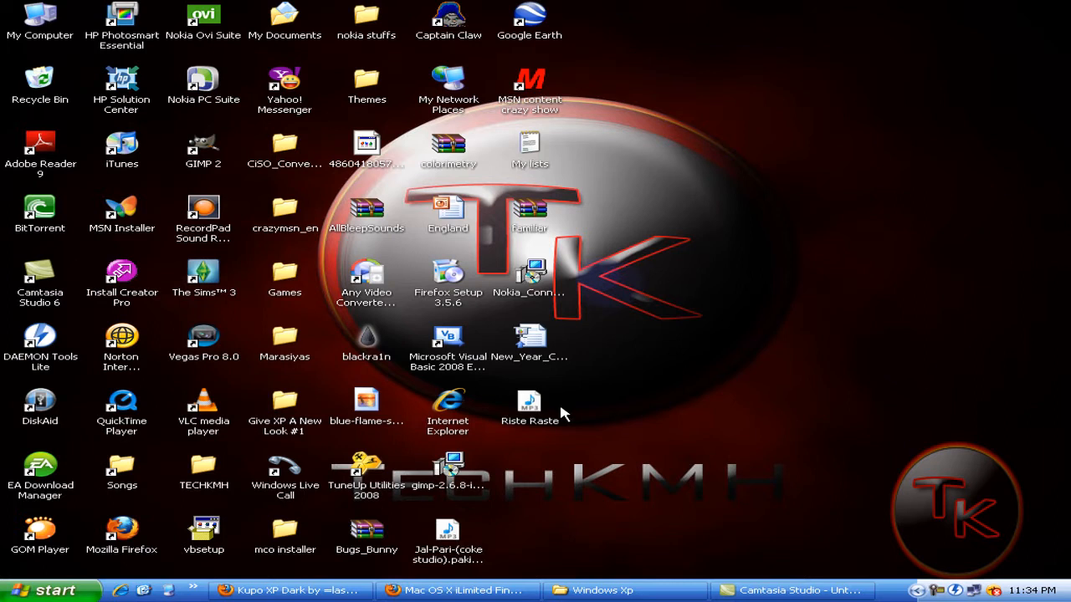
{"action": "mouse_move", "coordinate": [492, 439]}
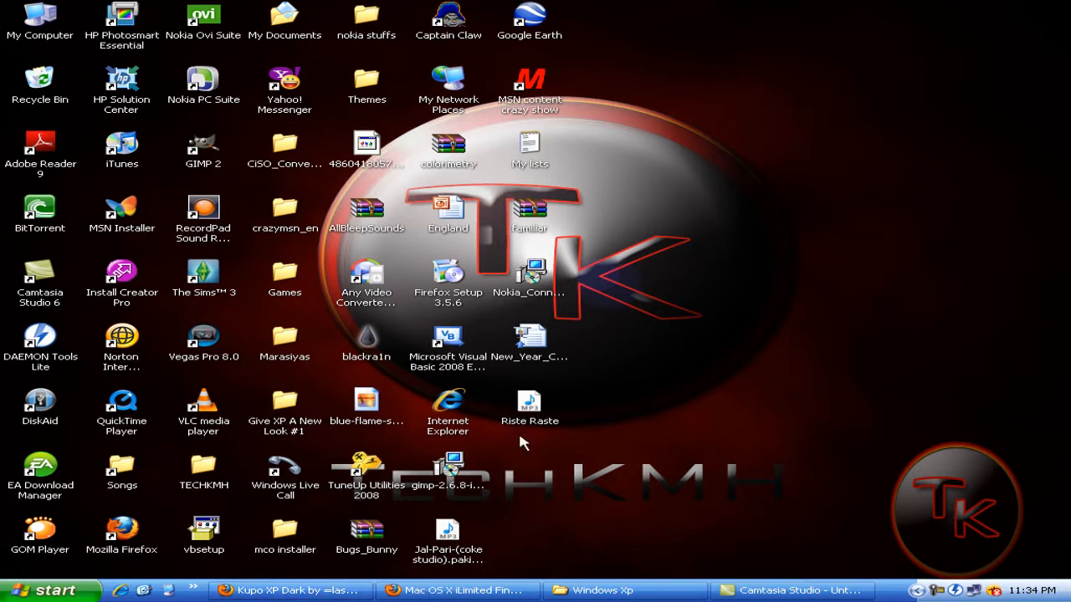
{"action": "mouse_move", "coordinate": [527, 465]}
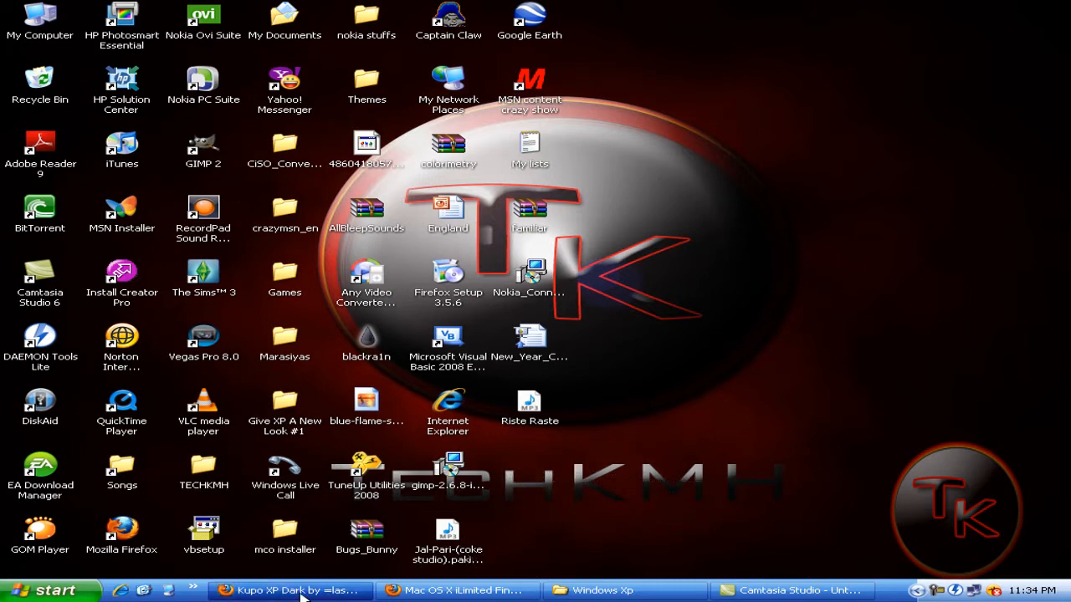
Step: Start the Kupo XP Dark RAR download from its deviantART page and dismiss the file prompt
{"action": "left_click", "coordinate": [291, 589]}
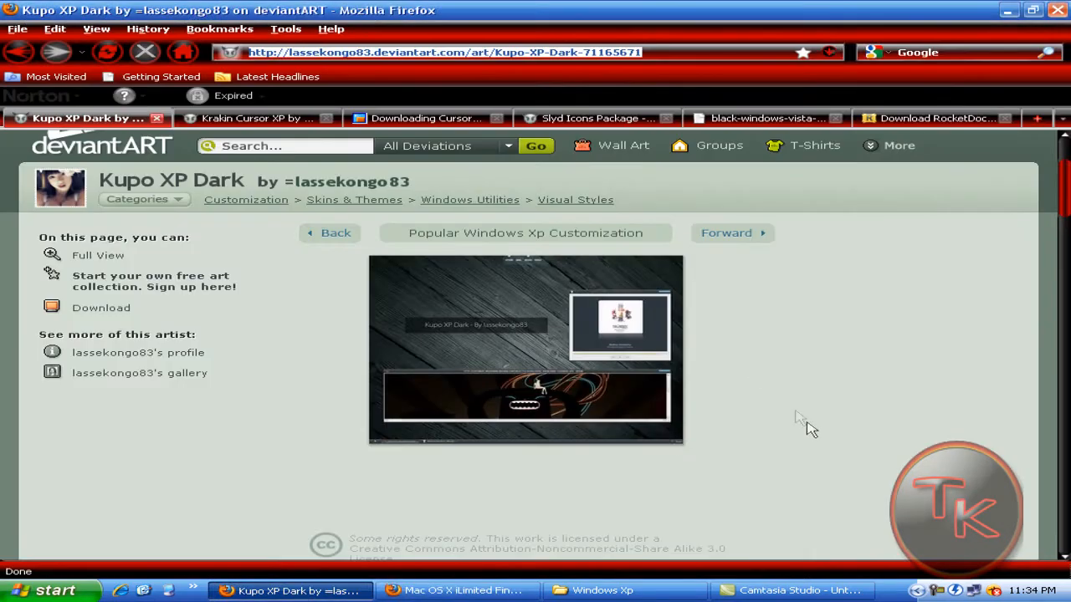
{"action": "mouse_move", "coordinate": [749, 188]}
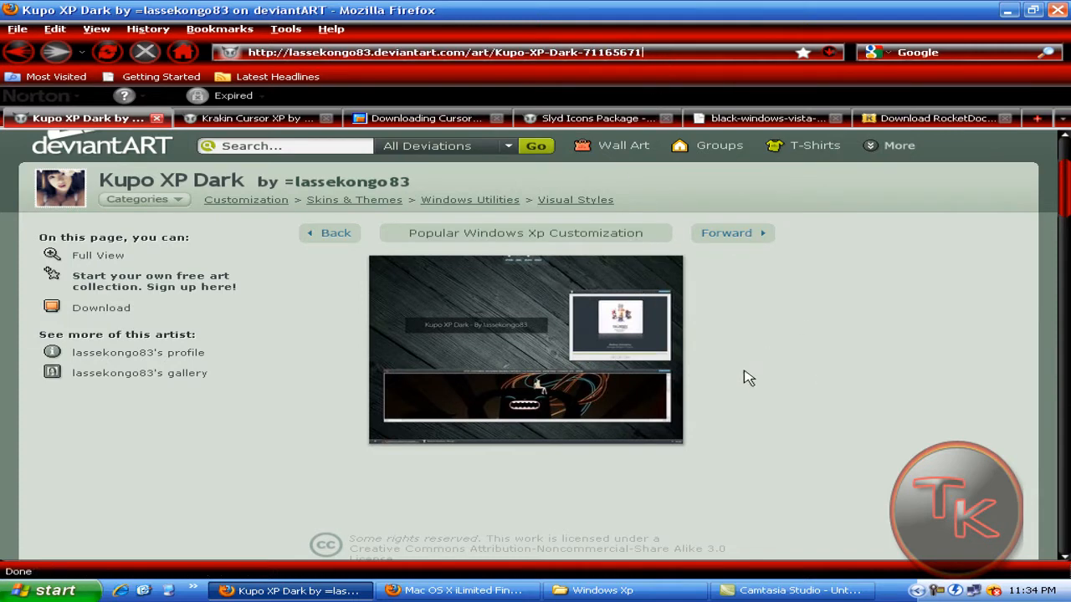
{"action": "mouse_move", "coordinate": [806, 373]}
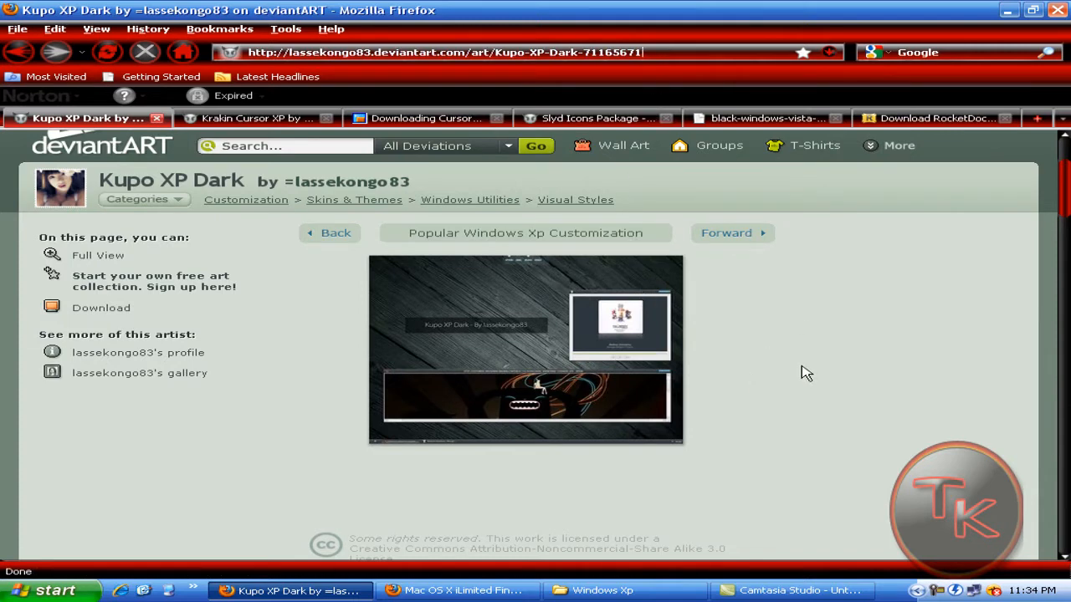
{"action": "mouse_move", "coordinate": [784, 378]}
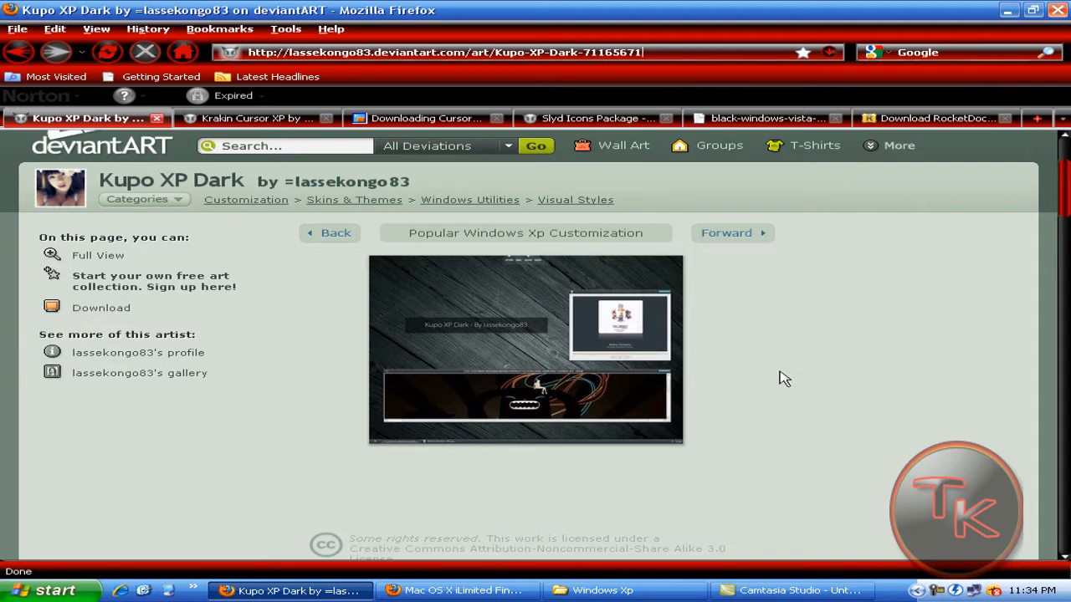
{"action": "mouse_move", "coordinate": [54, 303]}
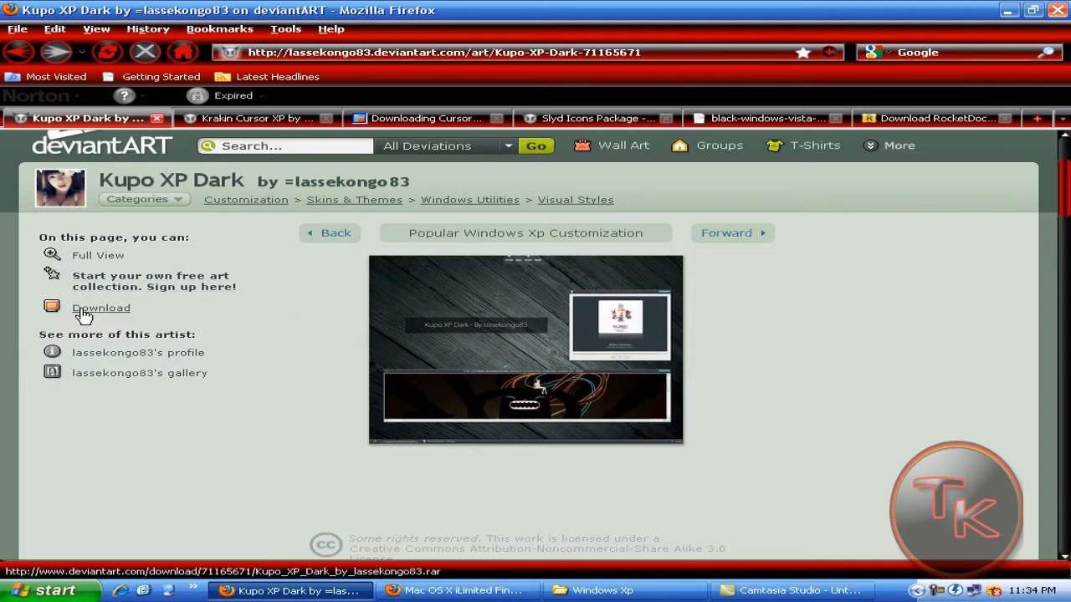
{"action": "left_click", "coordinate": [100, 308]}
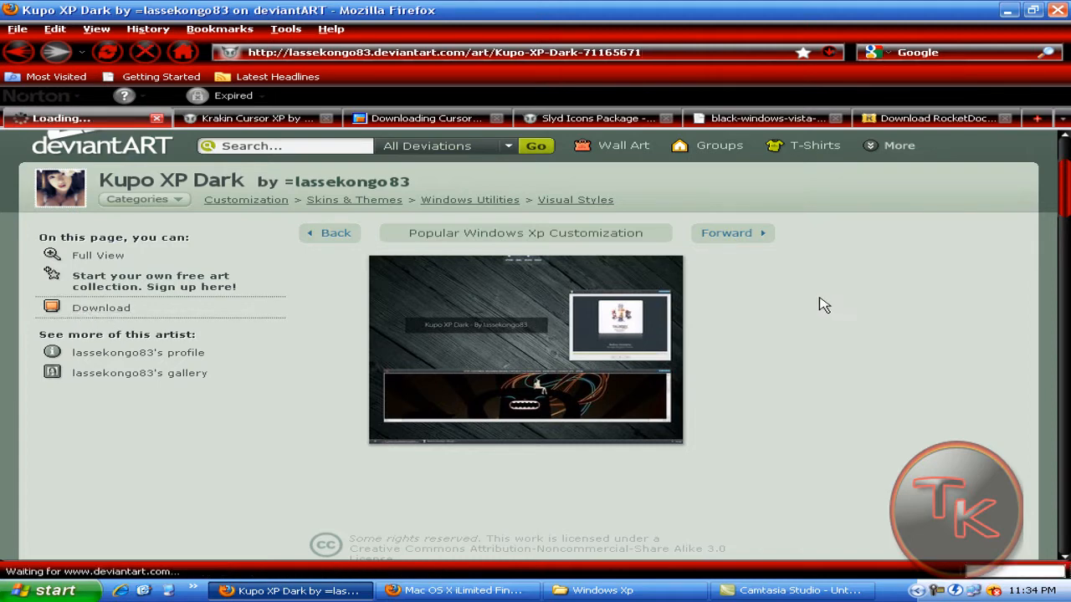
{"action": "mouse_move", "coordinate": [654, 179]}
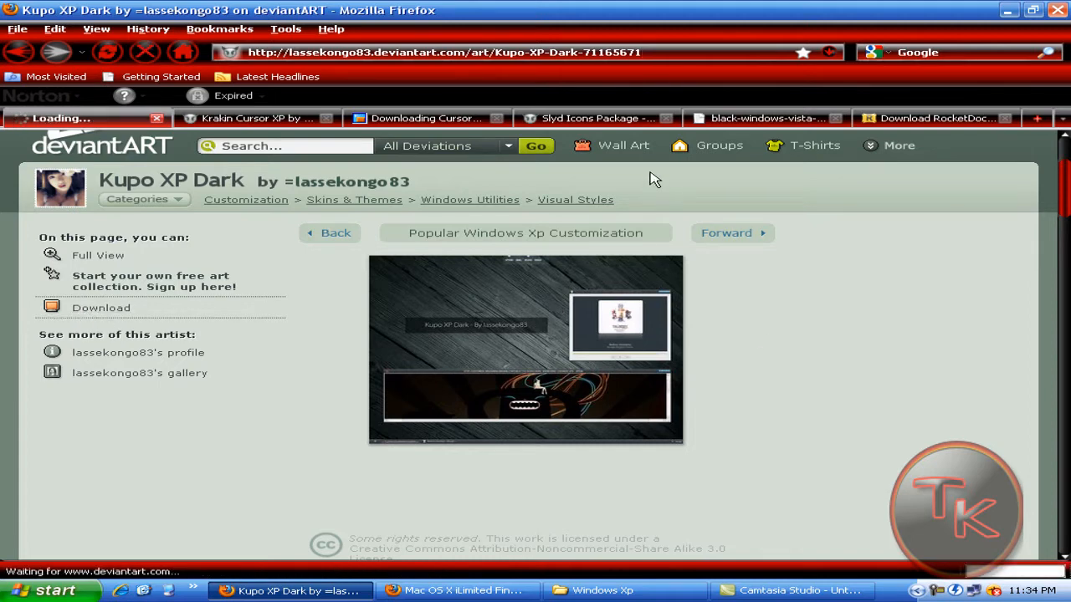
{"action": "left_click", "coordinate": [101, 307]}
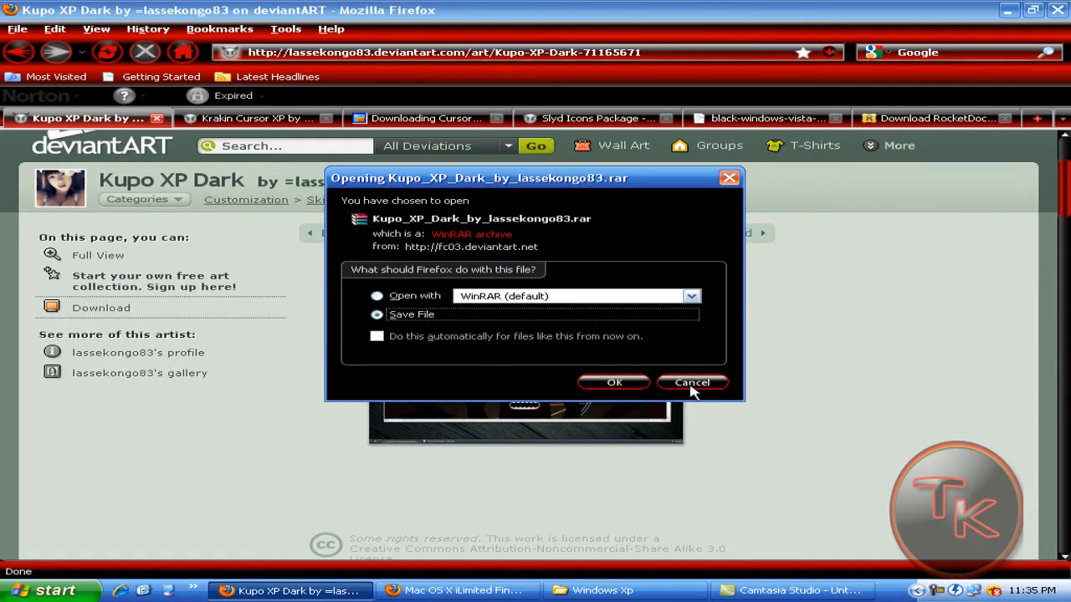
{"action": "left_click", "coordinate": [693, 381]}
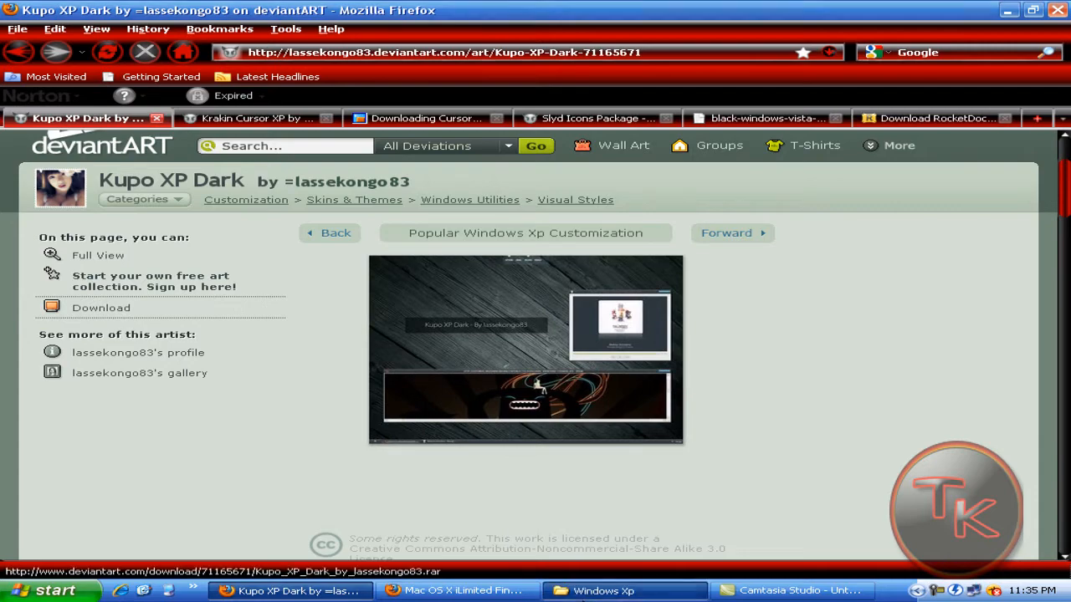
Step: Switch to the Windows Xp themes folder and open the KupoDark folder
{"action": "left_click", "coordinate": [602, 590]}
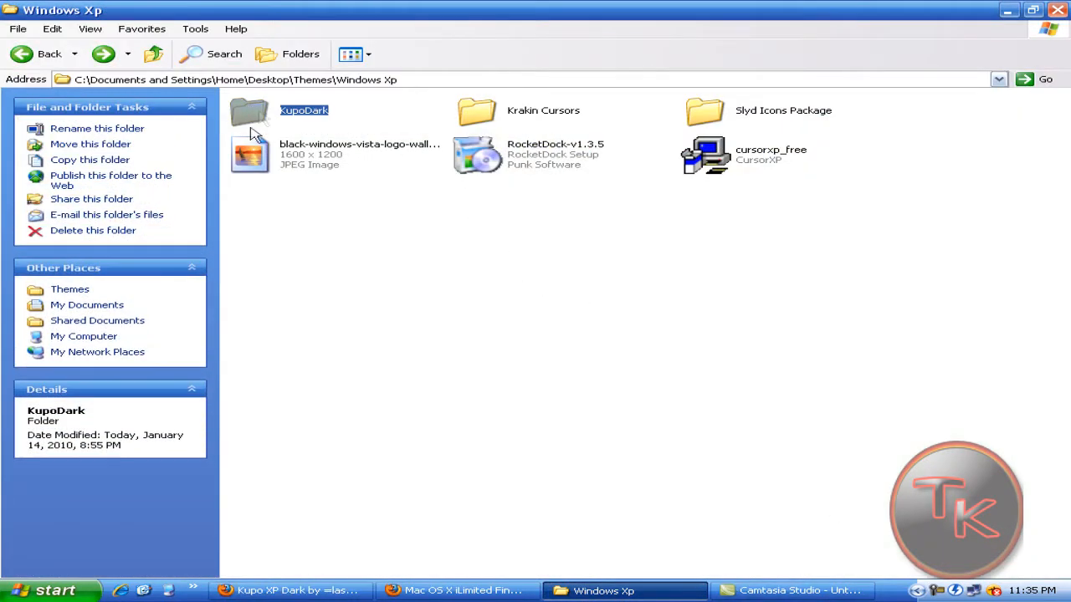
{"action": "mouse_move", "coordinate": [439, 293]}
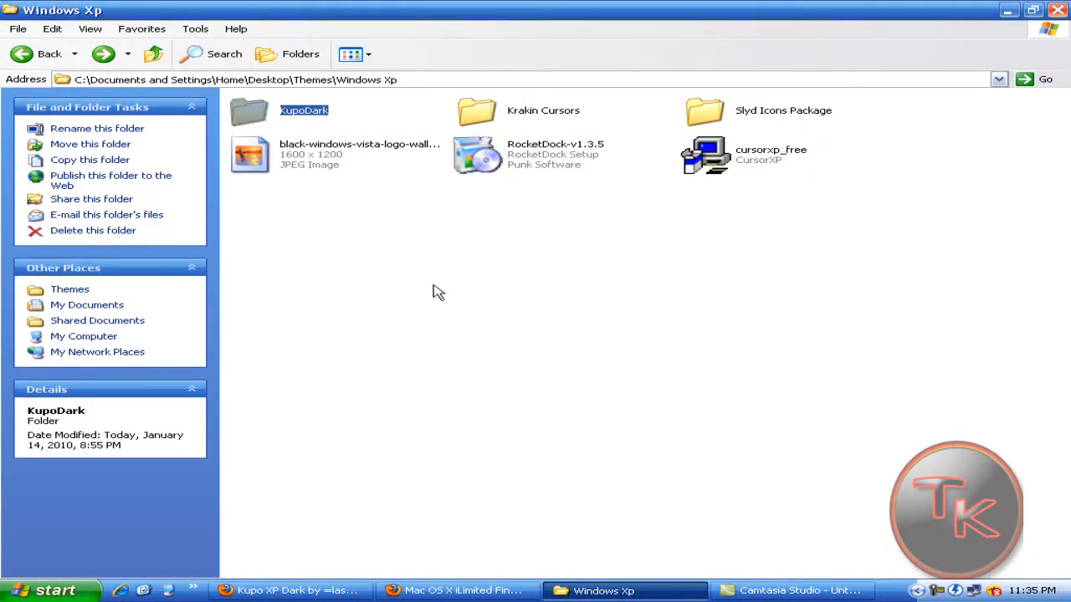
{"action": "left_click", "coordinate": [458, 207]}
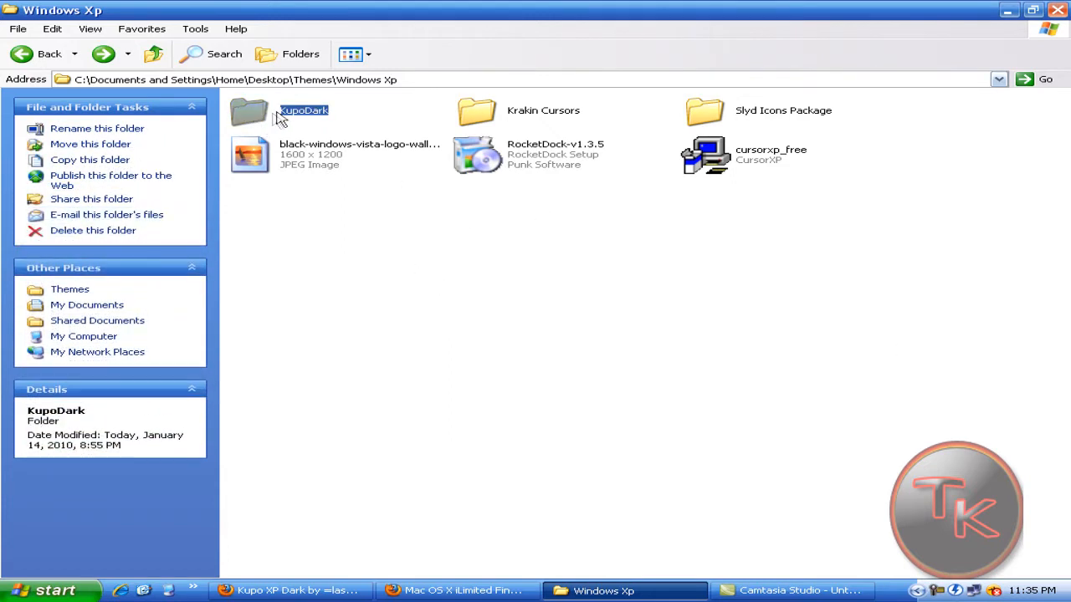
{"action": "double_click", "coordinate": [248, 111]}
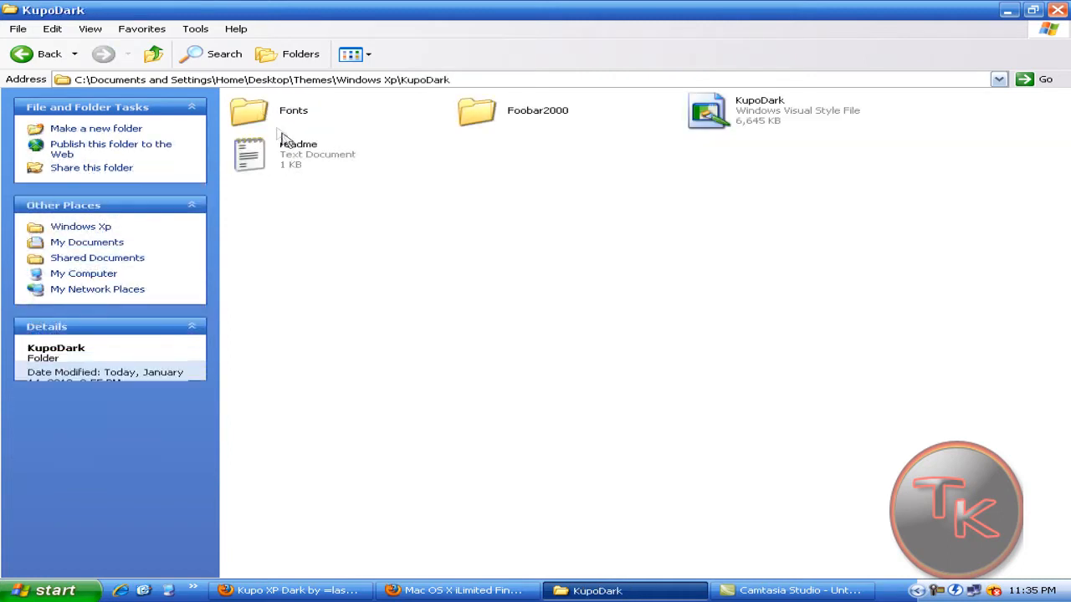
{"action": "mouse_move", "coordinate": [862, 252]}
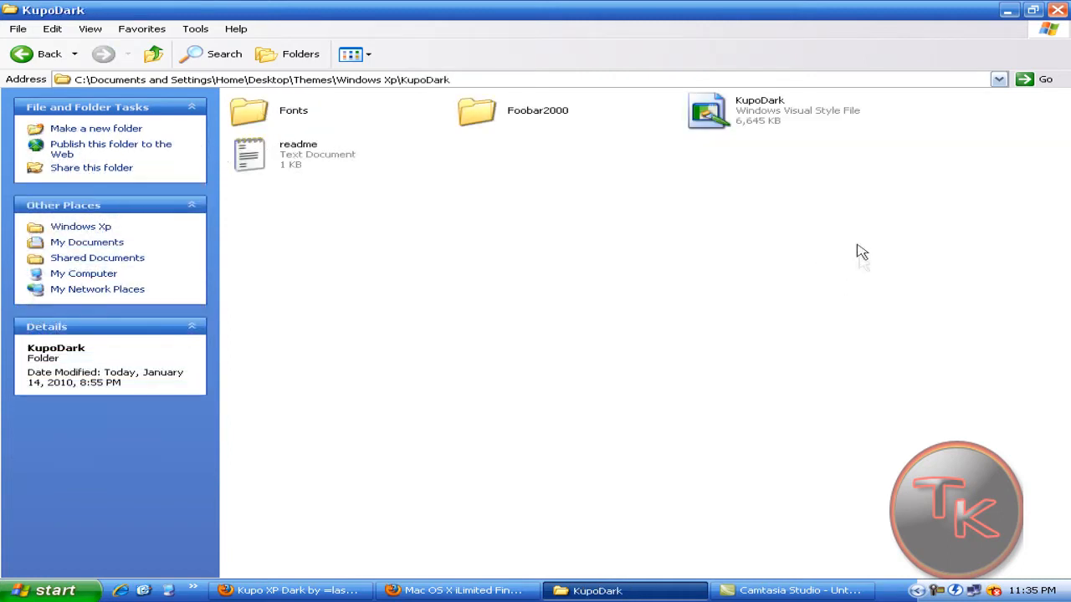
{"action": "mouse_move", "coordinate": [734, 121]}
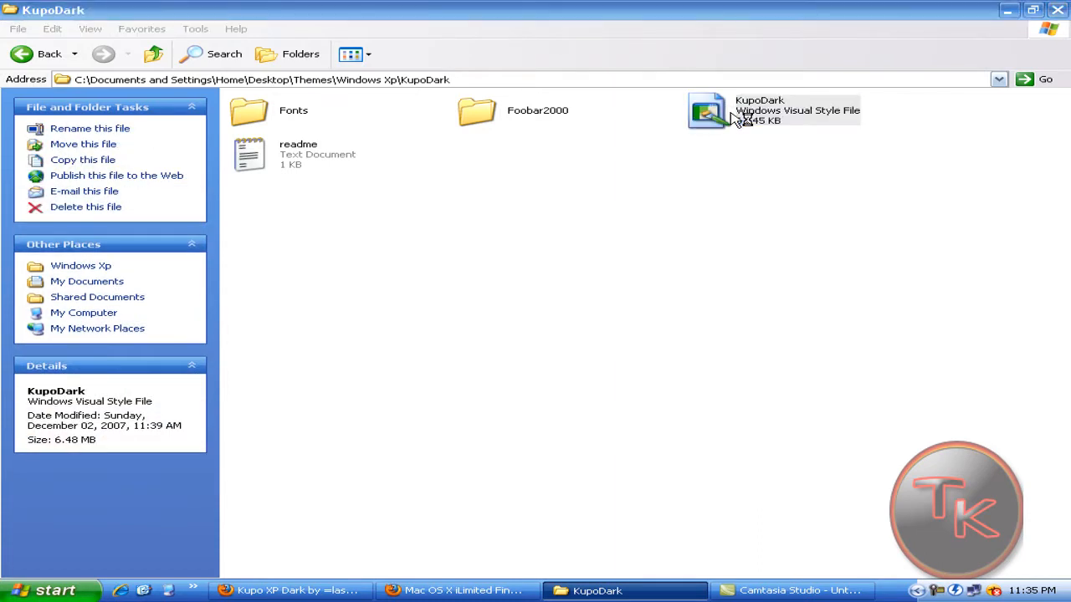
Step: Load the KupoDark .msstyles file, opening Display Properties on Appearance with its Orange scheme
{"action": "double_click", "coordinate": [706, 111]}
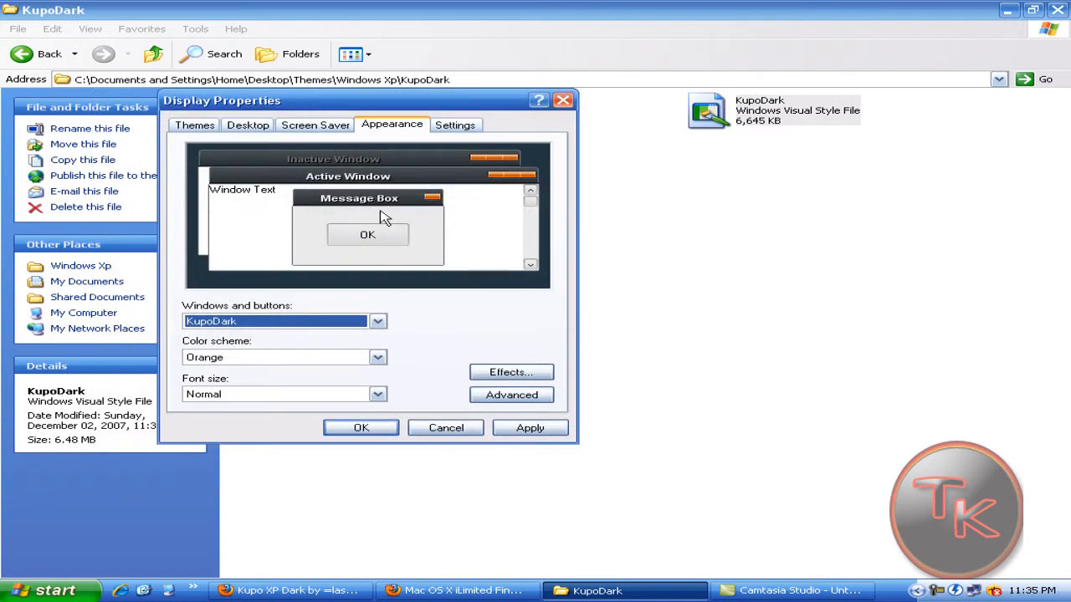
{"action": "mouse_move", "coordinate": [375, 208]}
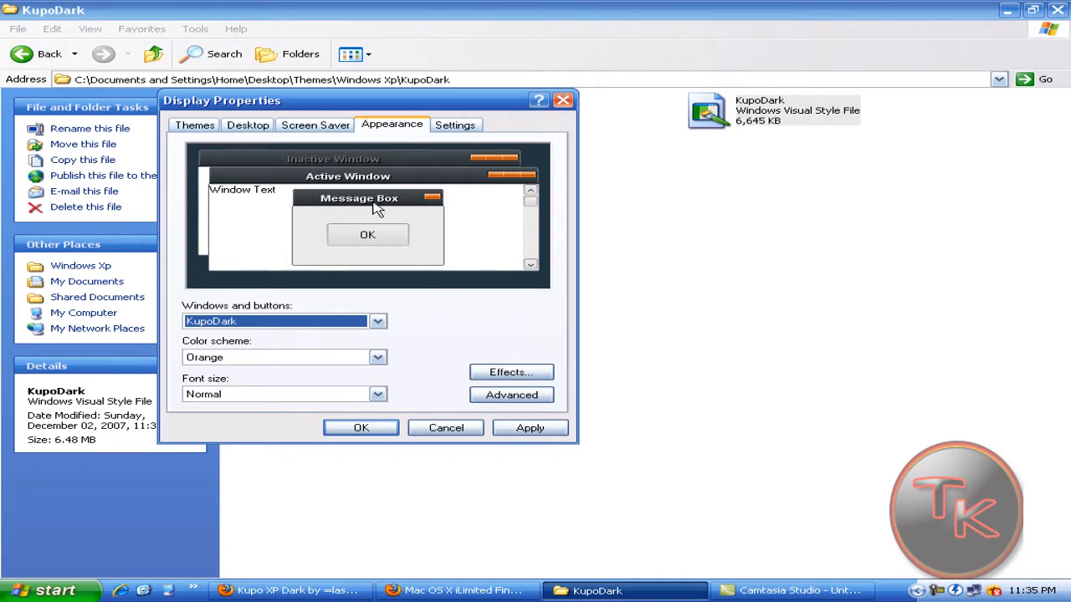
{"action": "mouse_move", "coordinate": [519, 309]}
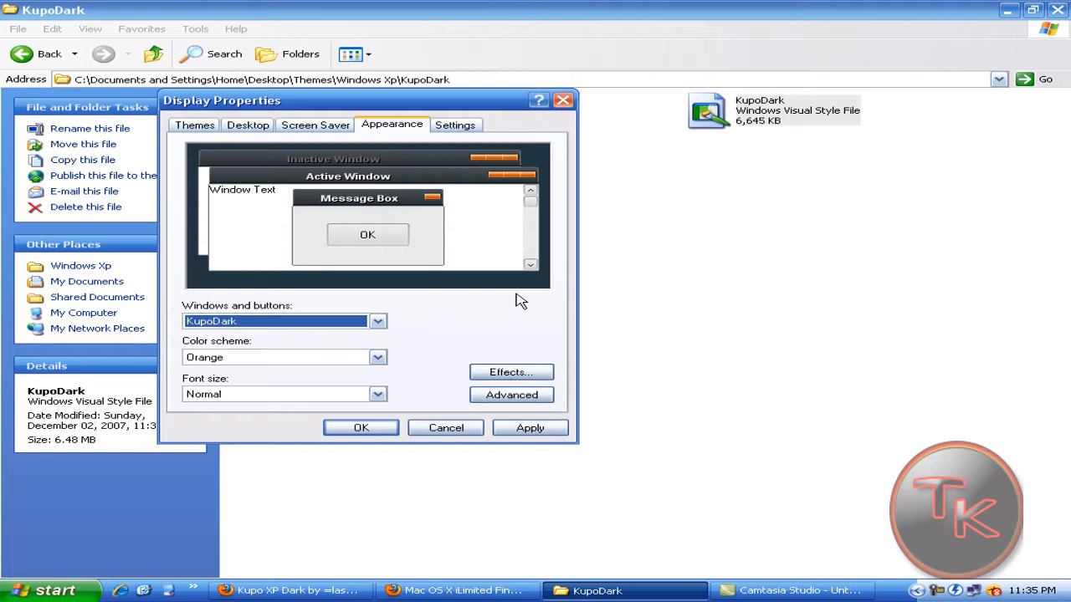
{"action": "mouse_move", "coordinate": [509, 305]}
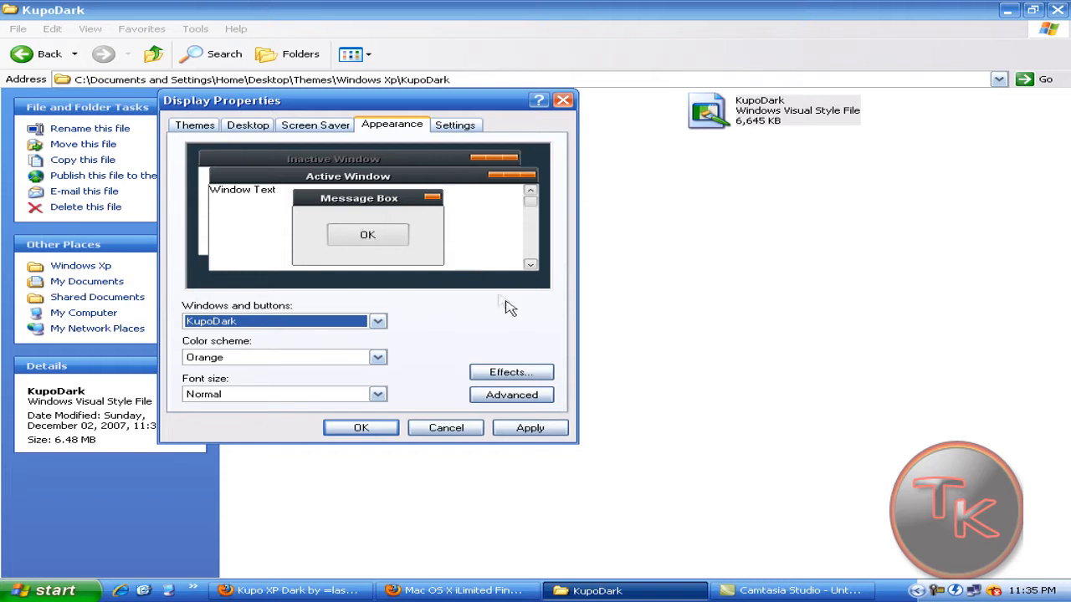
{"action": "mouse_move", "coordinate": [556, 302]}
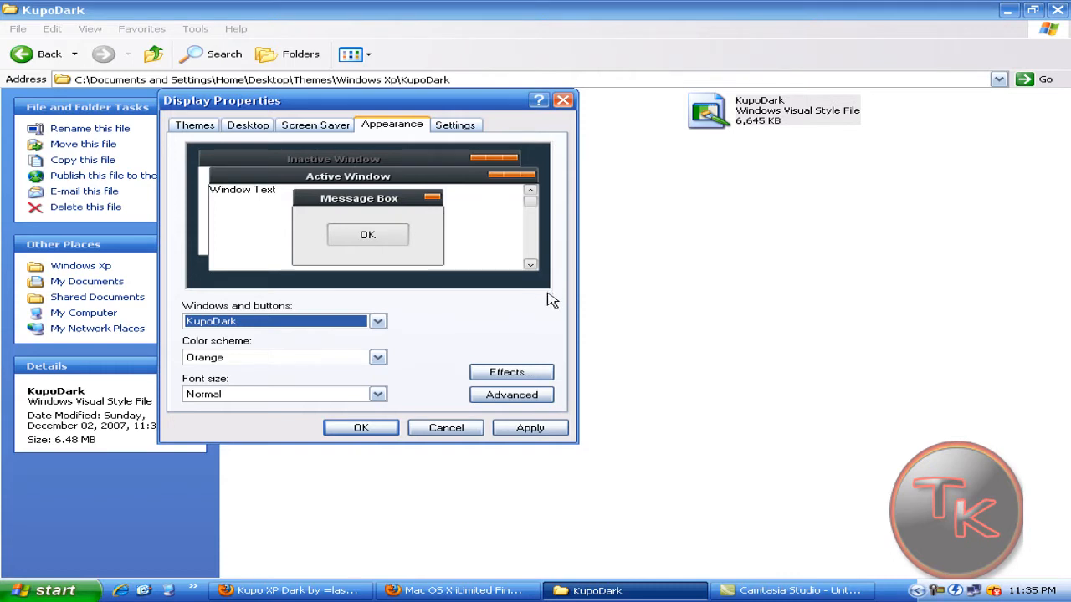
{"action": "mouse_move", "coordinate": [555, 297]}
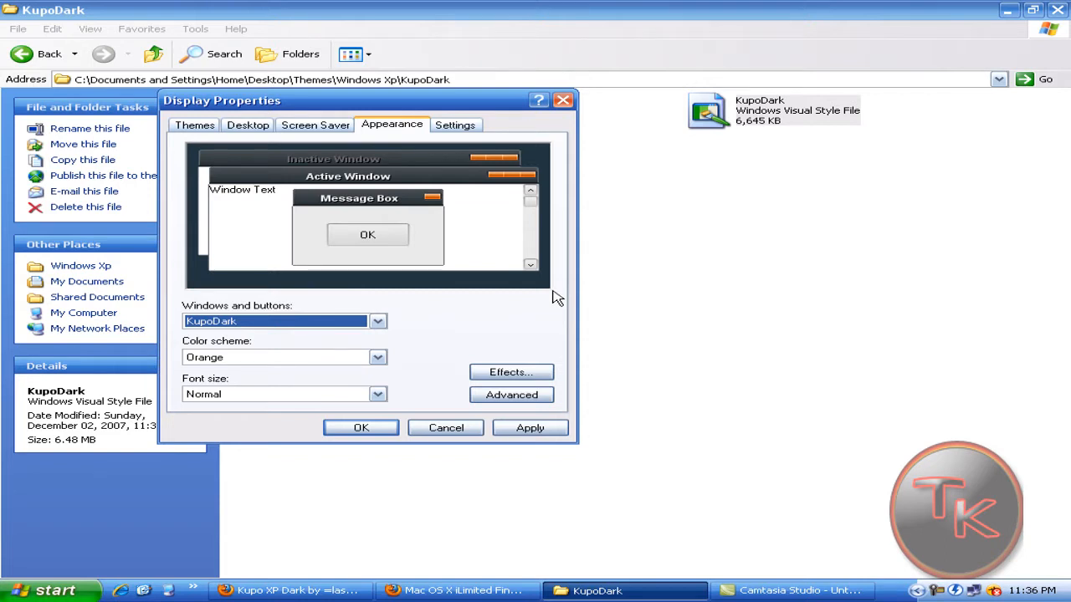
{"action": "mouse_move", "coordinate": [545, 298]}
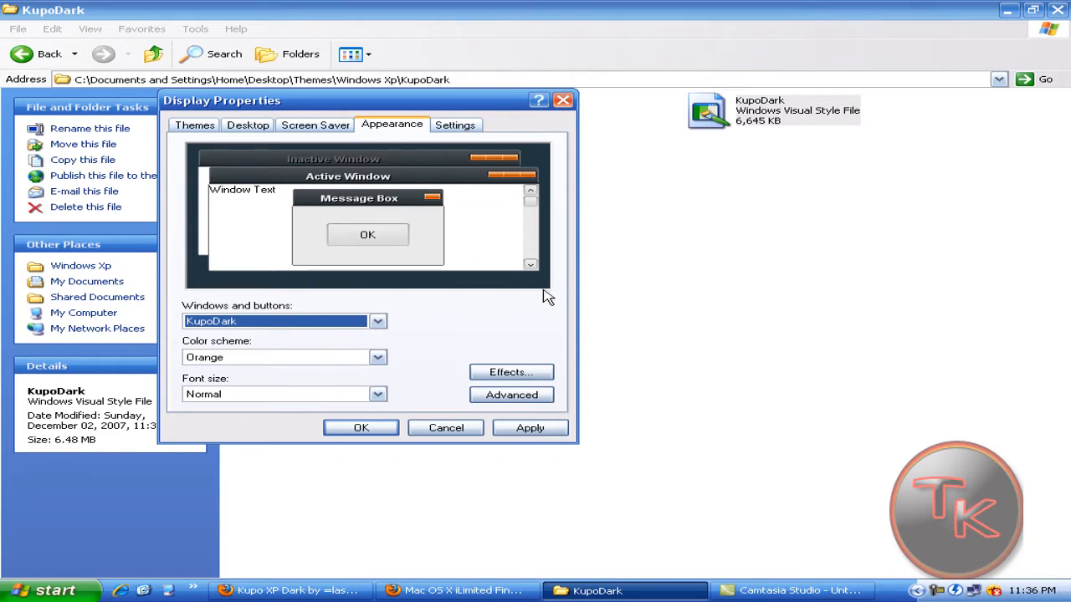
{"action": "mouse_move", "coordinate": [418, 325]}
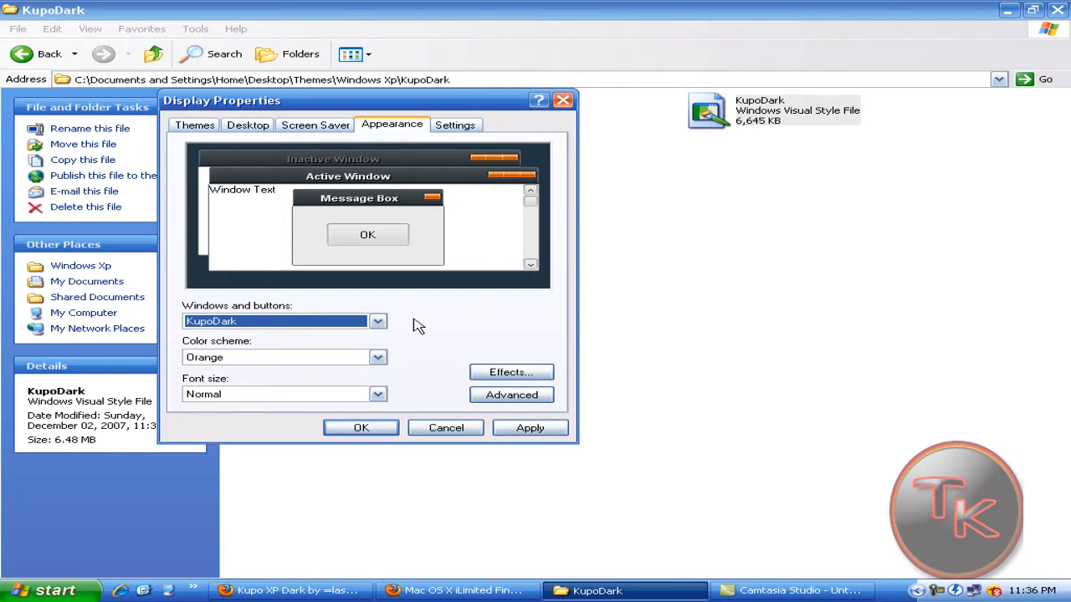
{"action": "mouse_move", "coordinate": [482, 255]}
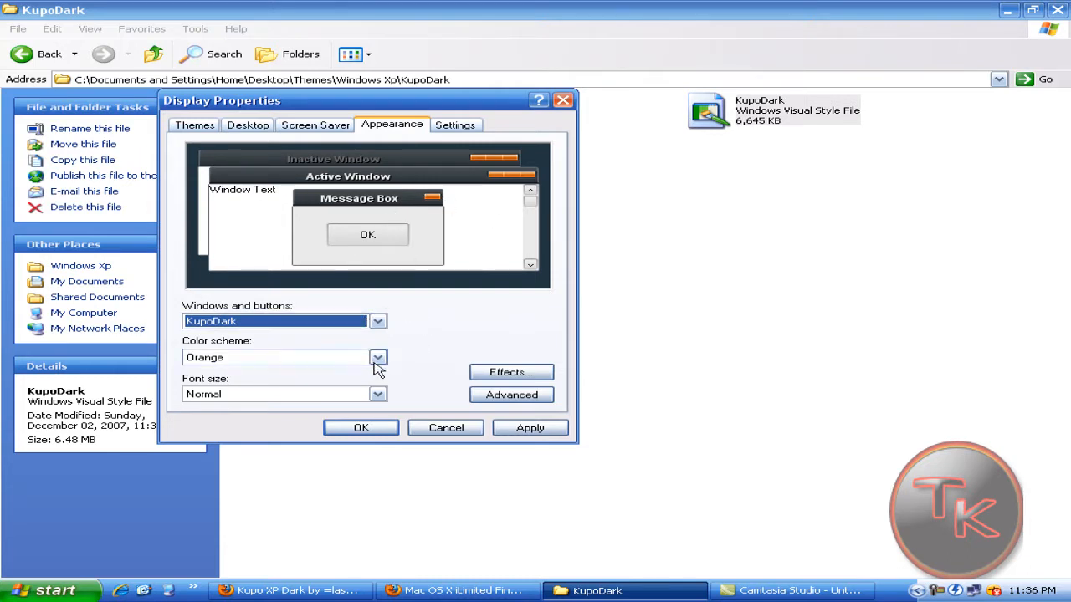
{"action": "mouse_move", "coordinate": [387, 365]}
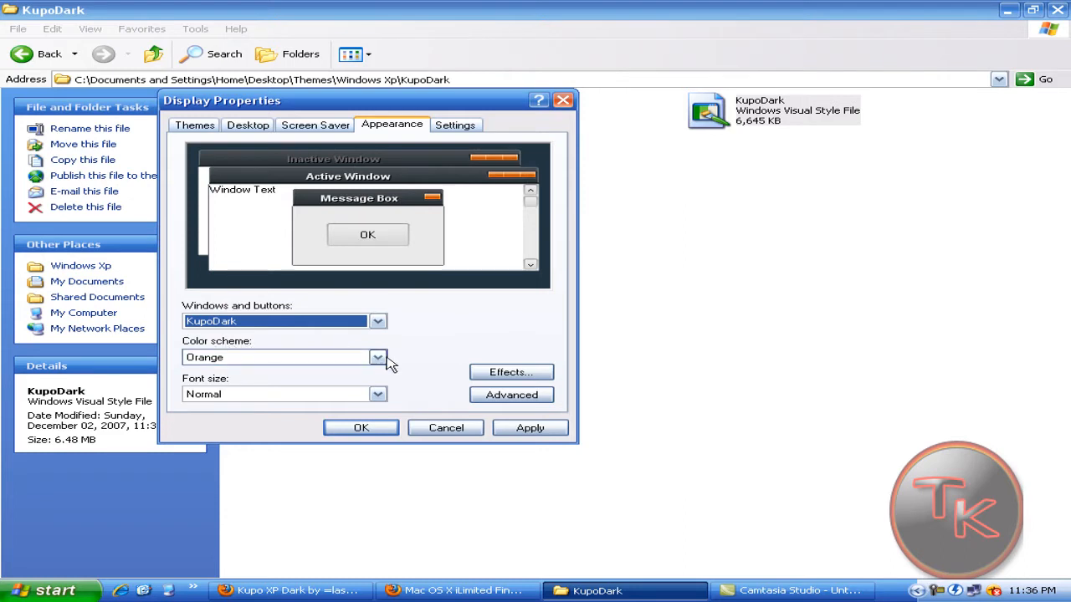
Step: Apply the KupoDark style with the Blue colour scheme and Normal font size
{"action": "left_click", "coordinate": [378, 358]}
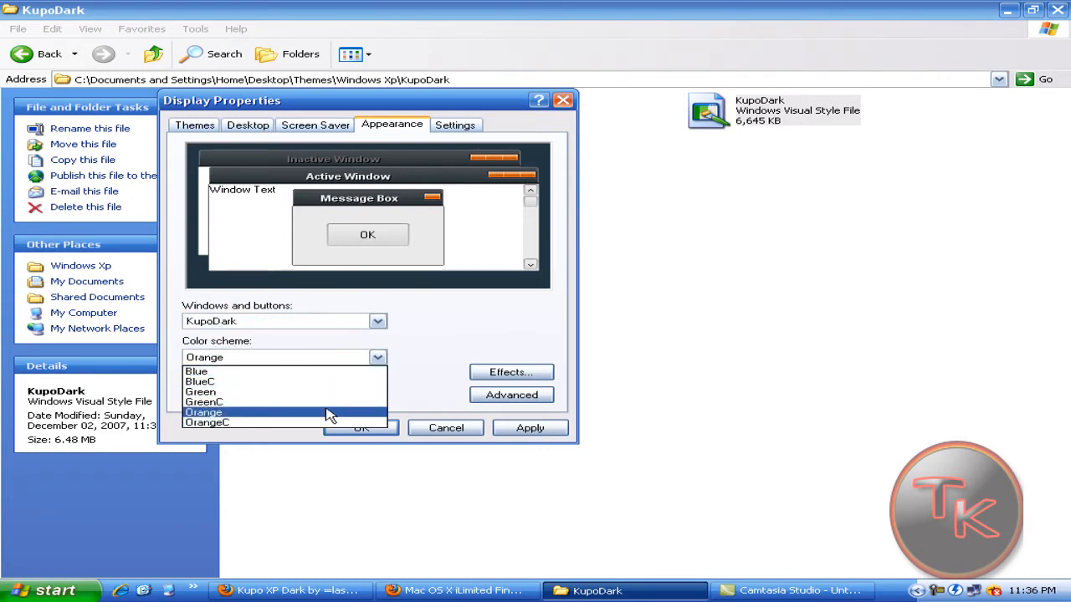
{"action": "mouse_move", "coordinate": [325, 392]}
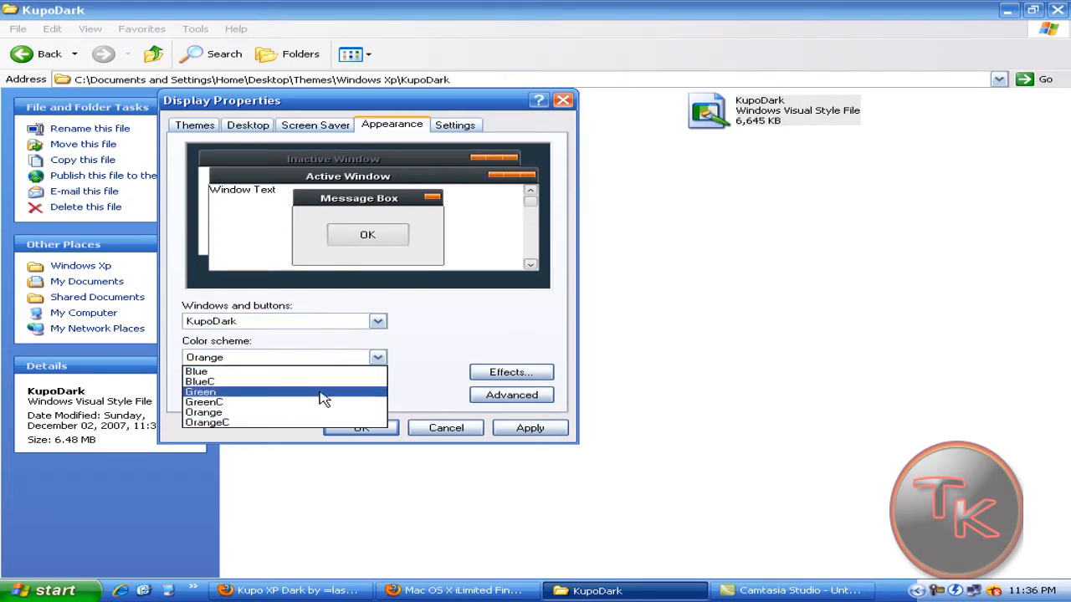
{"action": "left_click", "coordinate": [196, 371]}
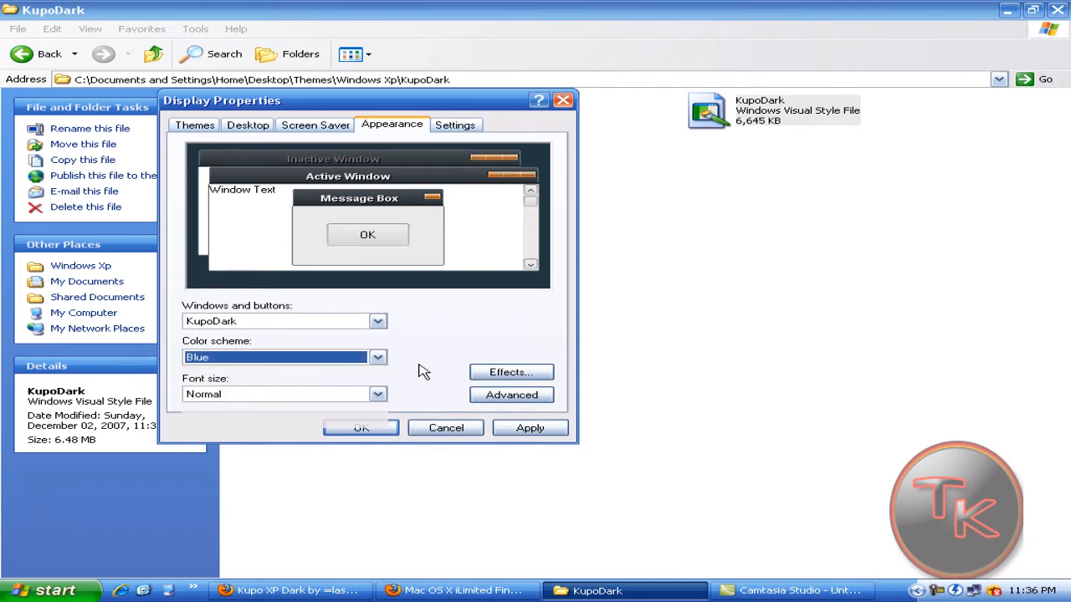
{"action": "mouse_move", "coordinate": [485, 175]}
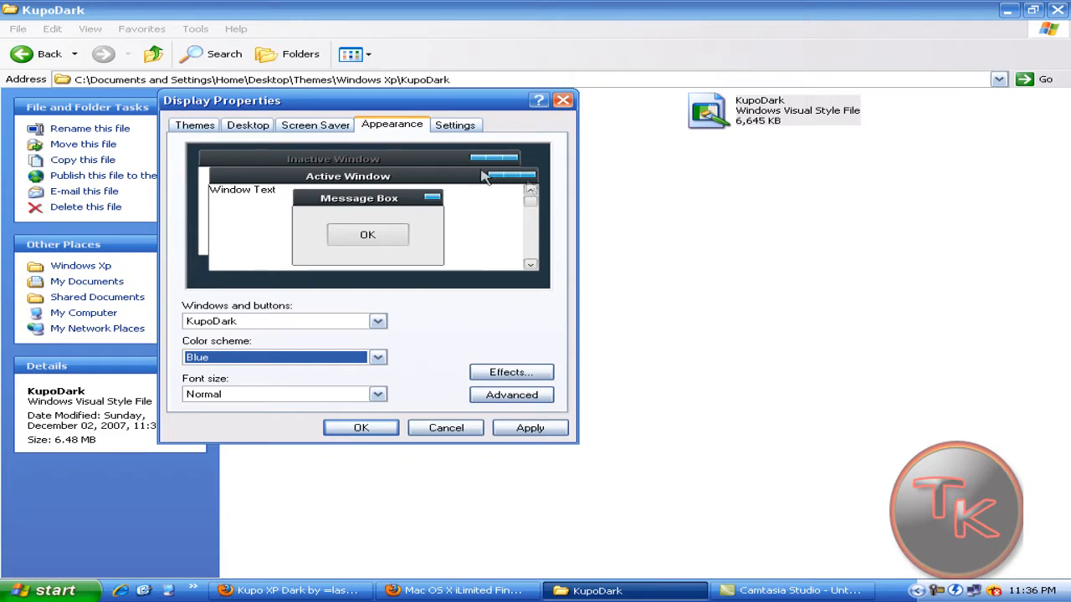
{"action": "left_click", "coordinate": [378, 395]}
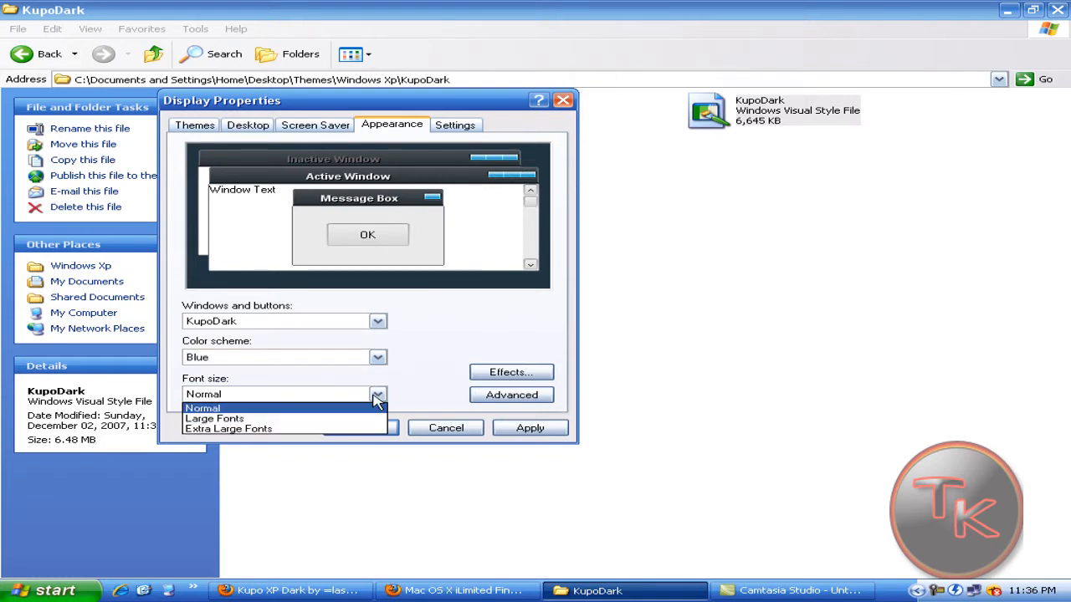
{"action": "left_click", "coordinate": [203, 408]}
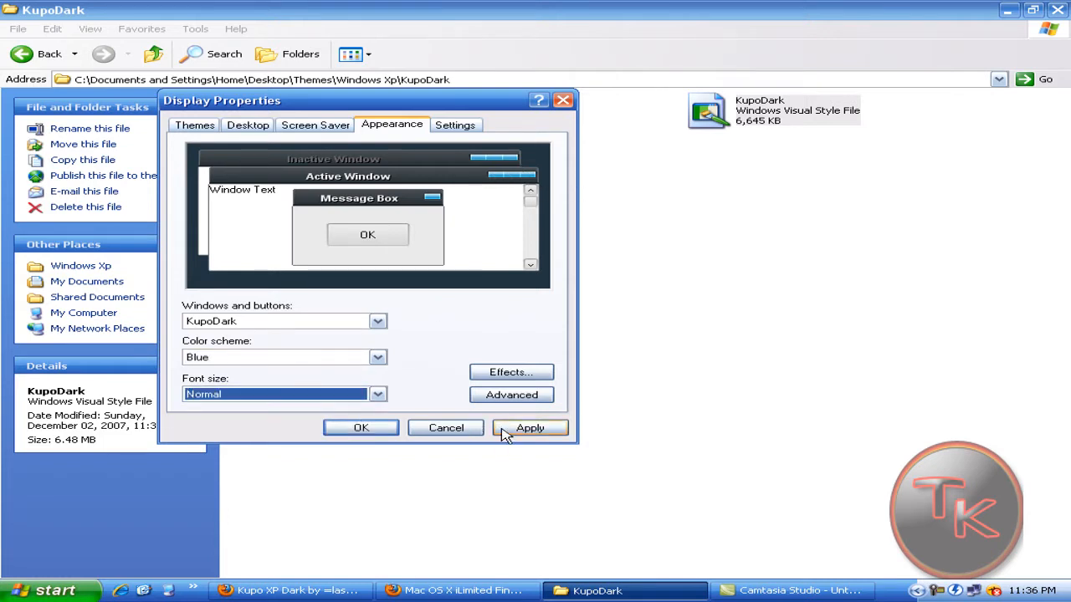
{"action": "left_click", "coordinate": [528, 429]}
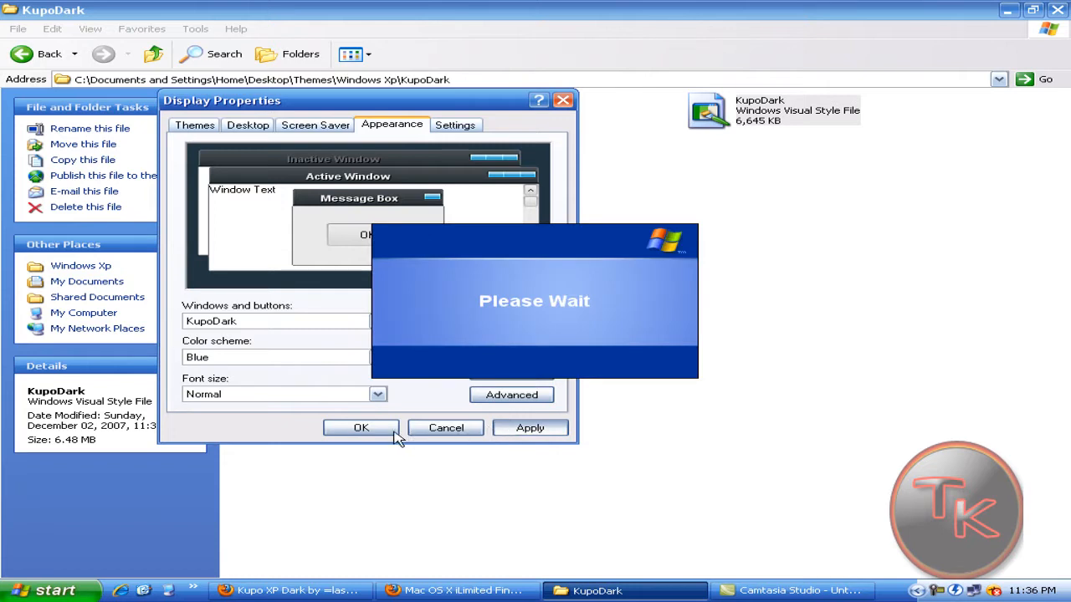
{"action": "mouse_move", "coordinate": [403, 438]}
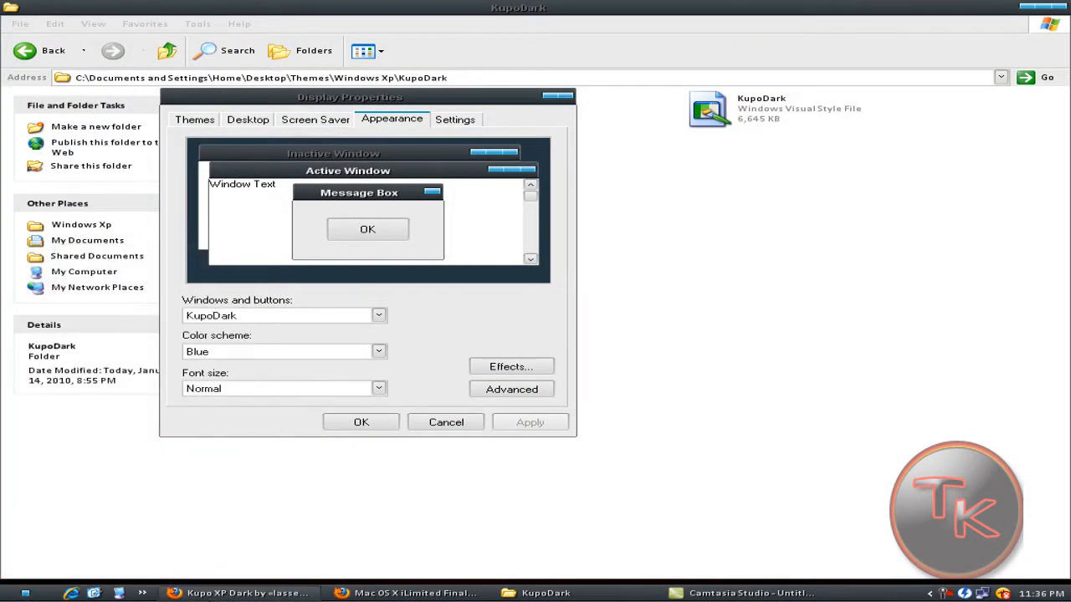
{"action": "mouse_move", "coordinate": [878, 594]}
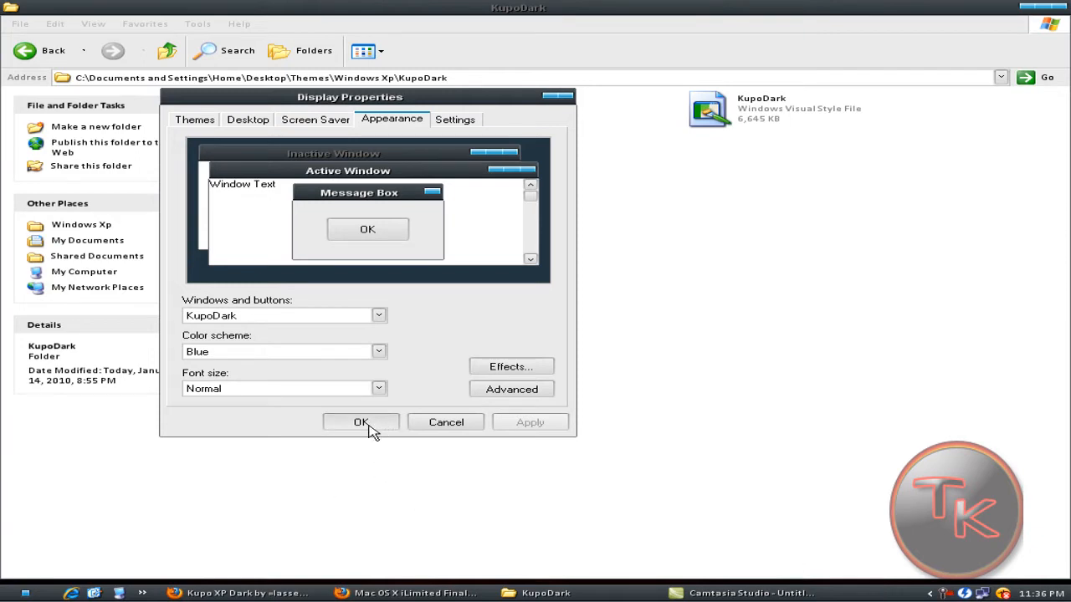
Step: Close Display Properties with OK, go up to the Windows Xp folder and minimize Explorer
{"action": "left_click", "coordinate": [361, 422]}
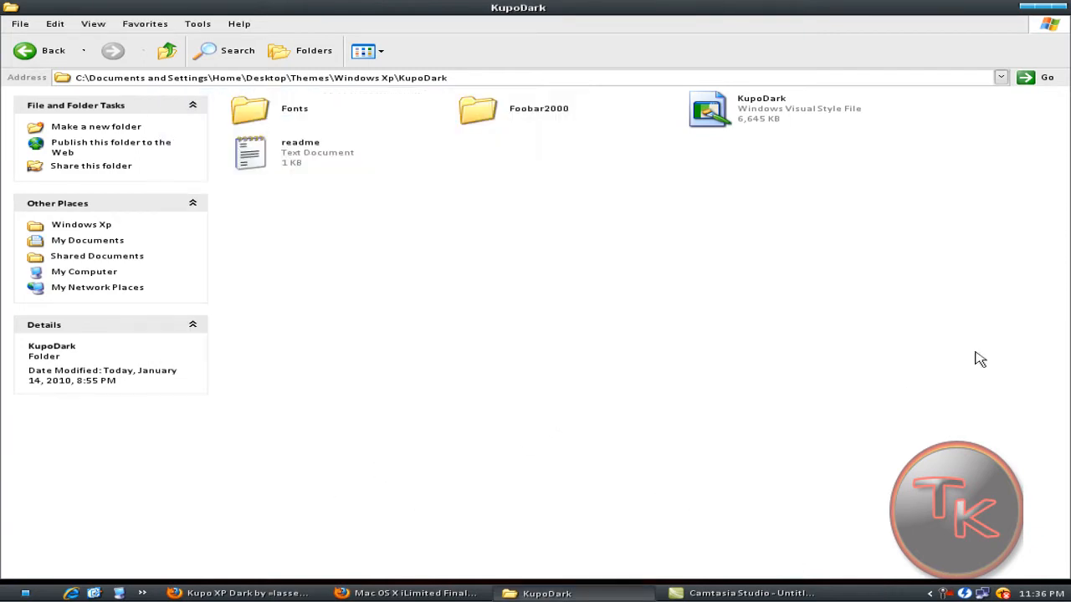
{"action": "left_click", "coordinate": [25, 50]}
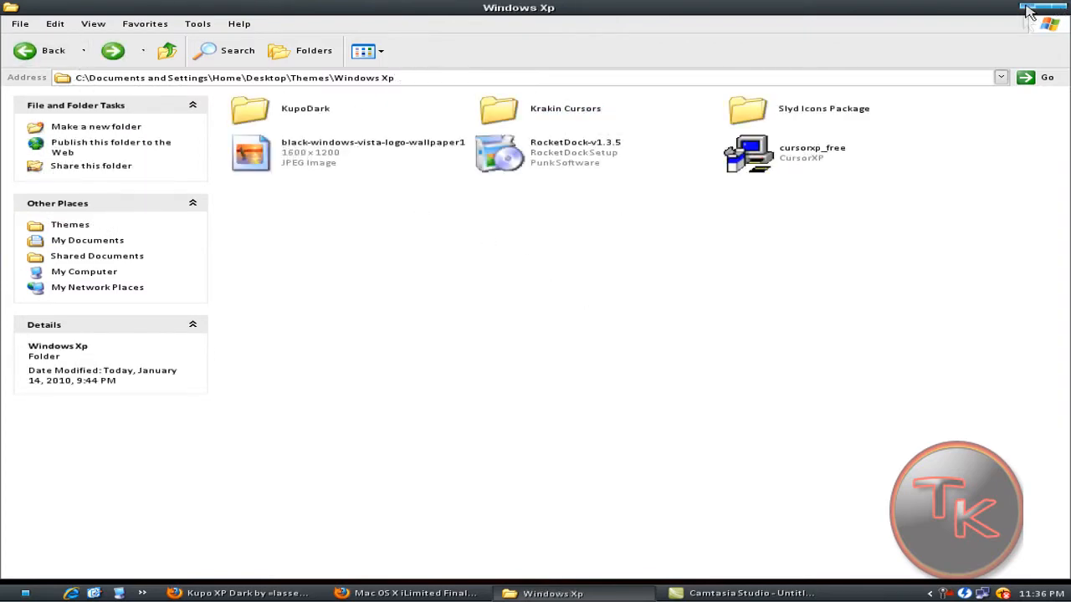
{"action": "left_click", "coordinate": [241, 592]}
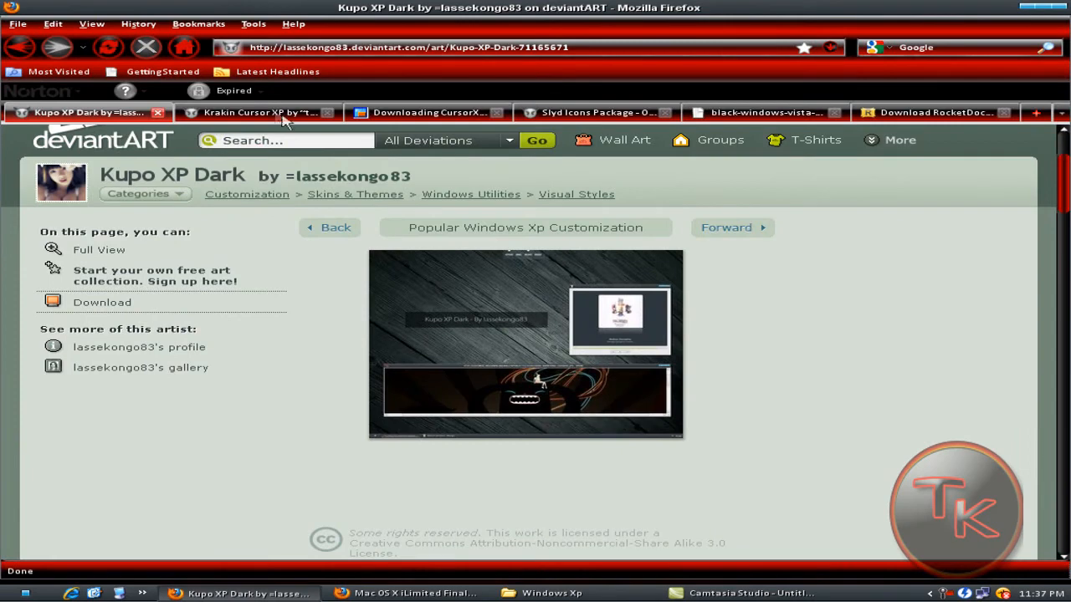
Step: Start the Krakin cursor pack download, view the CursorXP download page, then minimize Firefox
{"action": "left_click", "coordinate": [260, 112]}
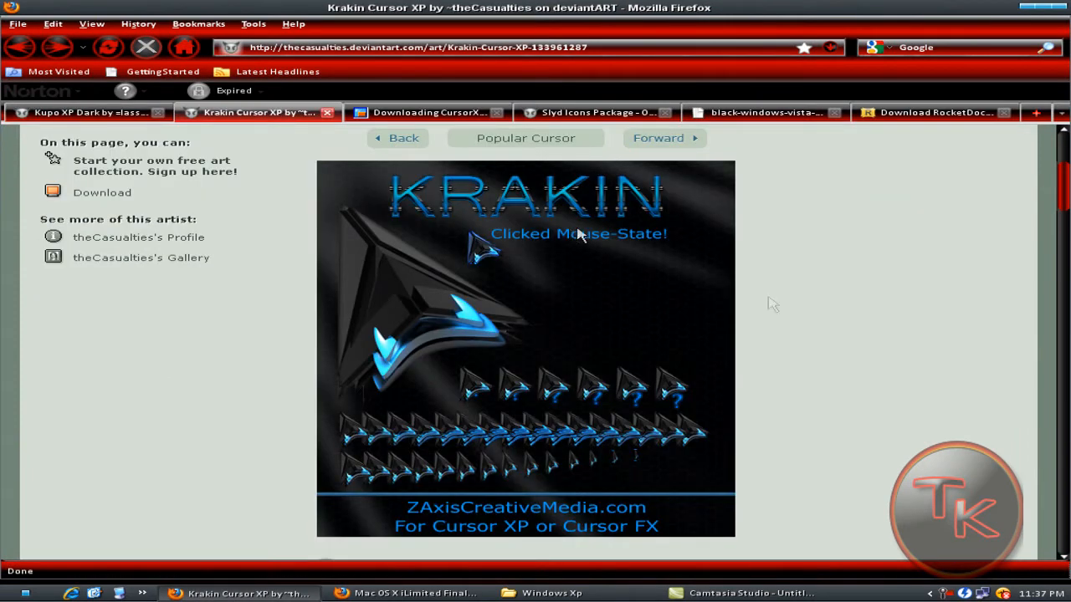
{"action": "mouse_move", "coordinate": [100, 192]}
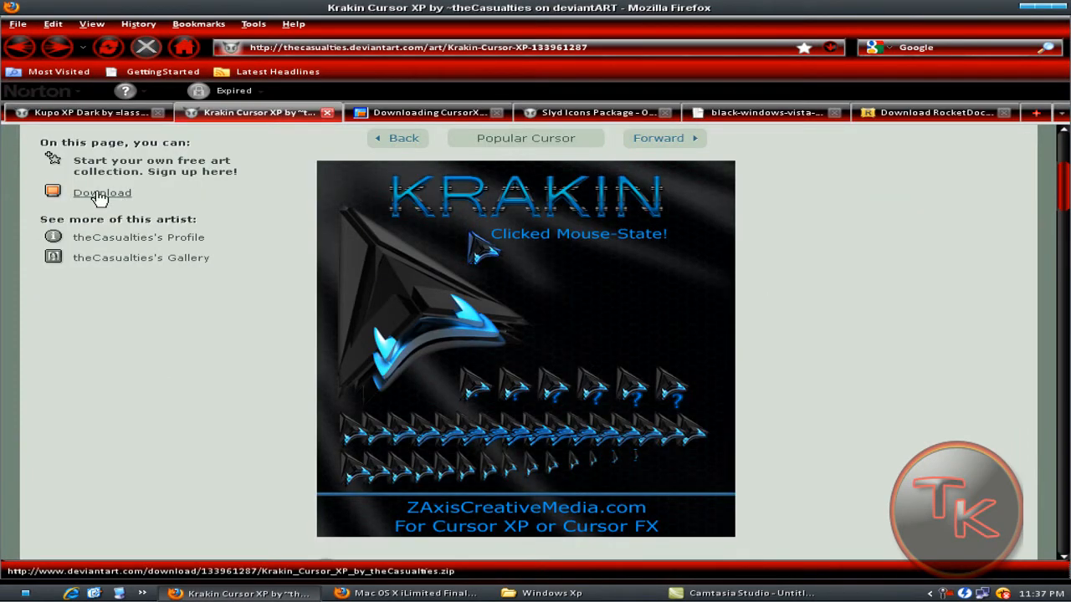
{"action": "left_click", "coordinate": [101, 192]}
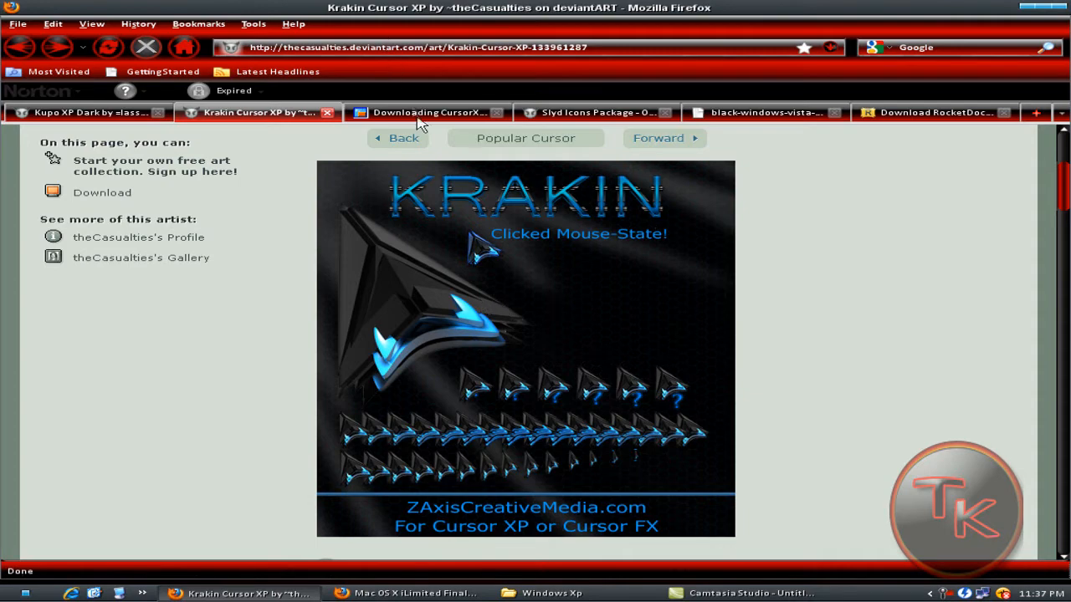
{"action": "mouse_move", "coordinate": [616, 375]}
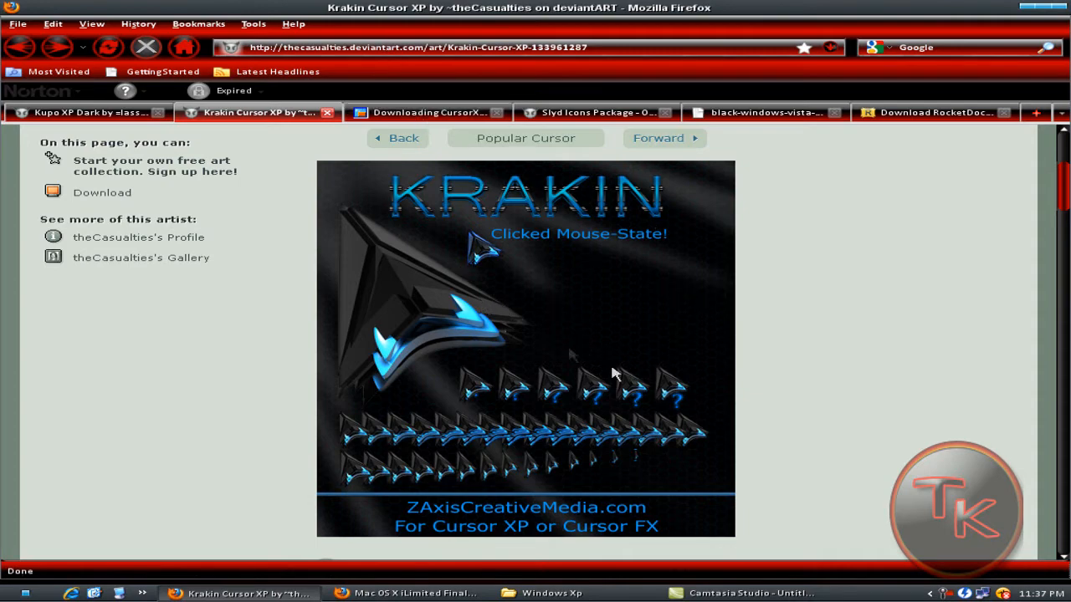
{"action": "left_click", "coordinate": [427, 112]}
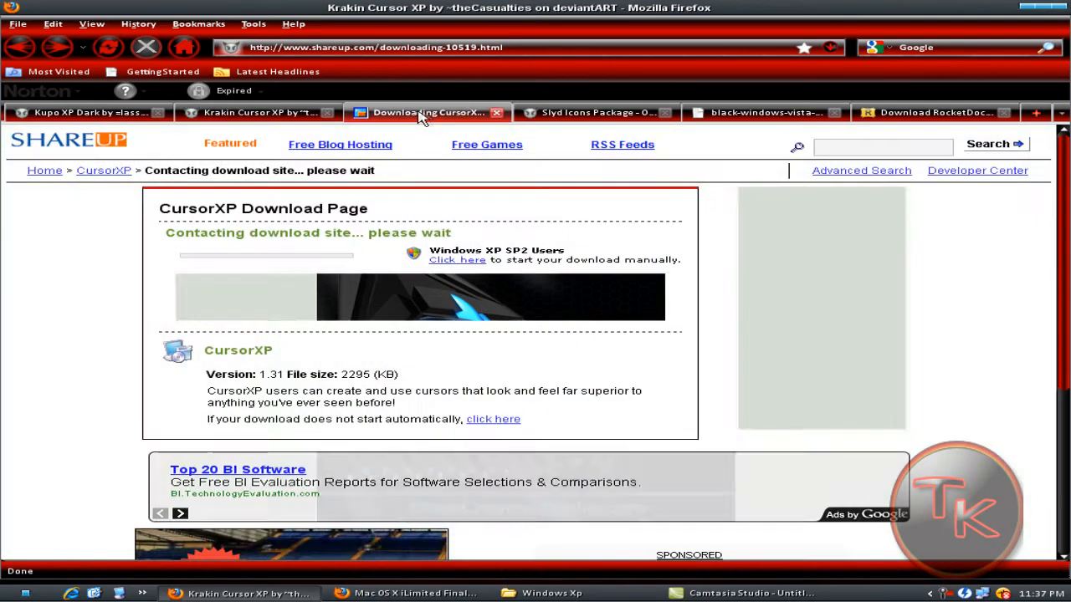
{"action": "scroll", "scroll_direction": "down", "scroll_amount": 3}
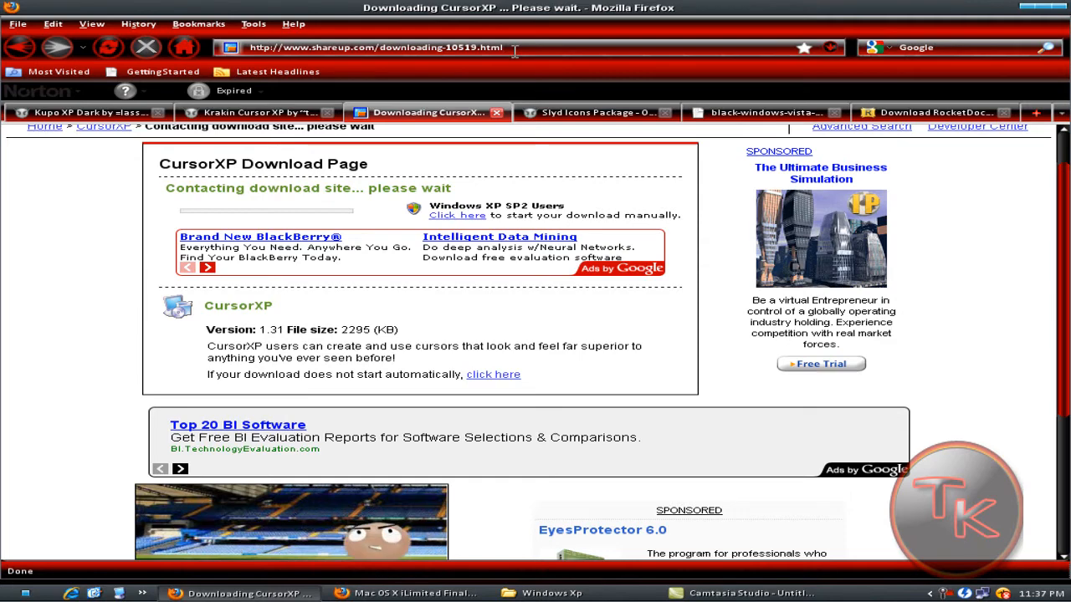
{"action": "mouse_move", "coordinate": [259, 112]}
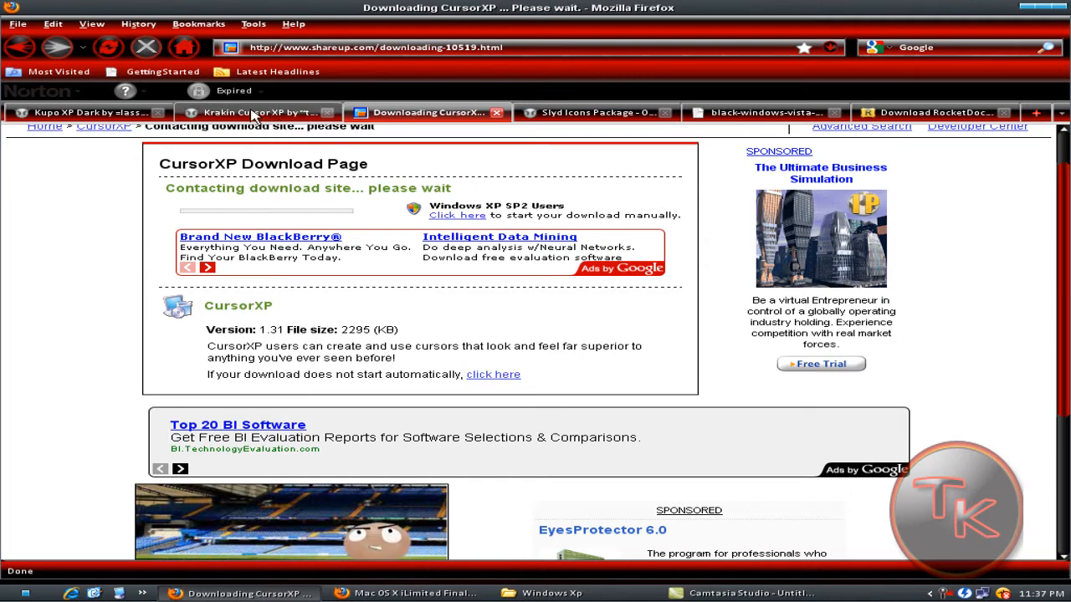
{"action": "left_click", "coordinate": [254, 112]}
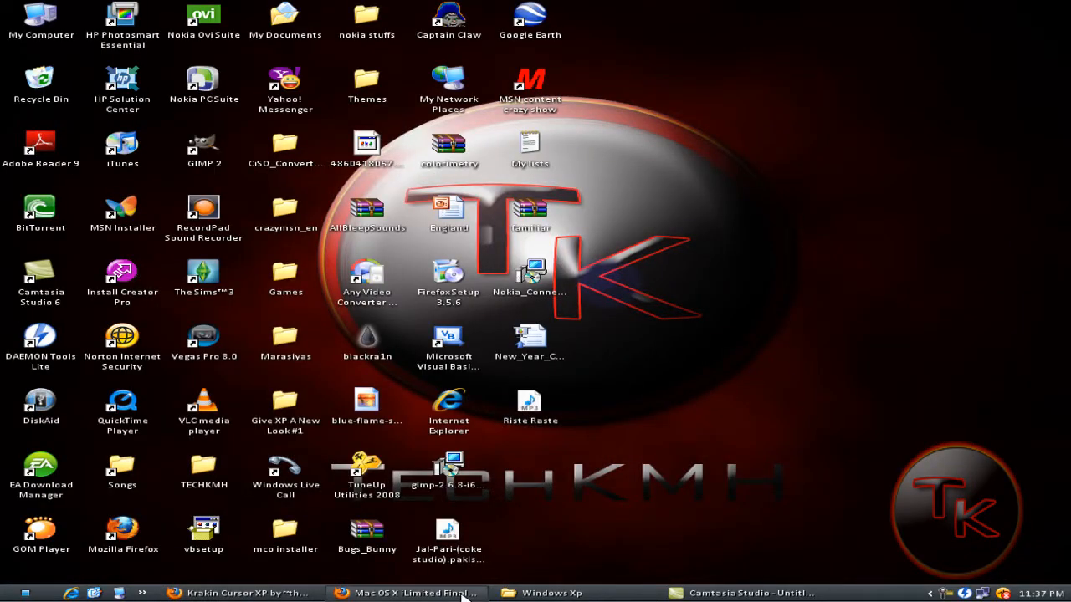
Step: Open the Krakin Cursors folder, select KrakinSmall and bring up the Start programs list
{"action": "left_click", "coordinate": [553, 592]}
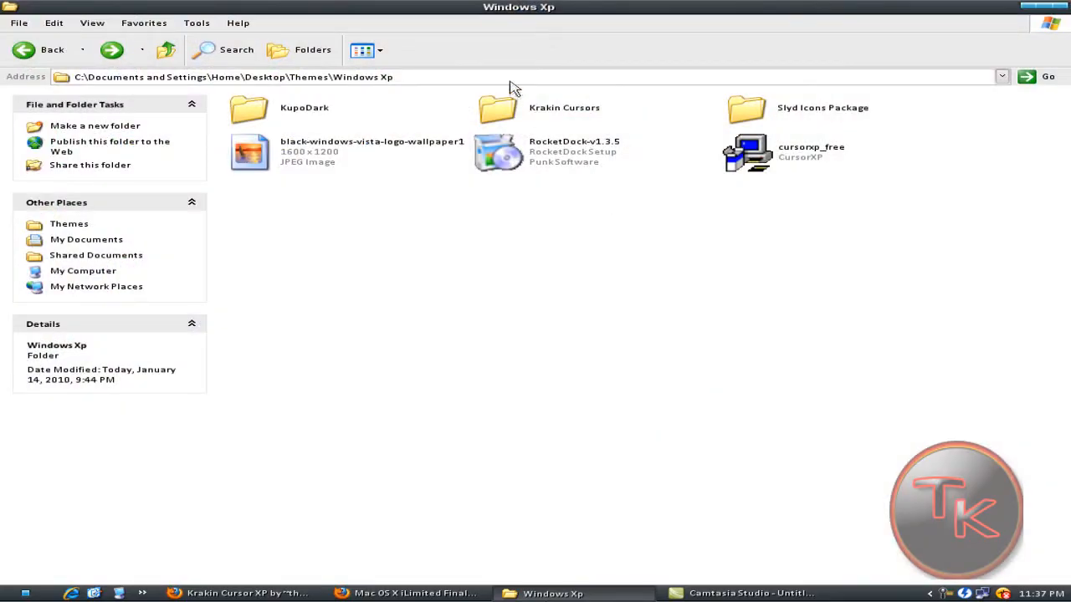
{"action": "double_click", "coordinate": [498, 107]}
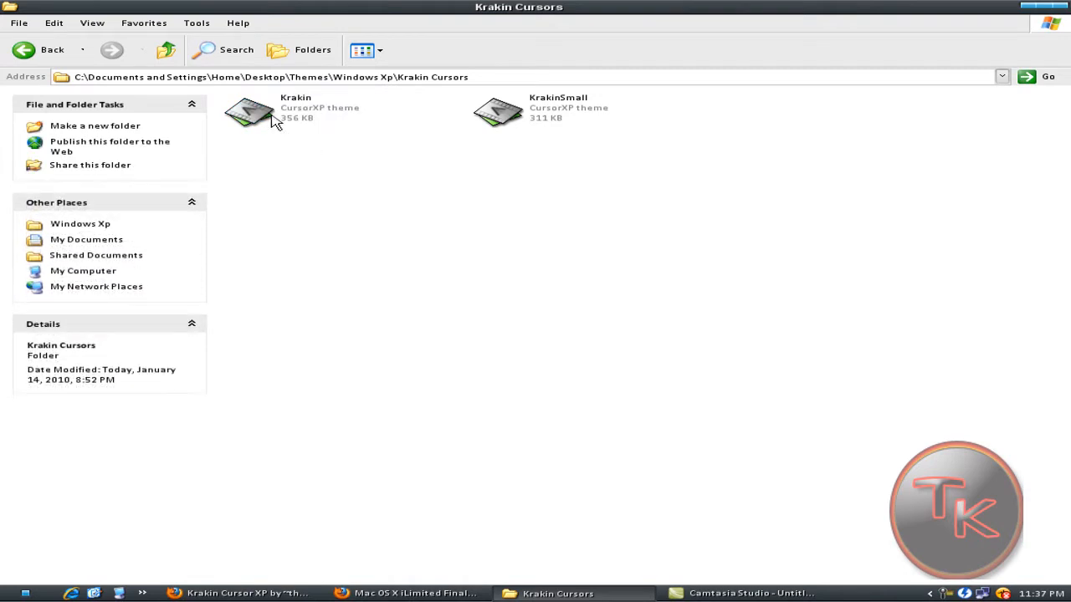
{"action": "mouse_move", "coordinate": [543, 124]}
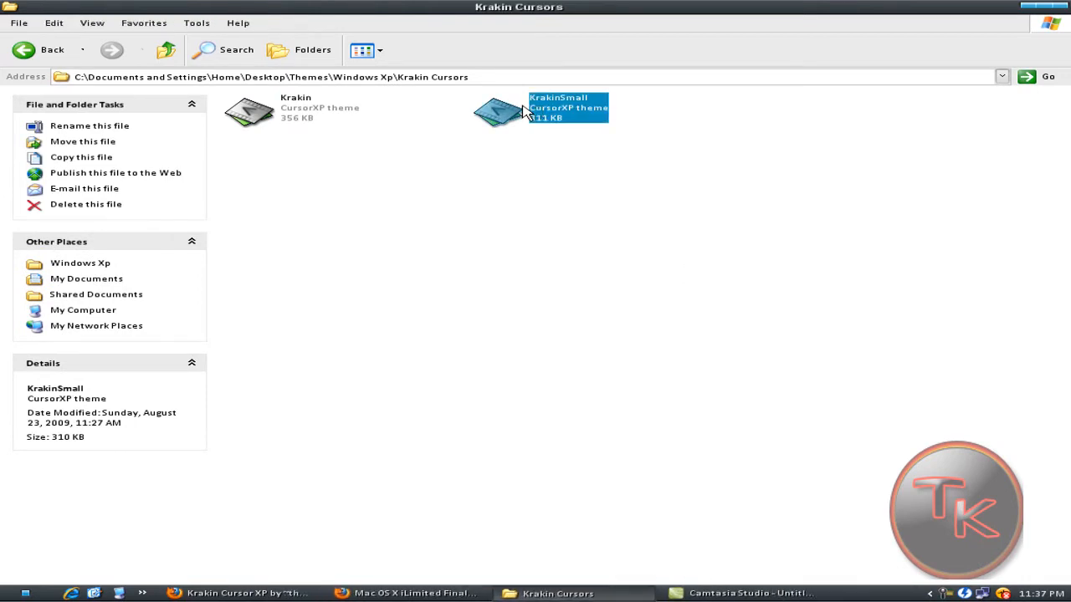
{"action": "mouse_move", "coordinate": [585, 226]}
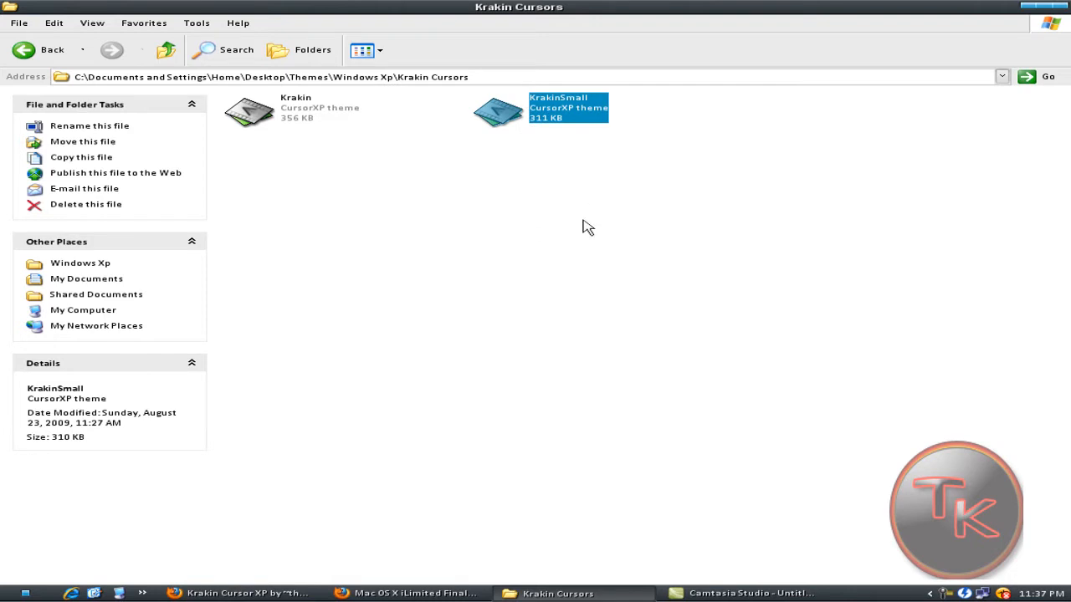
{"action": "left_click", "coordinate": [549, 174]}
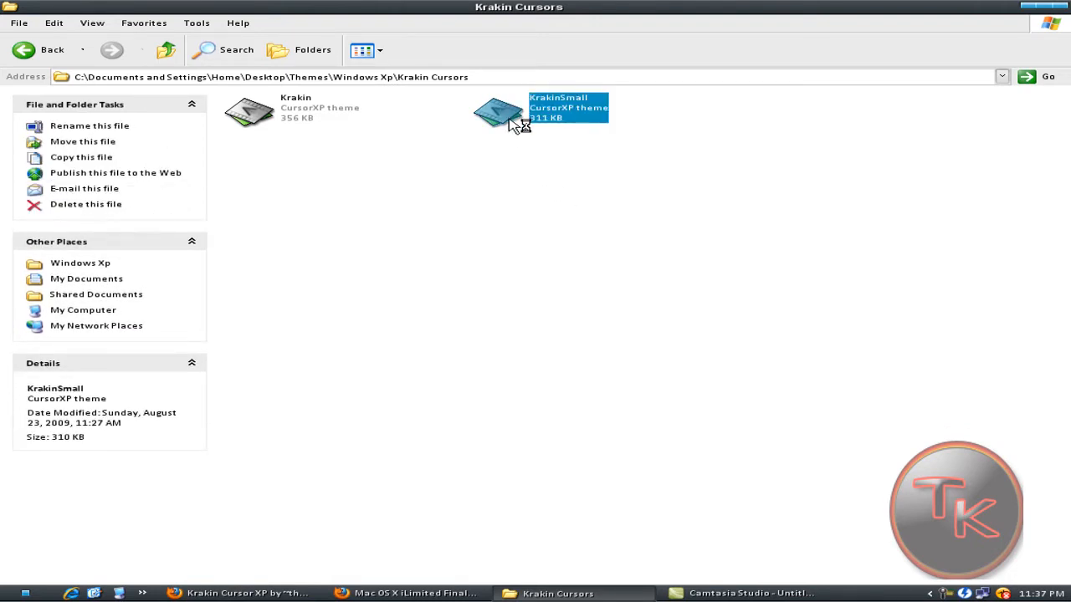
{"action": "mouse_move", "coordinate": [511, 134]}
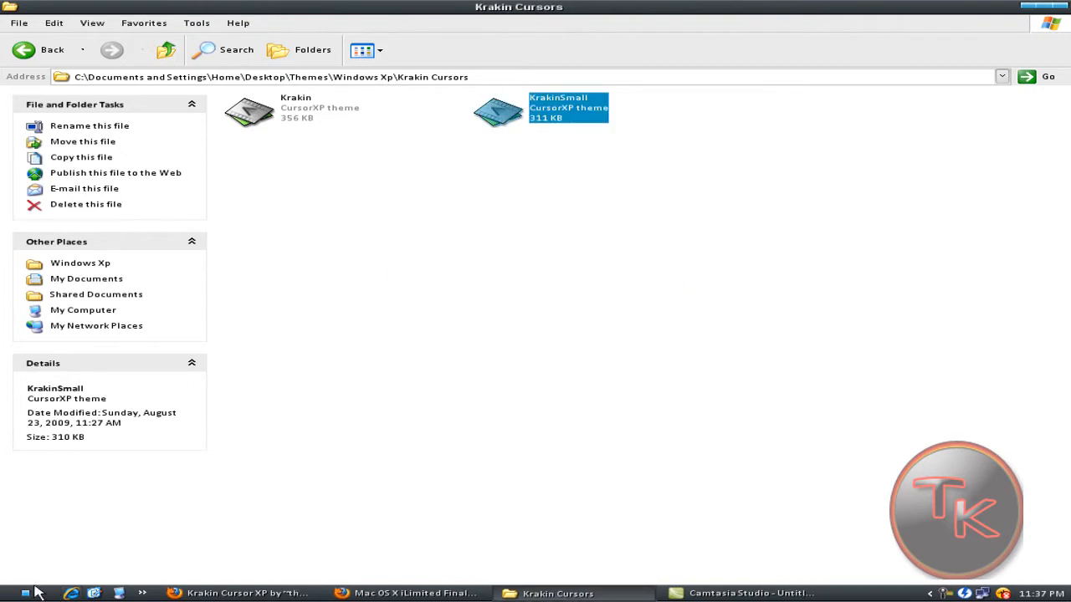
{"action": "left_click", "coordinate": [20, 592]}
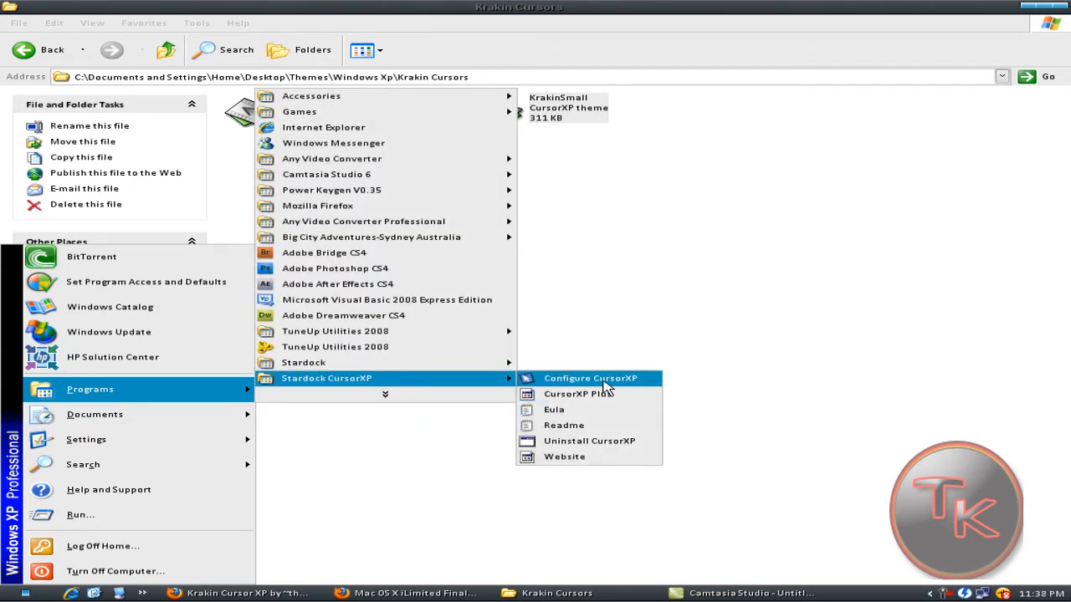
Step: Apply the KrakinSmall theme in Configure CursorXP, then head to the Slyd Icons Package folder
{"action": "left_click", "coordinate": [589, 378]}
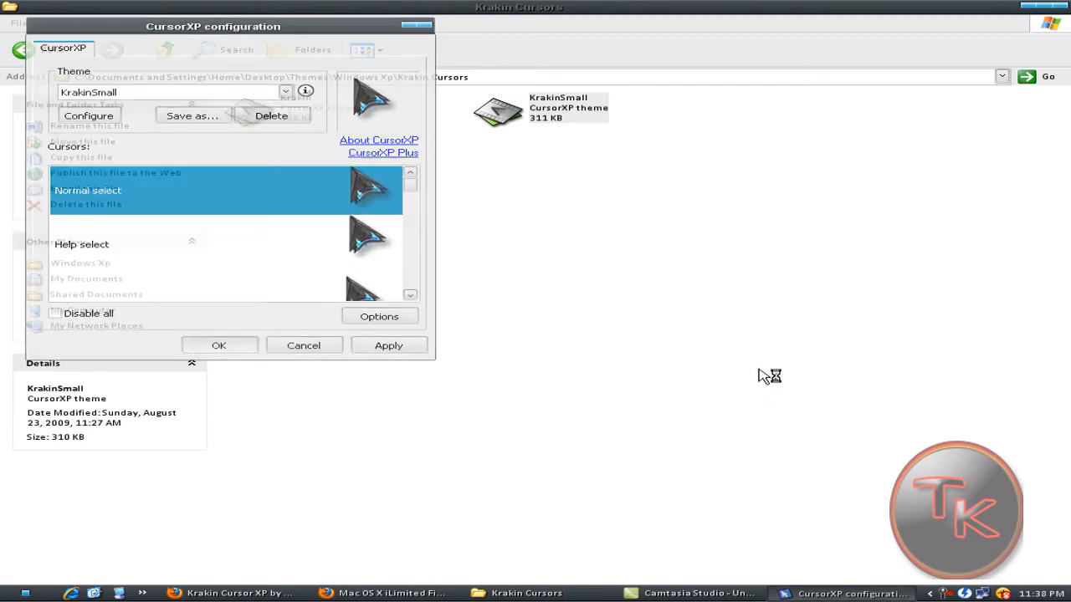
{"action": "left_click", "coordinate": [303, 345]}
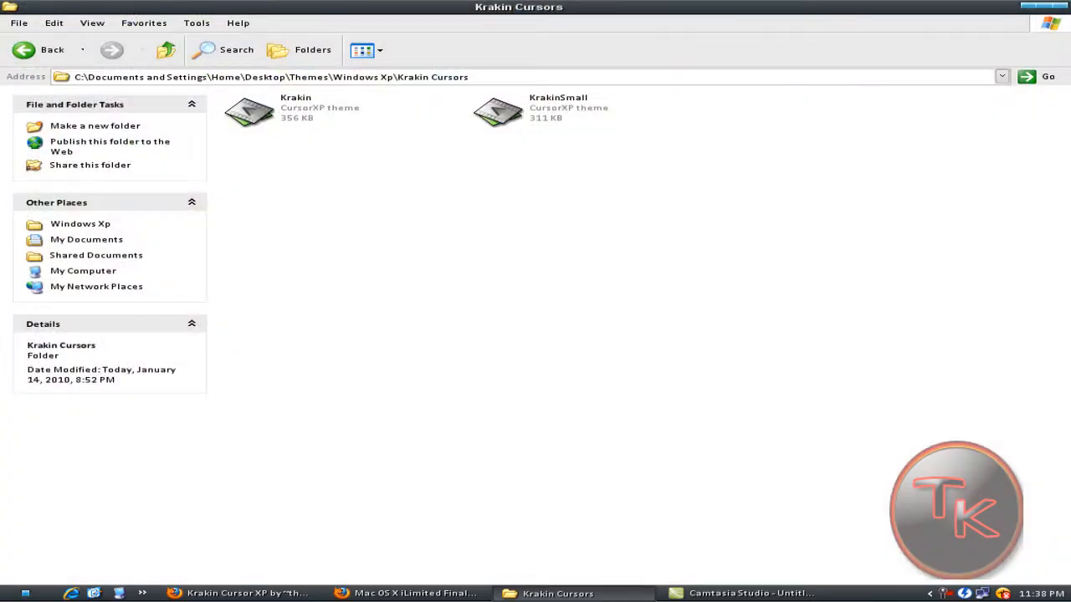
{"action": "left_click", "coordinate": [40, 50]}
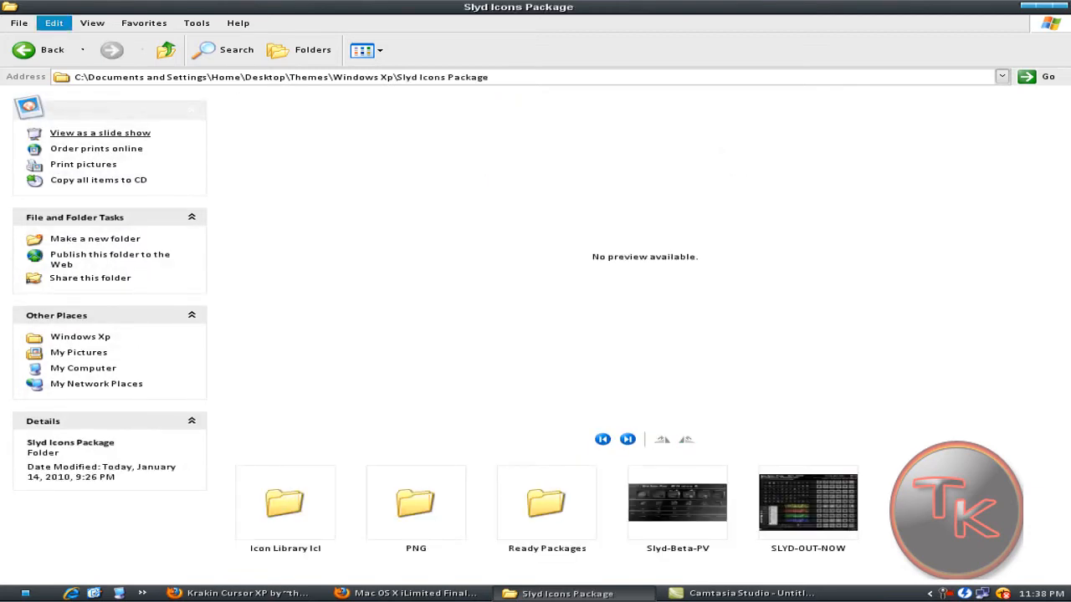
Step: Check the Slyd Icons Package page in Firefox and return to the themes folder
{"action": "left_click", "coordinate": [40, 50]}
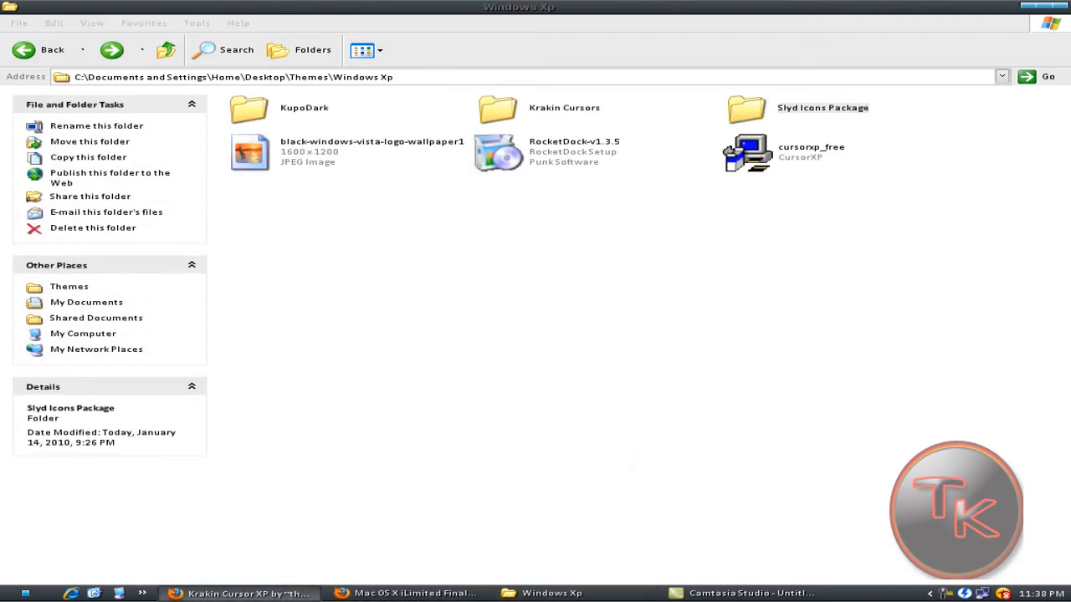
{"action": "left_click", "coordinate": [241, 592]}
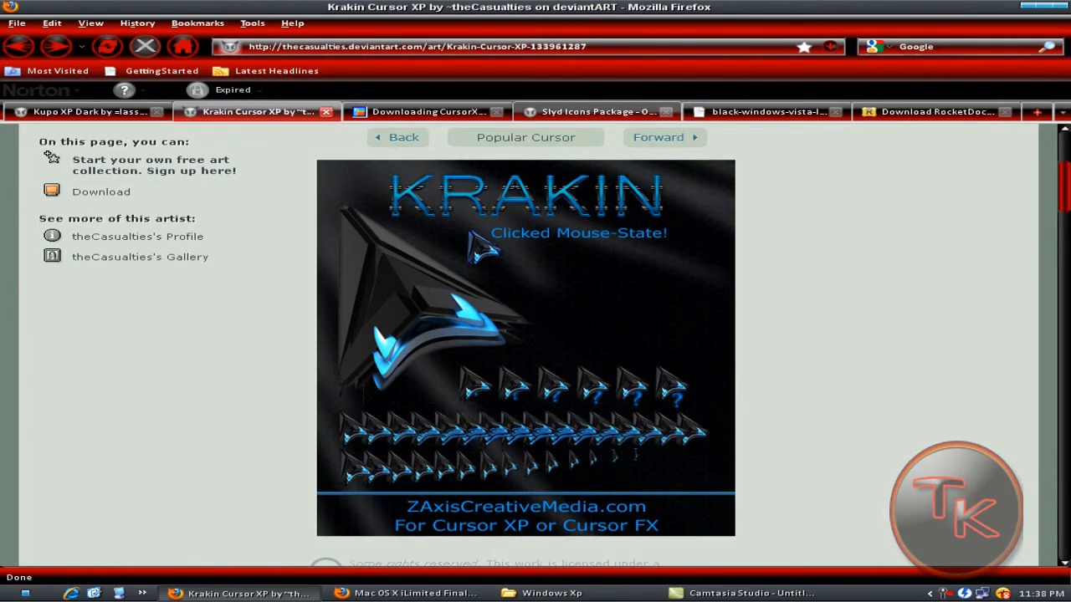
{"action": "left_click", "coordinate": [594, 110]}
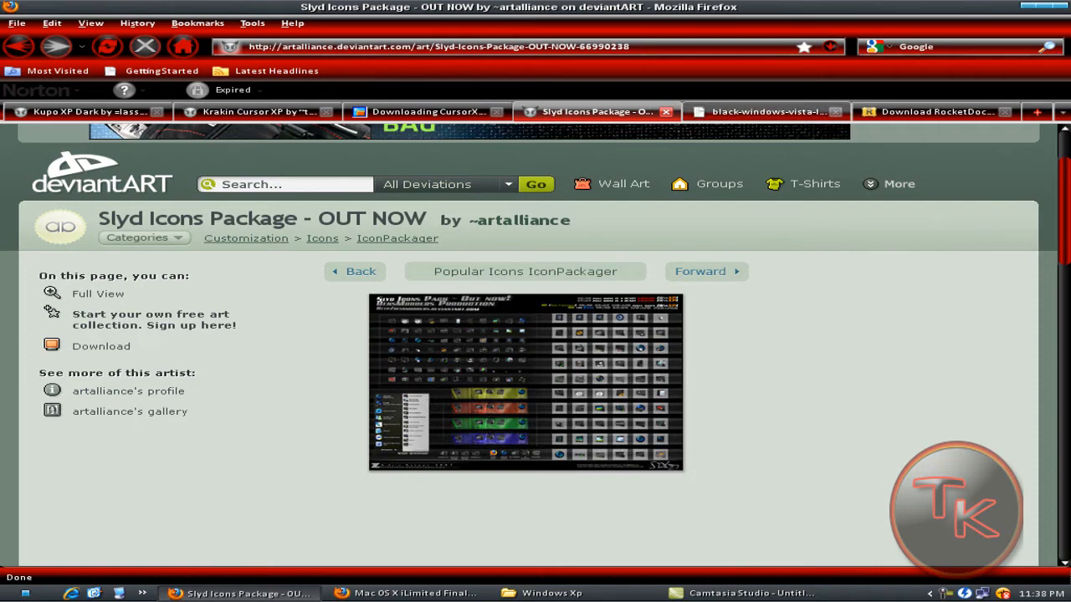
{"action": "left_click", "coordinate": [550, 592]}
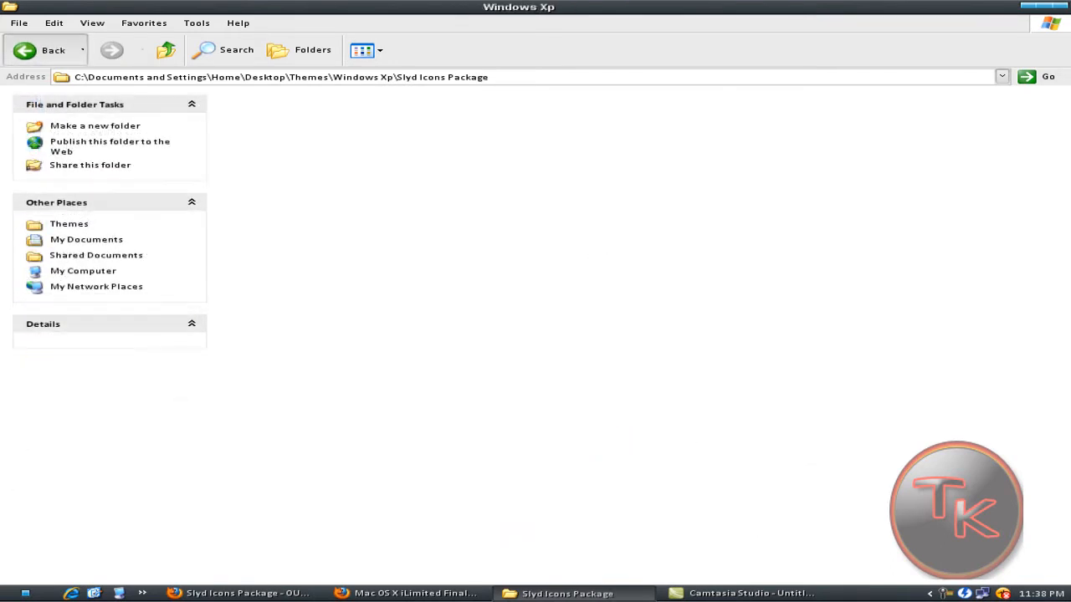
Step: Open Ready Packages and launch the Slyd 48 Final IconPackager theme
{"action": "left_click", "coordinate": [44, 50]}
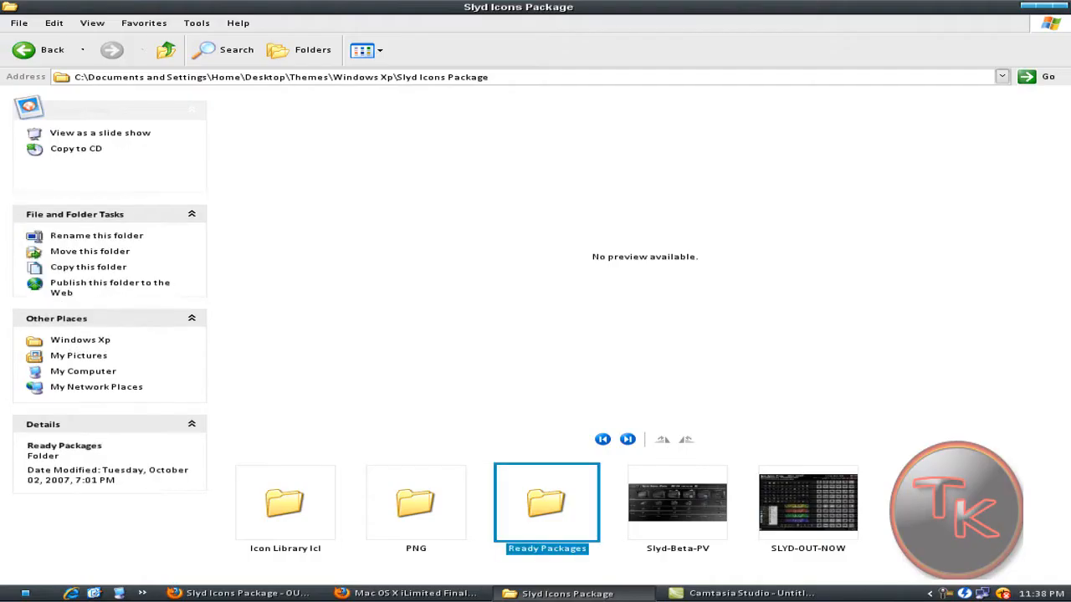
{"action": "double_click", "coordinate": [546, 502]}
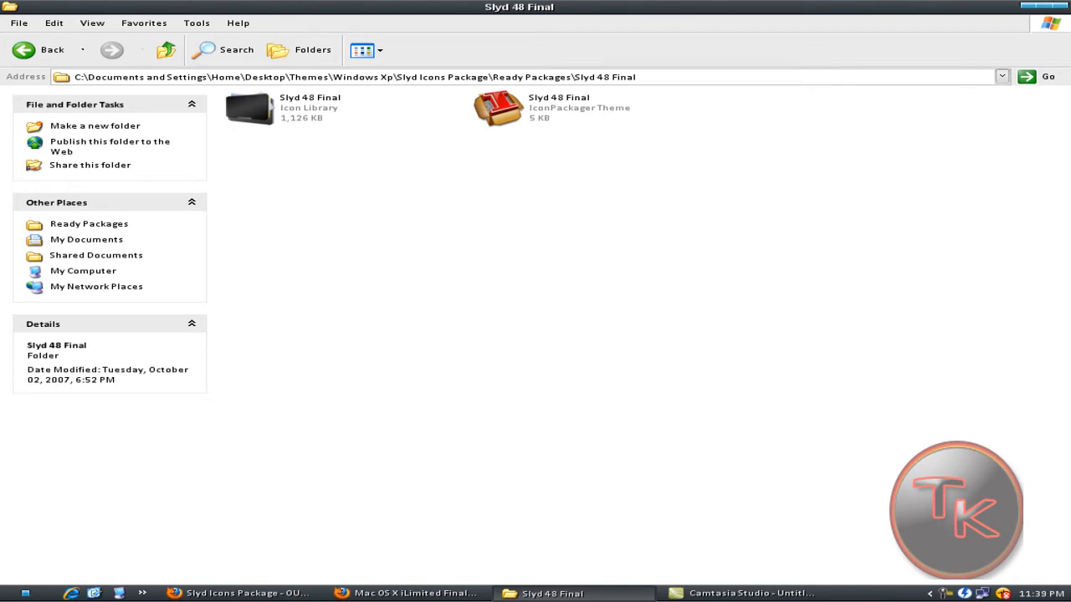
{"action": "double_click", "coordinate": [499, 109]}
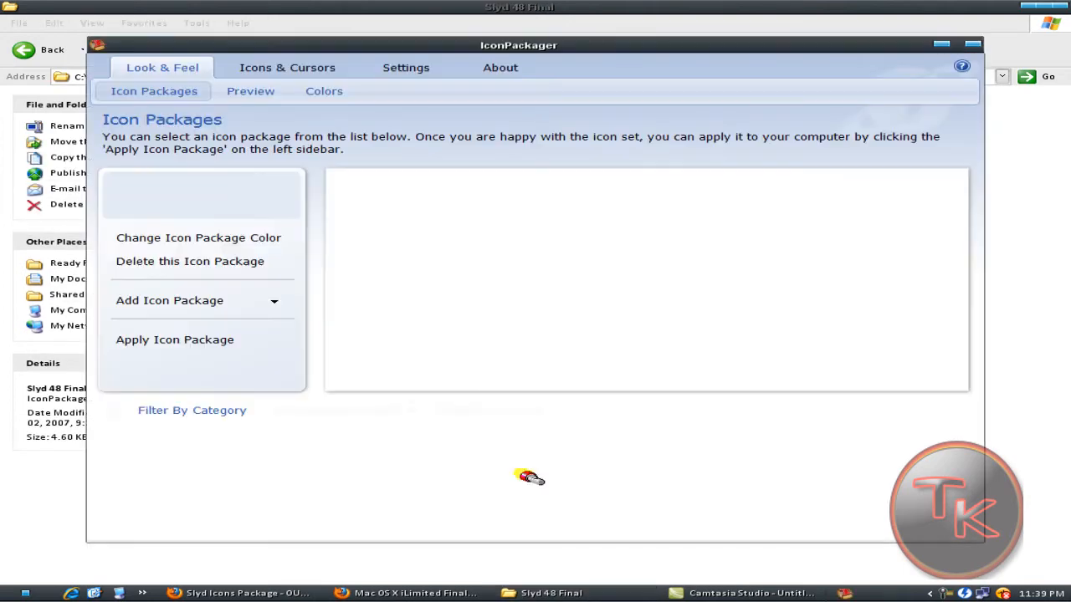
Step: Install from disk, browsing to Windows Xp\Slyd Icons Package\Ready Packages\Slyd 48 Final
{"action": "left_click", "coordinate": [187, 465]}
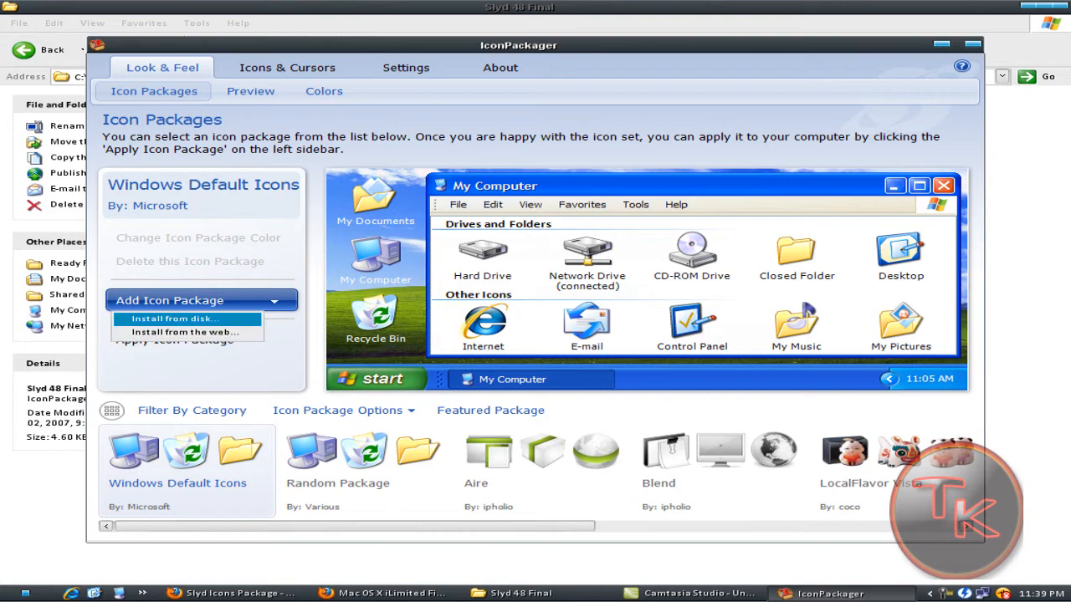
{"action": "left_click", "coordinate": [174, 318]}
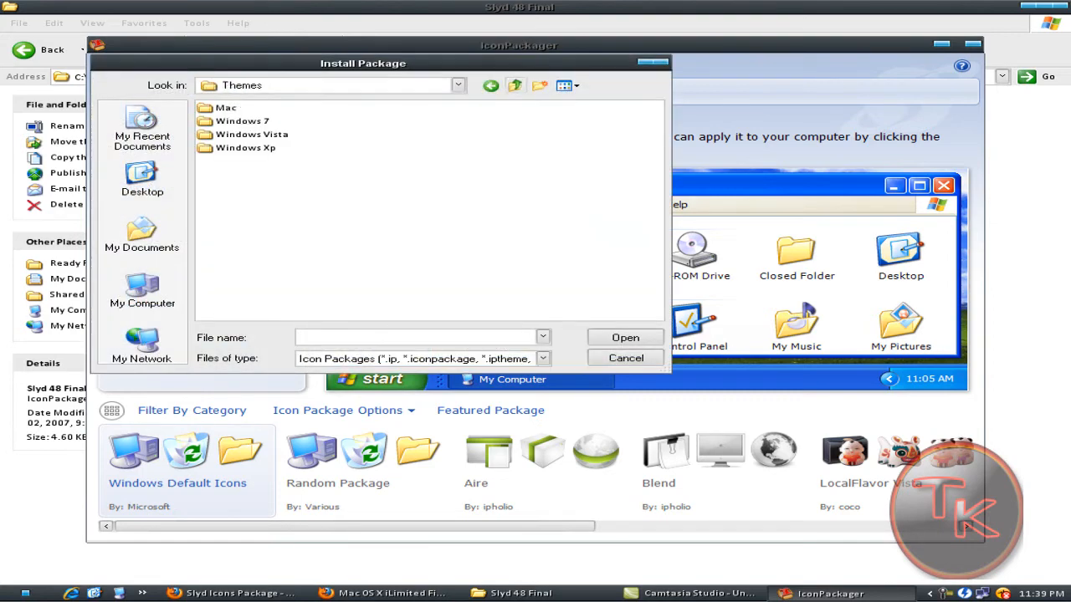
{"action": "double_click", "coordinate": [244, 147]}
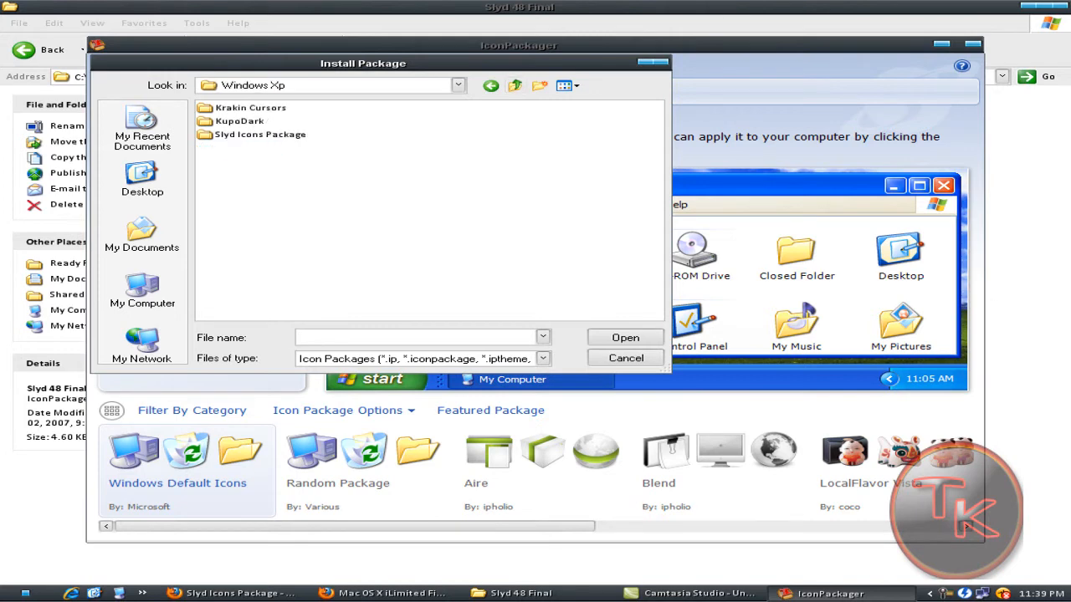
{"action": "left_click", "coordinate": [261, 134]}
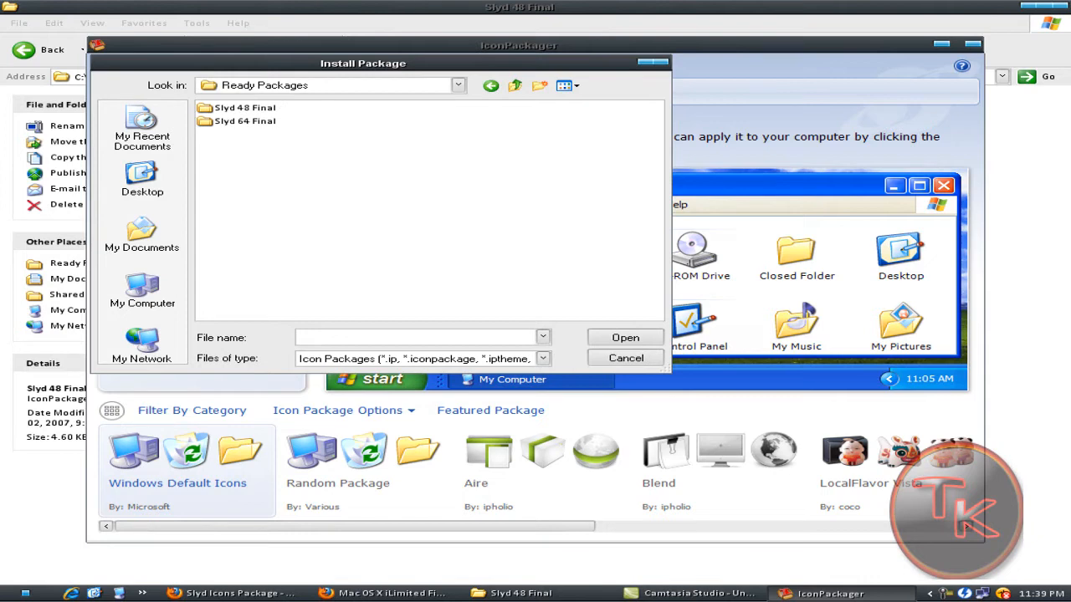
{"action": "double_click", "coordinate": [244, 107]}
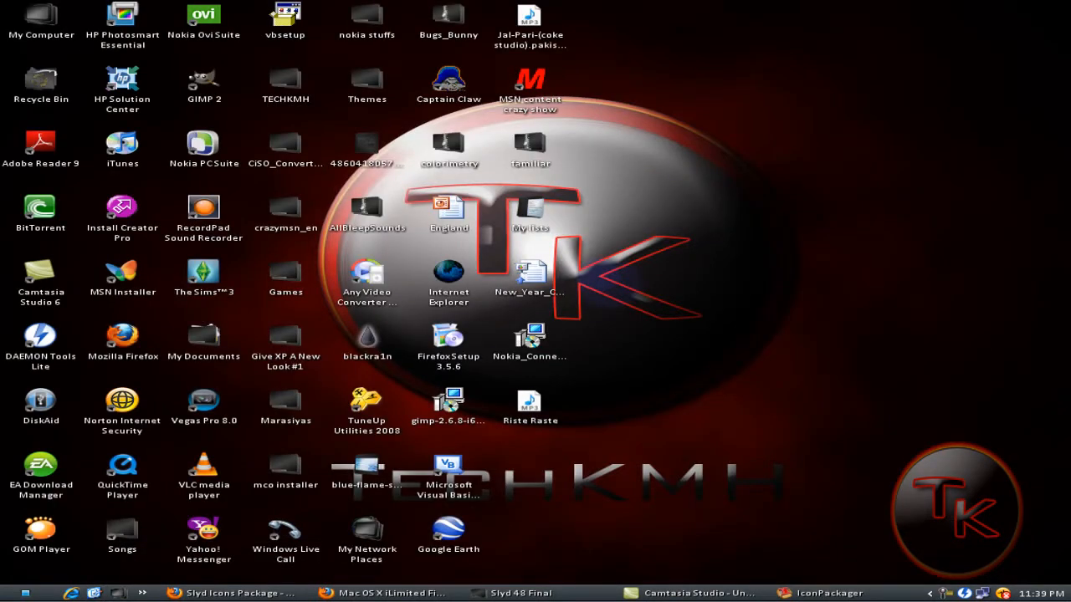
Step: View My Computer with the new dark Slyd icons, then go to Desktop\Themes\Windows Xp
{"action": "left_click", "coordinate": [367, 208]}
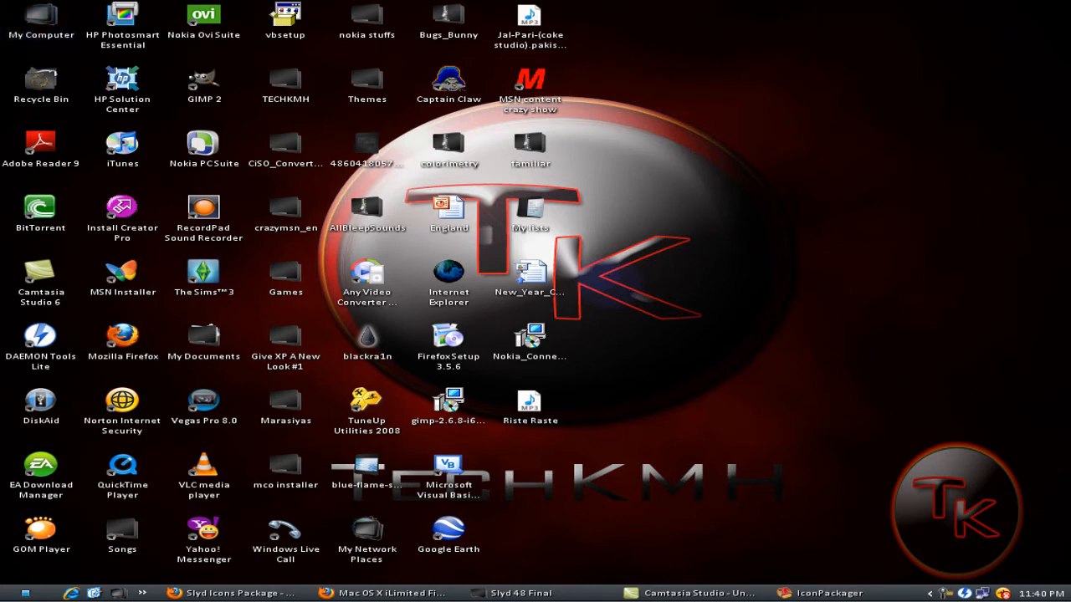
{"action": "double_click", "coordinate": [40, 19]}
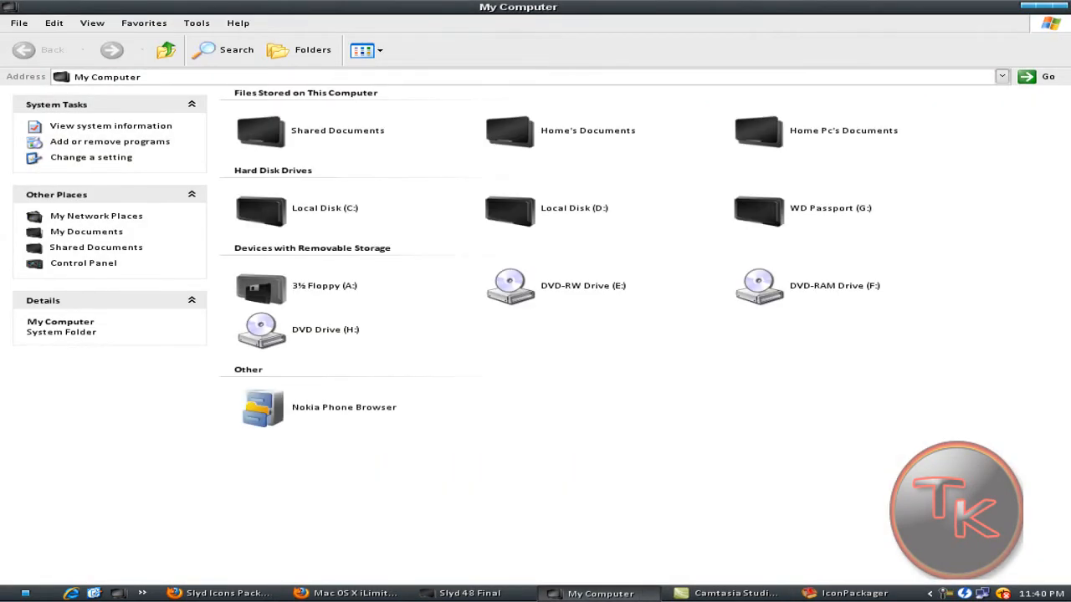
{"action": "left_click", "coordinate": [830, 208]}
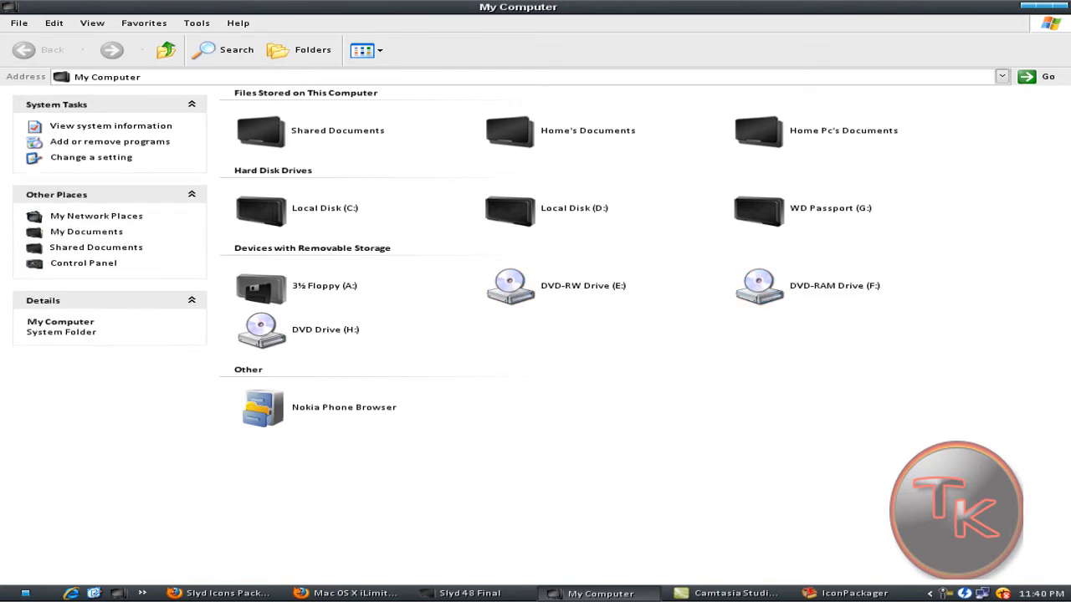
{"action": "double_click", "coordinate": [325, 208]}
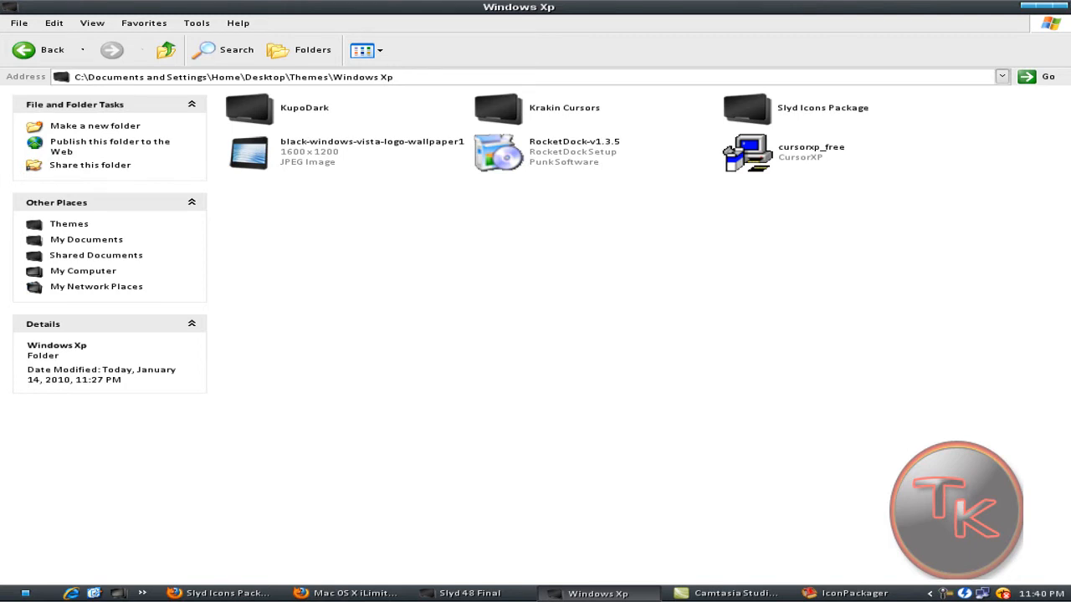
{"action": "left_click", "coordinate": [371, 150]}
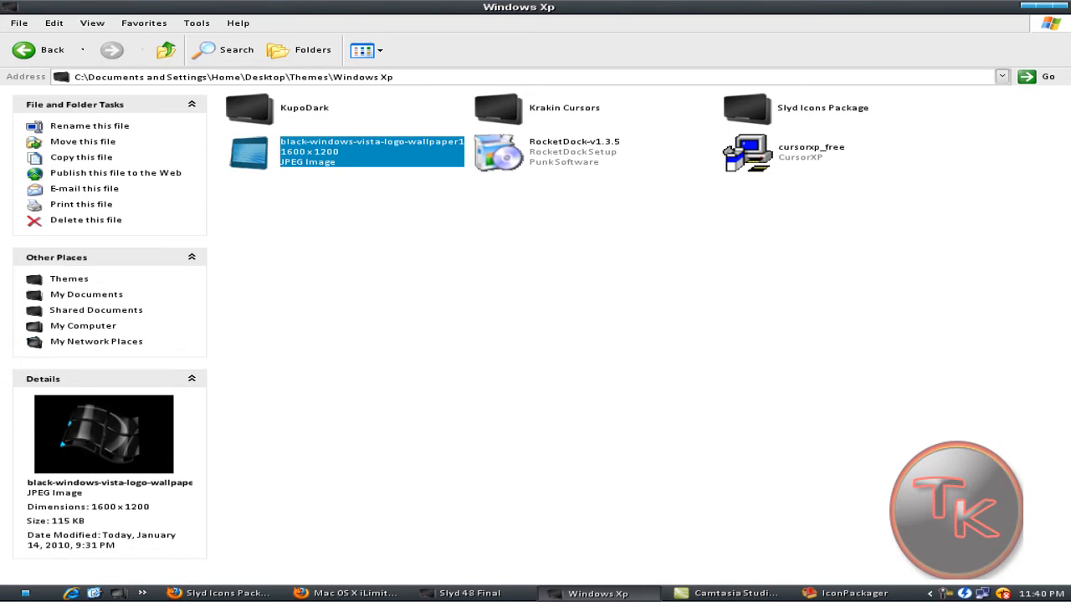
{"action": "left_click", "coordinate": [221, 593]}
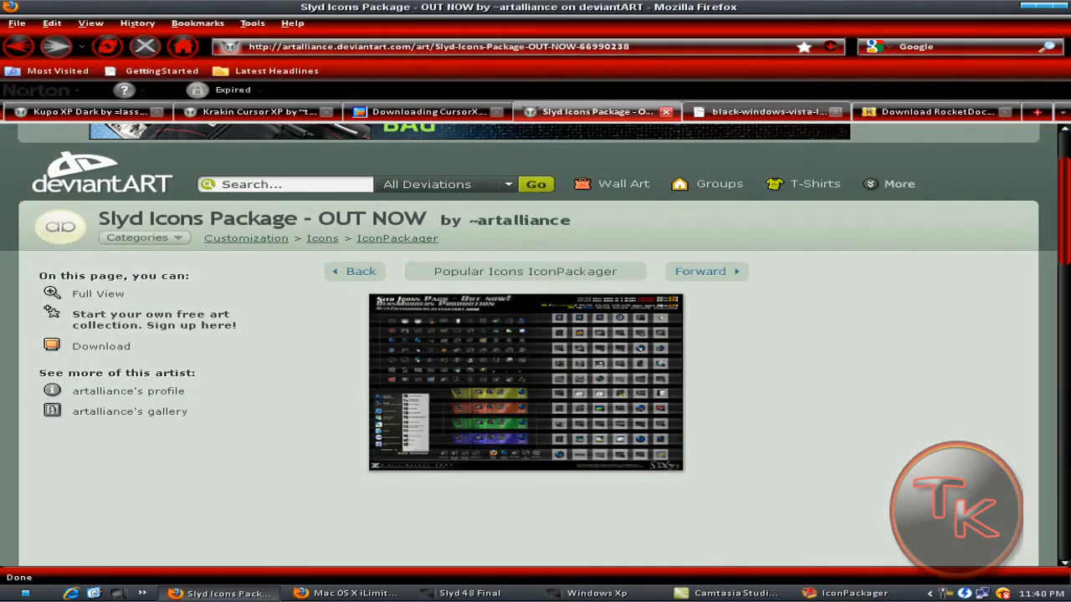
{"action": "left_click", "coordinate": [763, 110]}
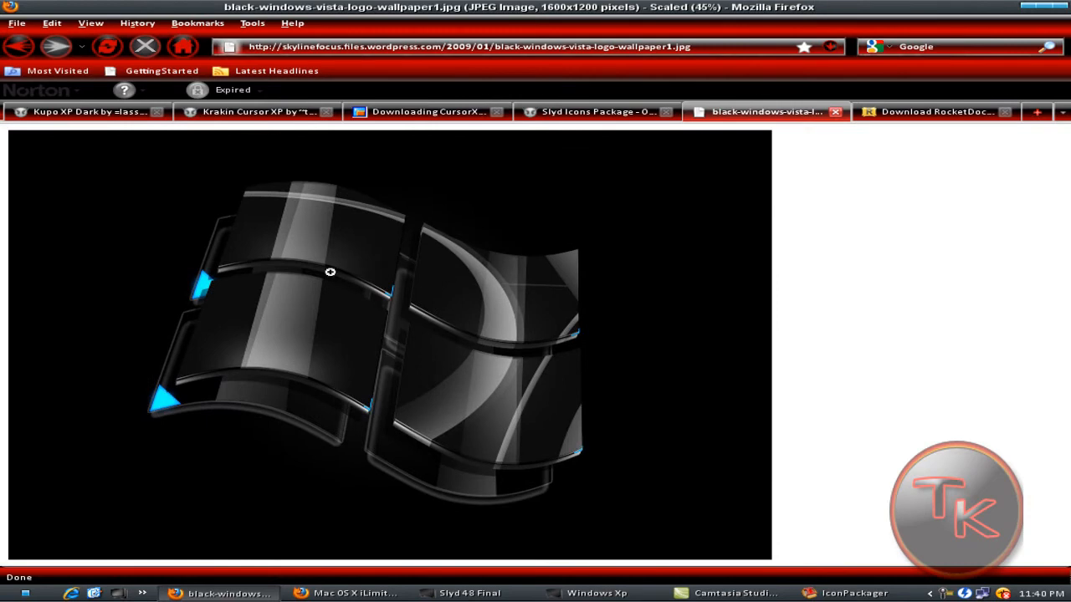
{"action": "mouse_move", "coordinate": [422, 384]}
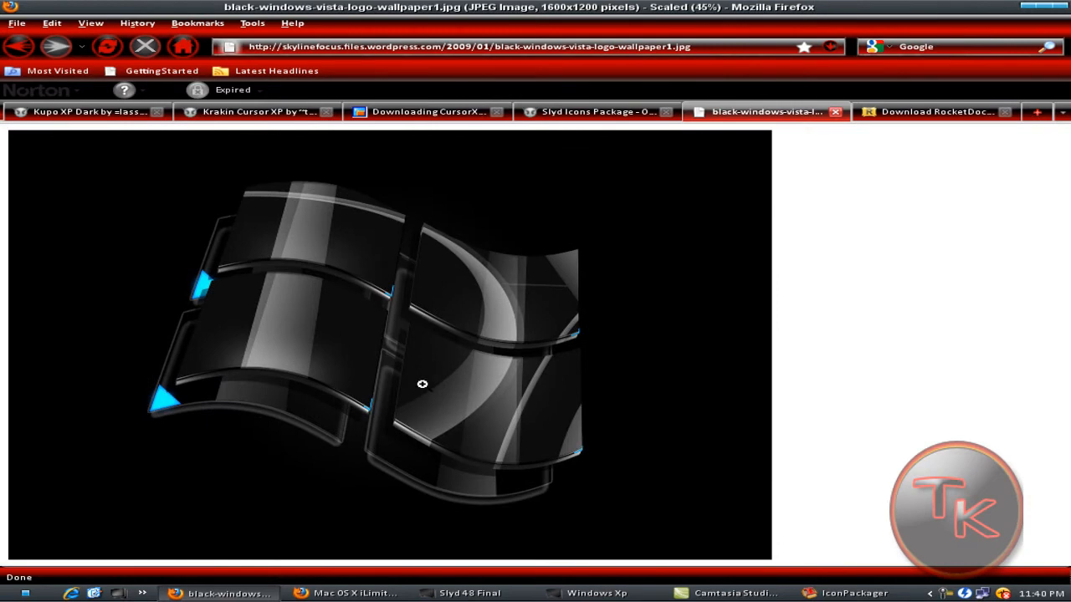
{"action": "mouse_move", "coordinate": [422, 383]}
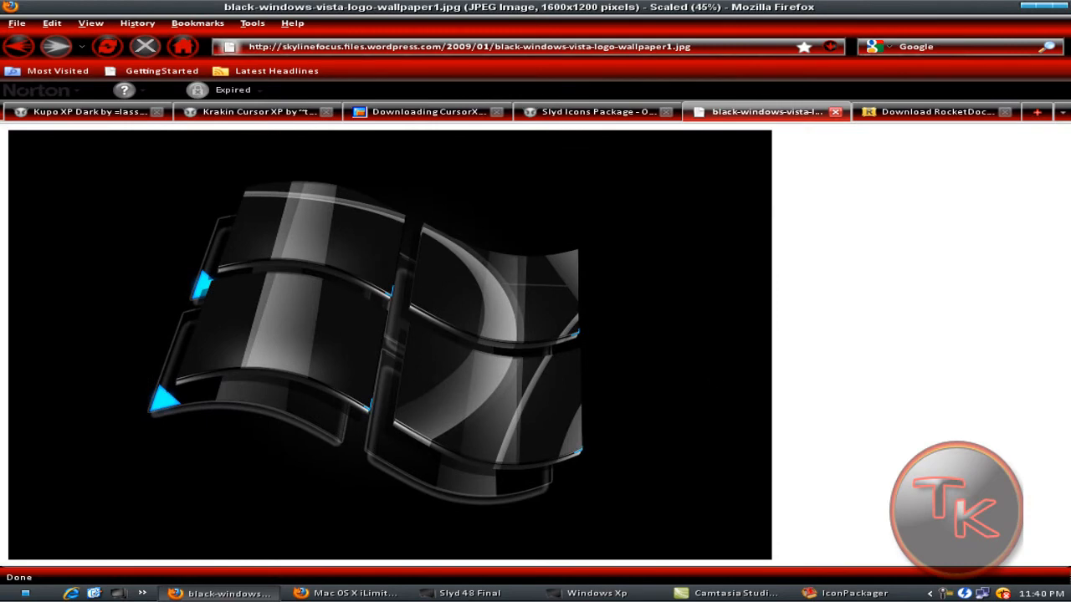
{"action": "mouse_move", "coordinate": [348, 348]}
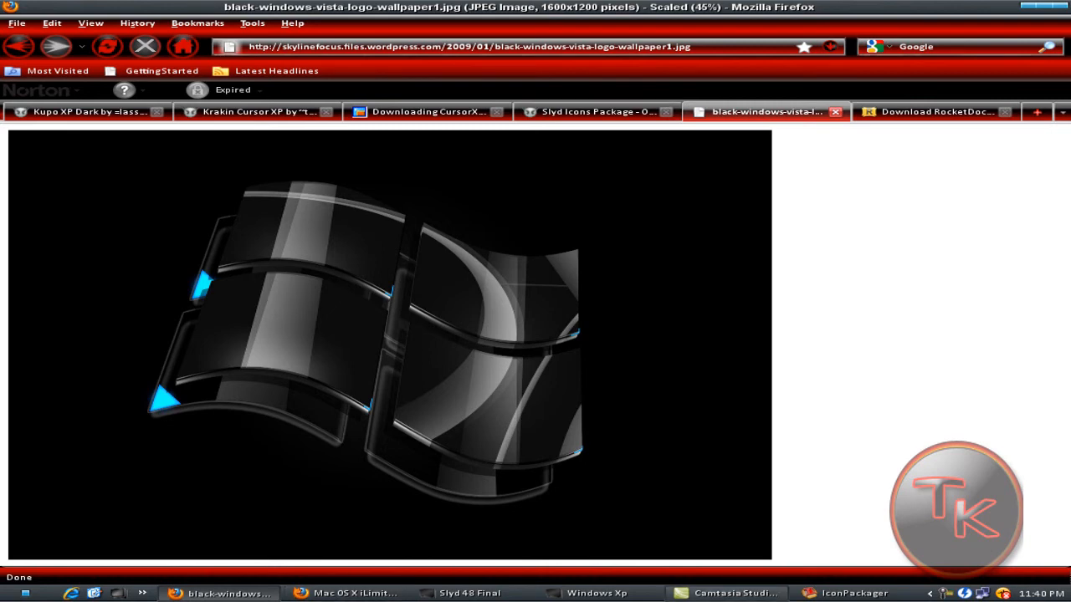
{"action": "mouse_move", "coordinate": [381, 379]}
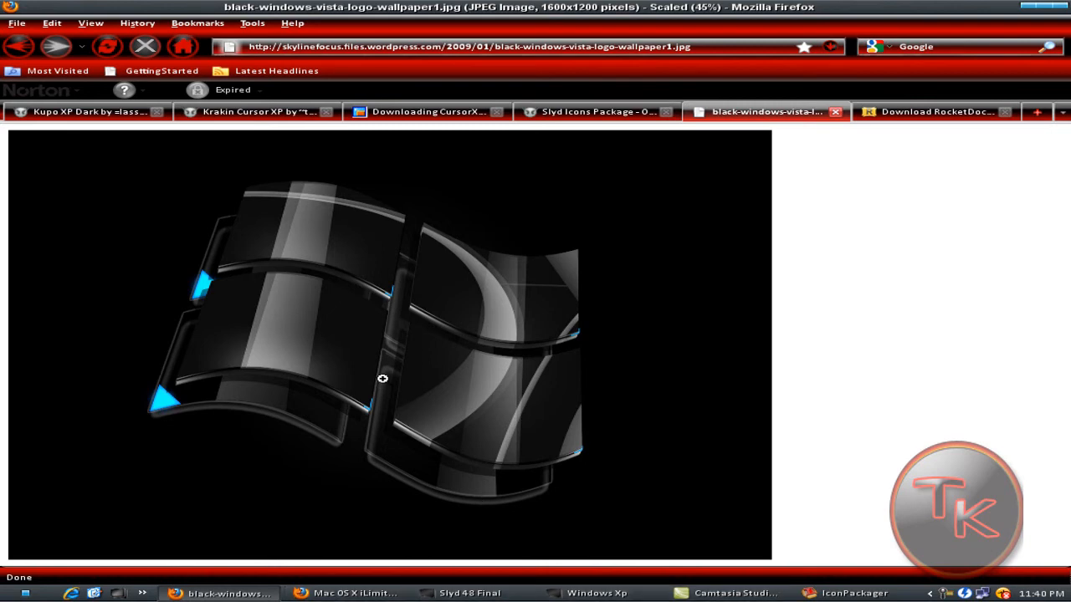
{"action": "right_click", "coordinate": [381, 379]}
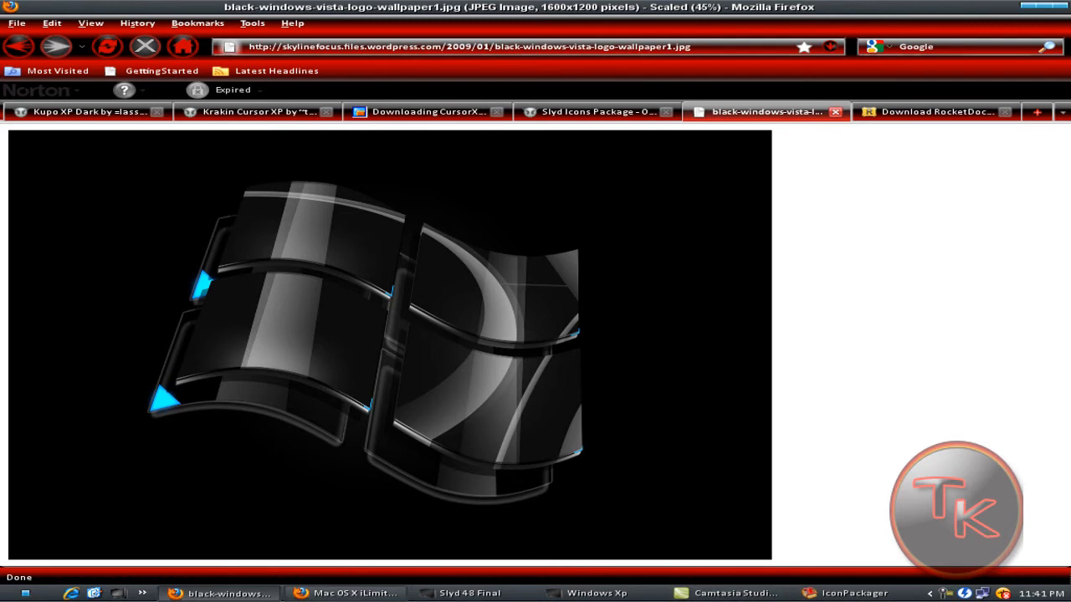
{"action": "left_click", "coordinate": [595, 592]}
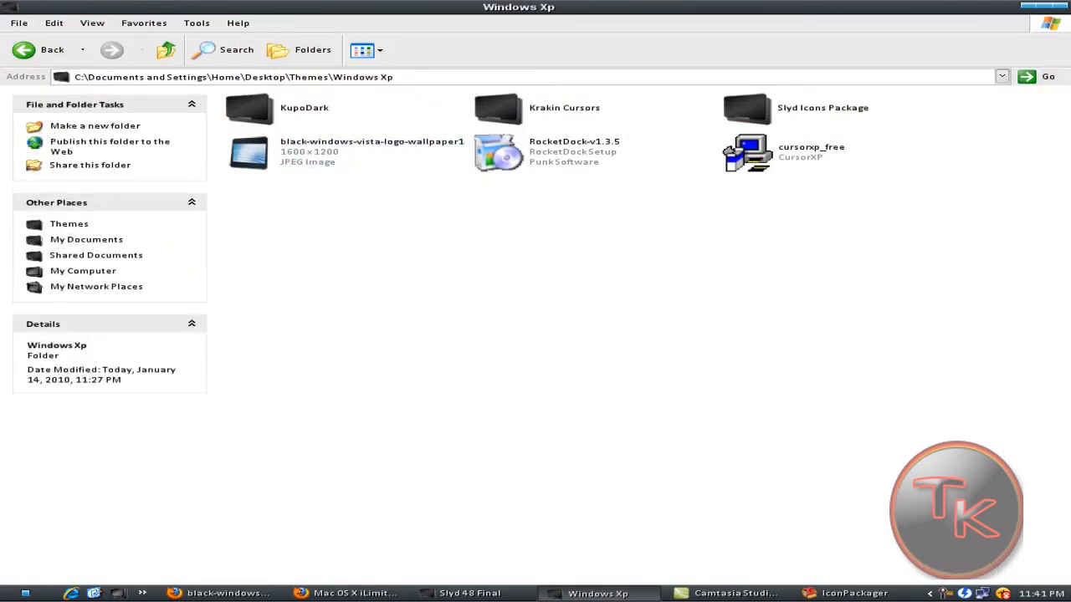
Step: Set the black Windows logo JPEG as the desktop background from the picture viewer
{"action": "double_click", "coordinate": [248, 154]}
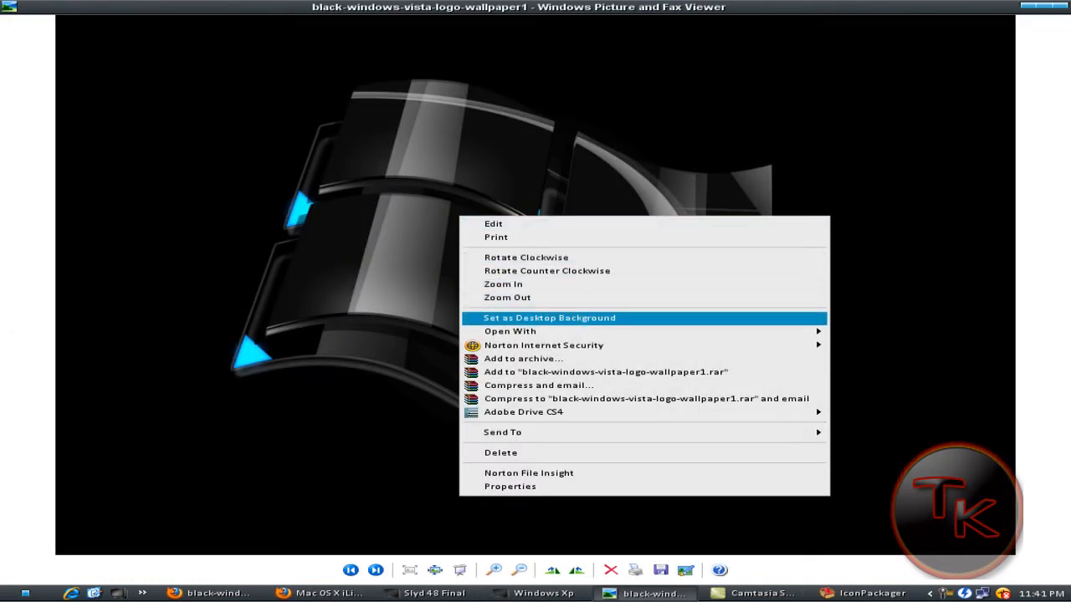
{"action": "left_click", "coordinate": [549, 318]}
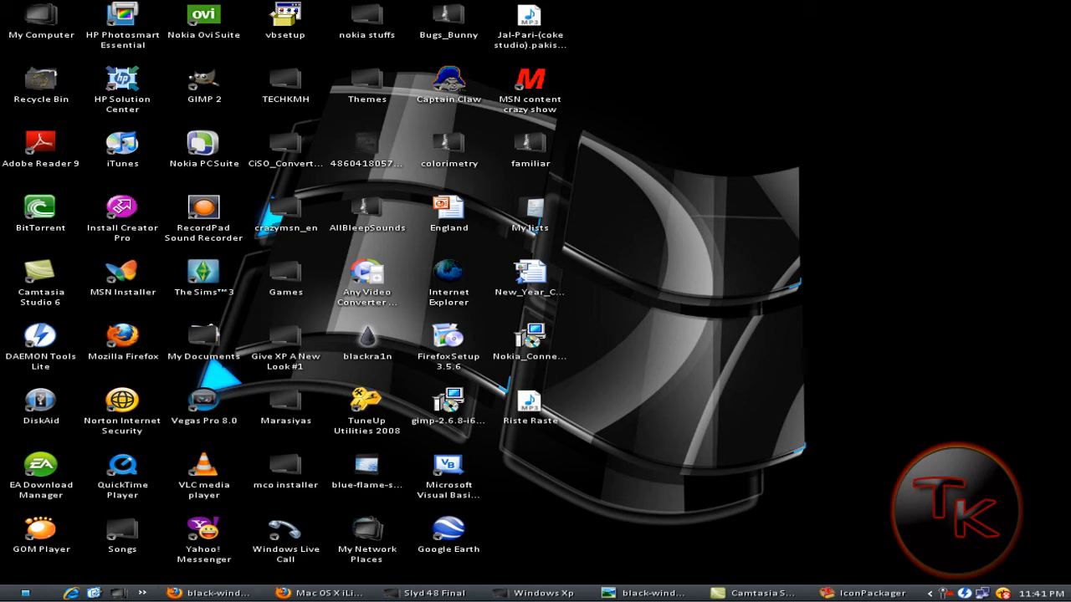
Step: Download RocketDock-v1.3.5.exe from rocketdock.com/download and return to the themes folder
{"action": "left_click", "coordinate": [211, 593]}
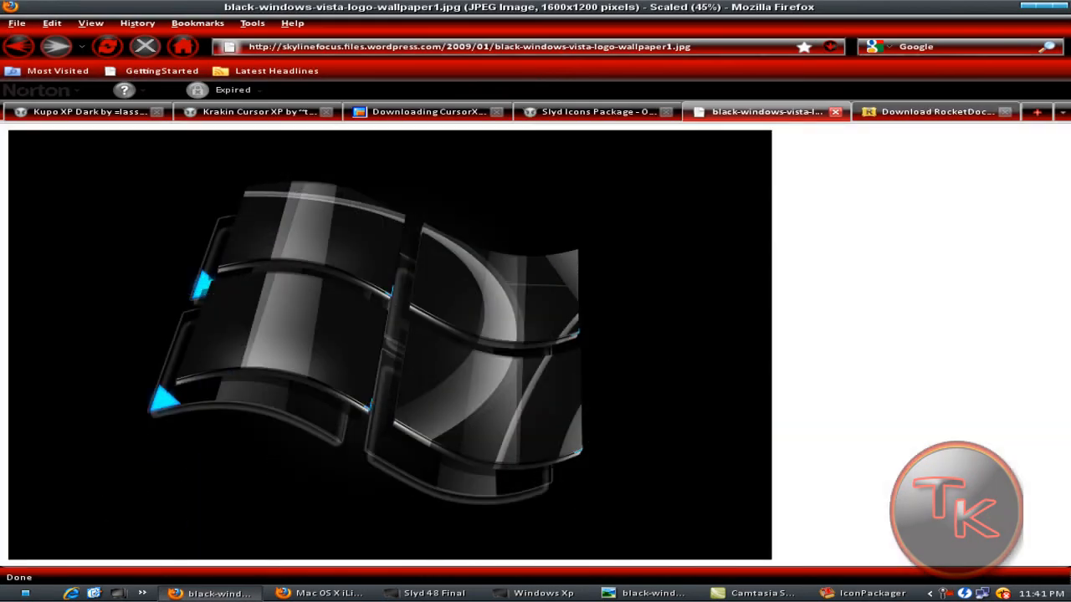
{"action": "left_click", "coordinate": [937, 110]}
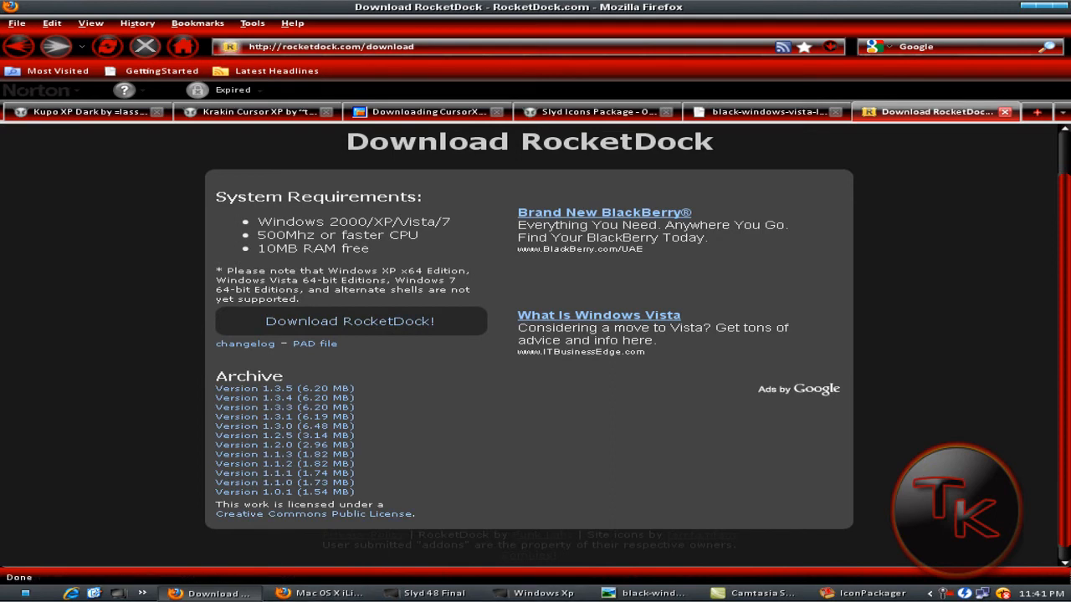
{"action": "mouse_move", "coordinate": [350, 322]}
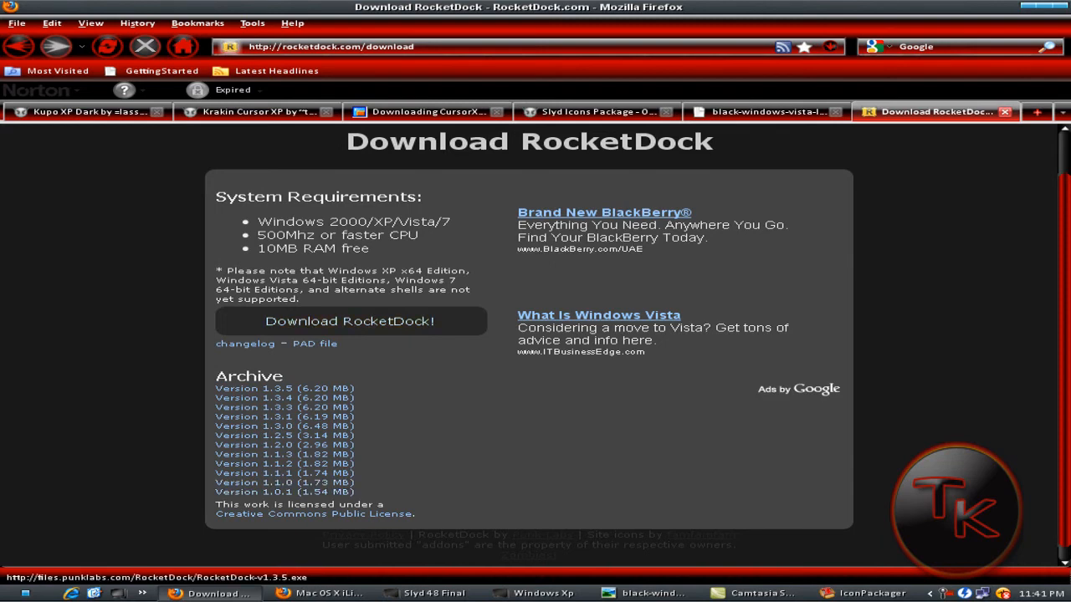
{"action": "left_click", "coordinate": [350, 321]}
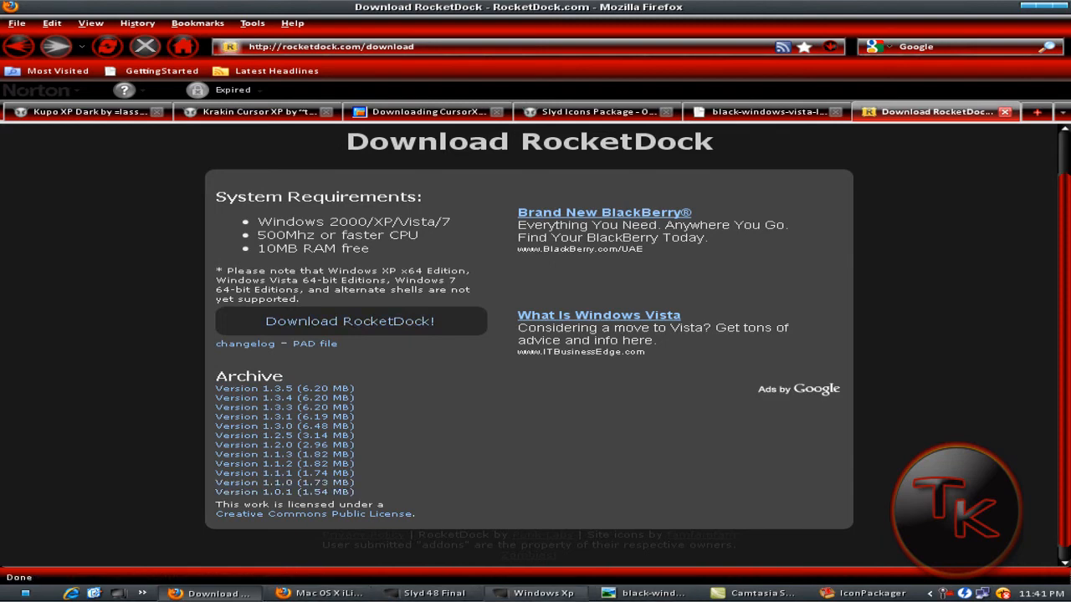
{"action": "left_click", "coordinate": [542, 592]}
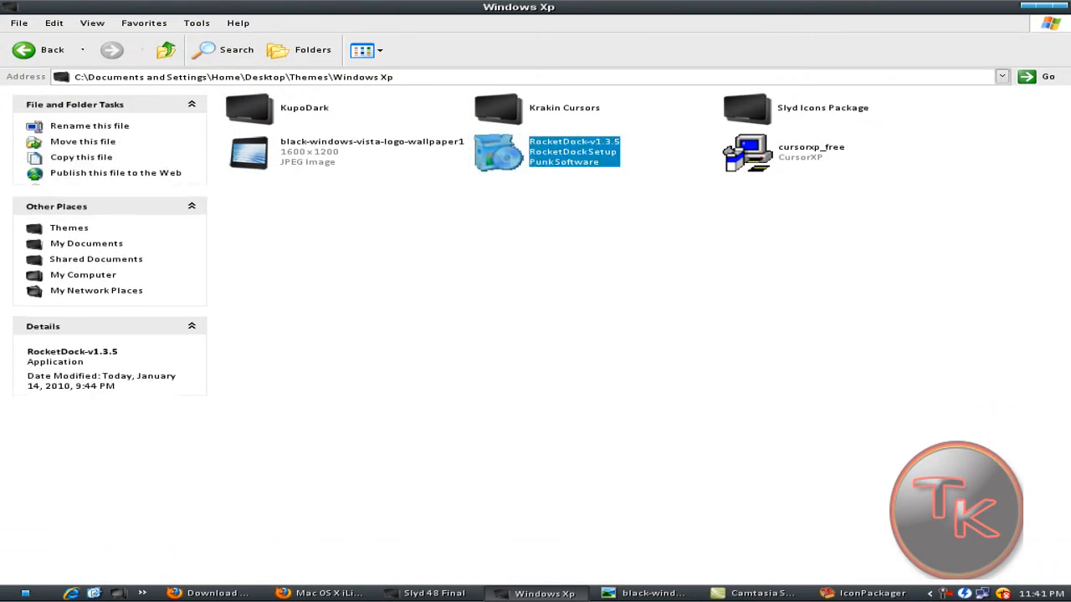
Step: Run RocketDockv1.3.5 setup from the Windows Xp folder until Dock Settings appears
{"action": "left_click", "coordinate": [576, 151]}
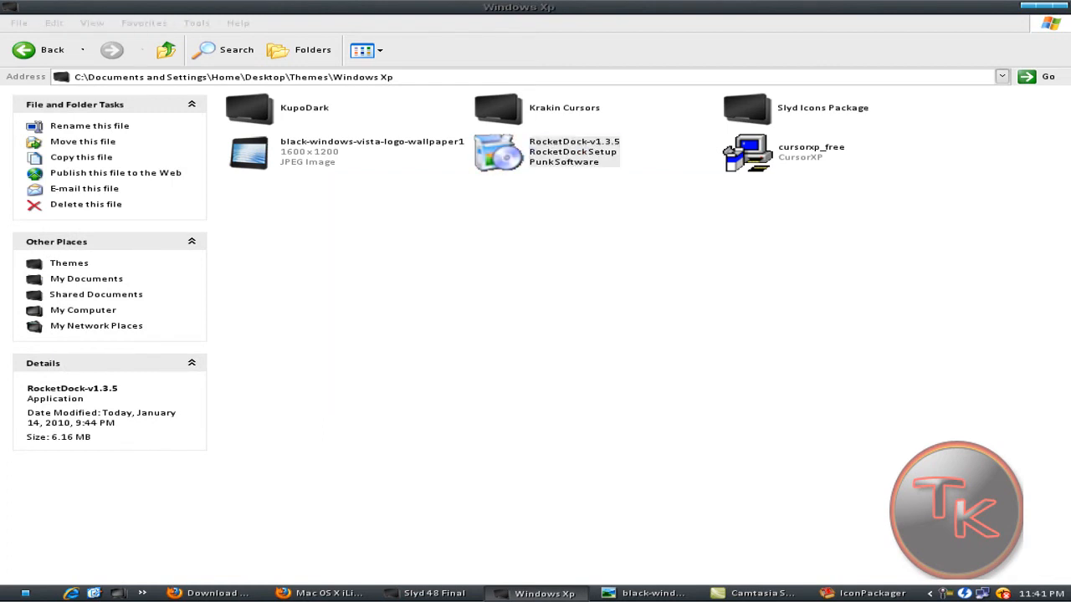
{"action": "double_click", "coordinate": [495, 154]}
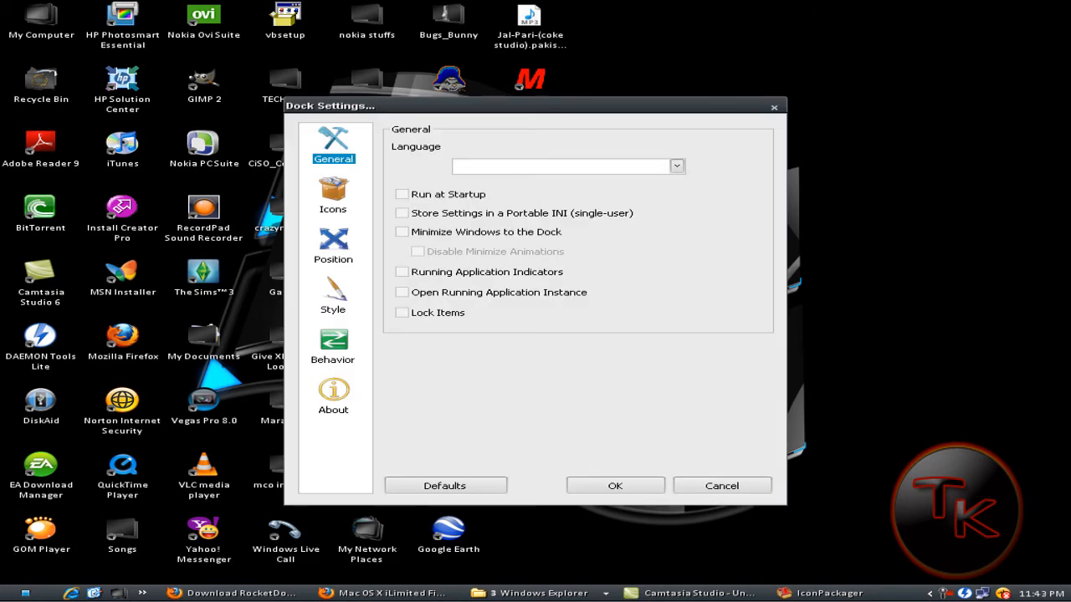
Step: Set the dock's Screen Position to Bottom on the Position page
{"action": "left_click", "coordinate": [333, 248]}
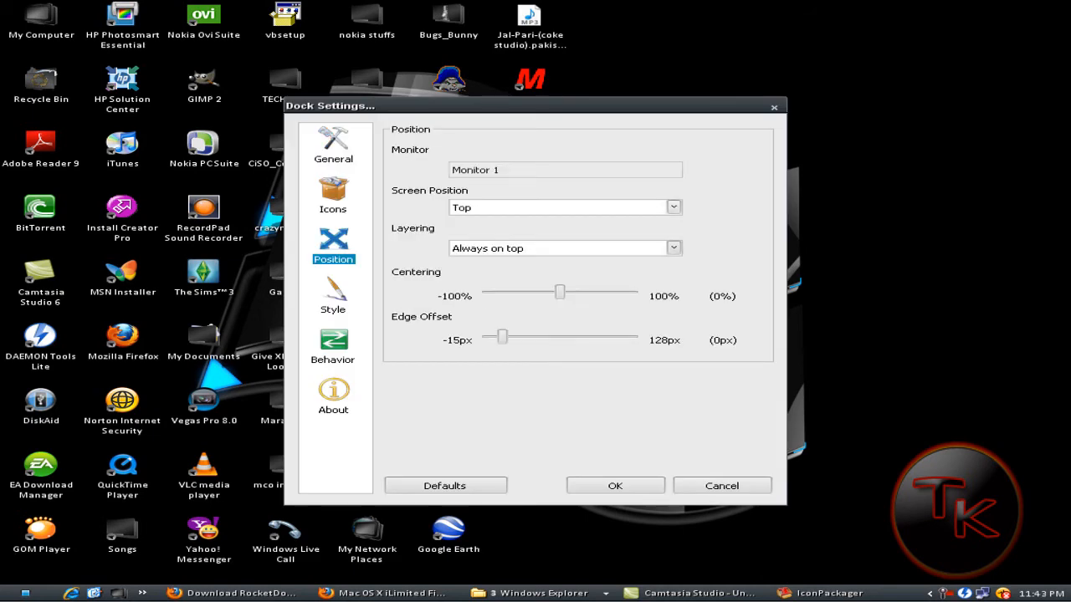
{"action": "left_click", "coordinate": [673, 207]}
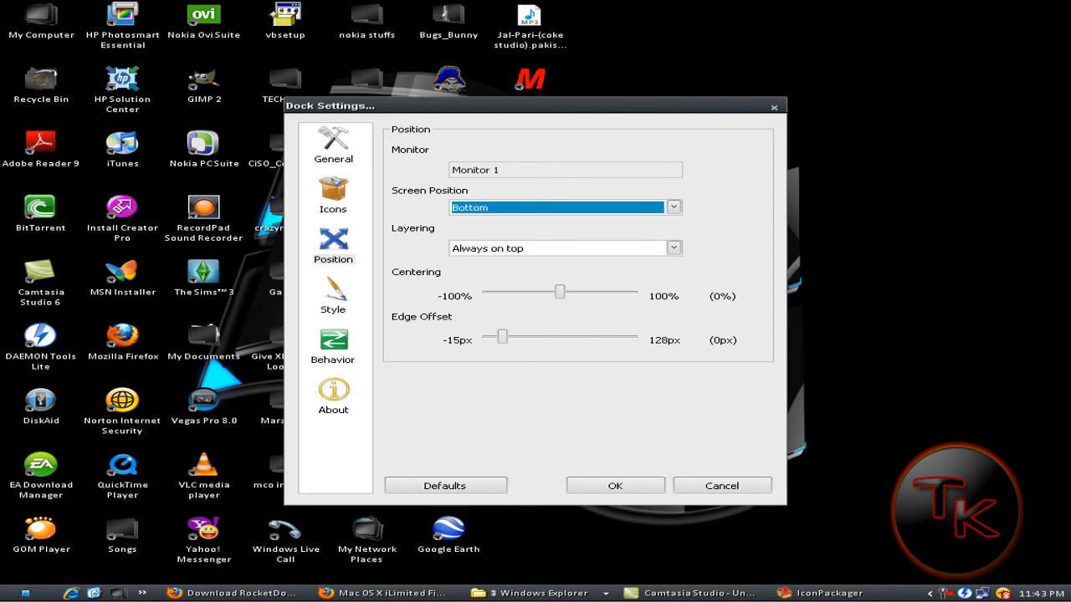
{"action": "left_click", "coordinate": [673, 207]}
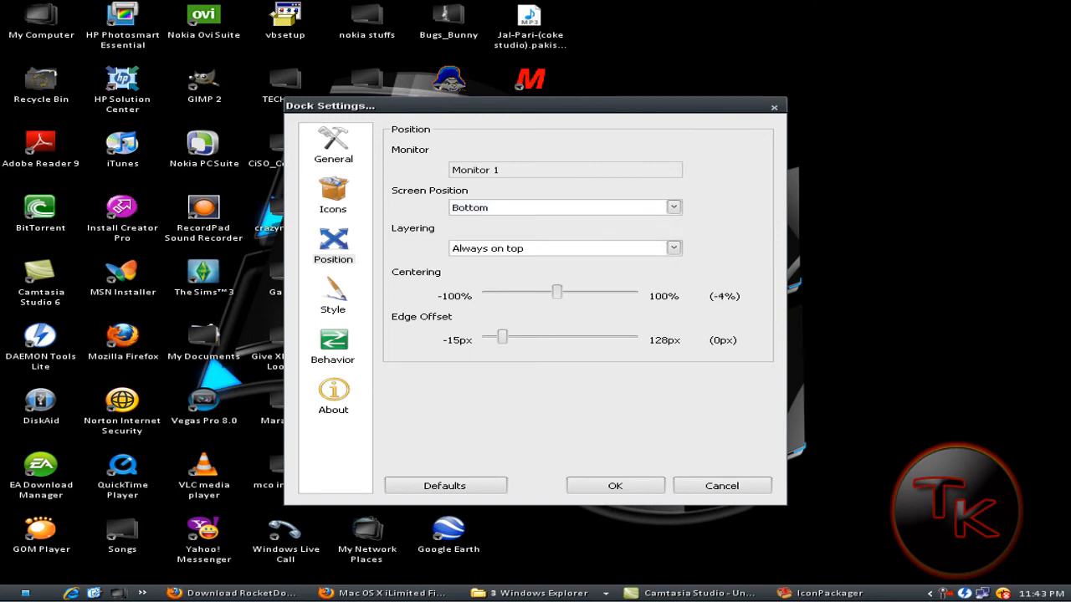
Step: Adjust the dock sliders to about 16% centering and a 34px edge offset
{"action": "left_click_drag", "start_coordinate": [557, 291], "coordinate": [547, 291]}
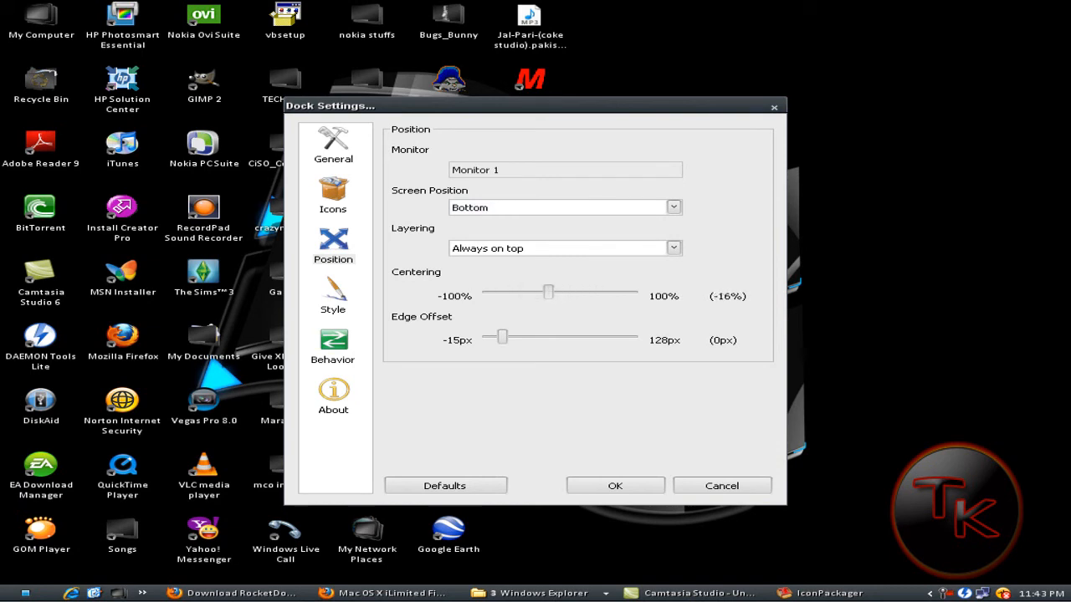
{"action": "left_click_drag", "start_coordinate": [549, 291], "coordinate": [561, 291]}
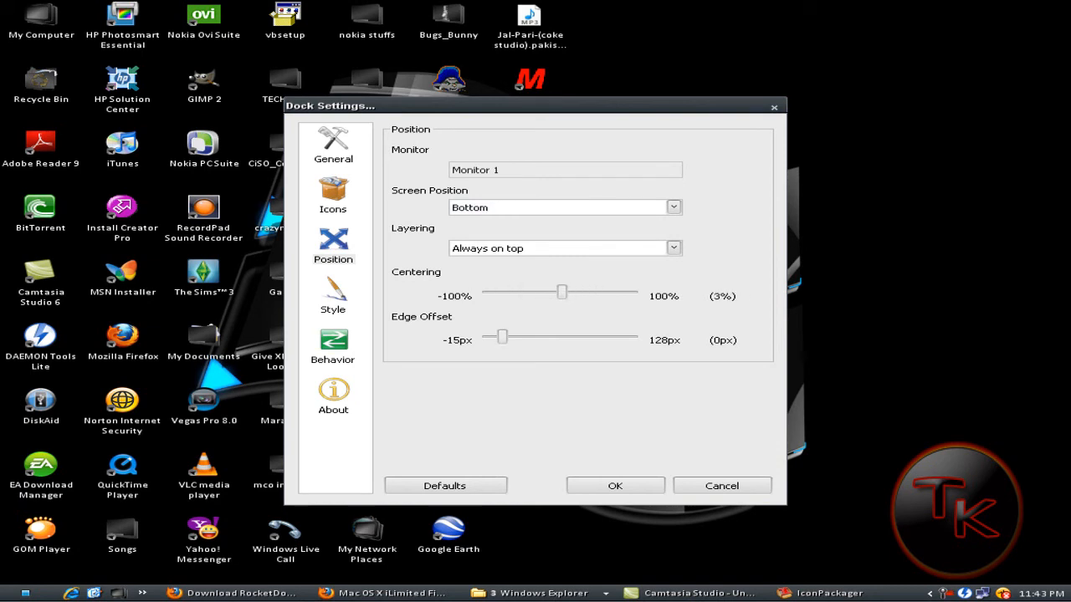
{"action": "left_click_drag", "start_coordinate": [502, 338], "coordinate": [544, 338]}
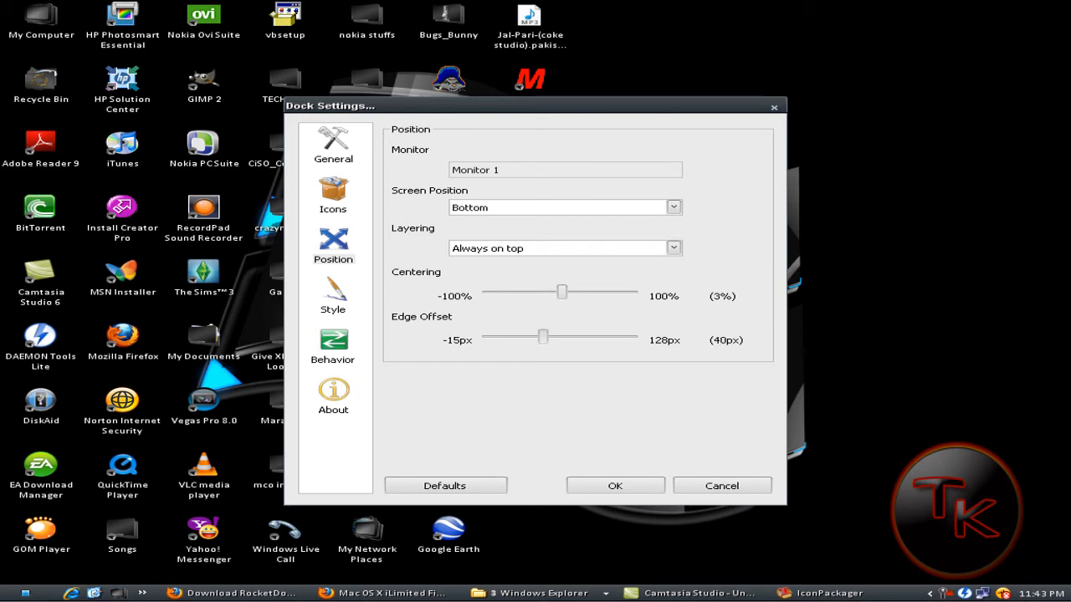
{"action": "left_click_drag", "start_coordinate": [544, 336], "coordinate": [535, 337]}
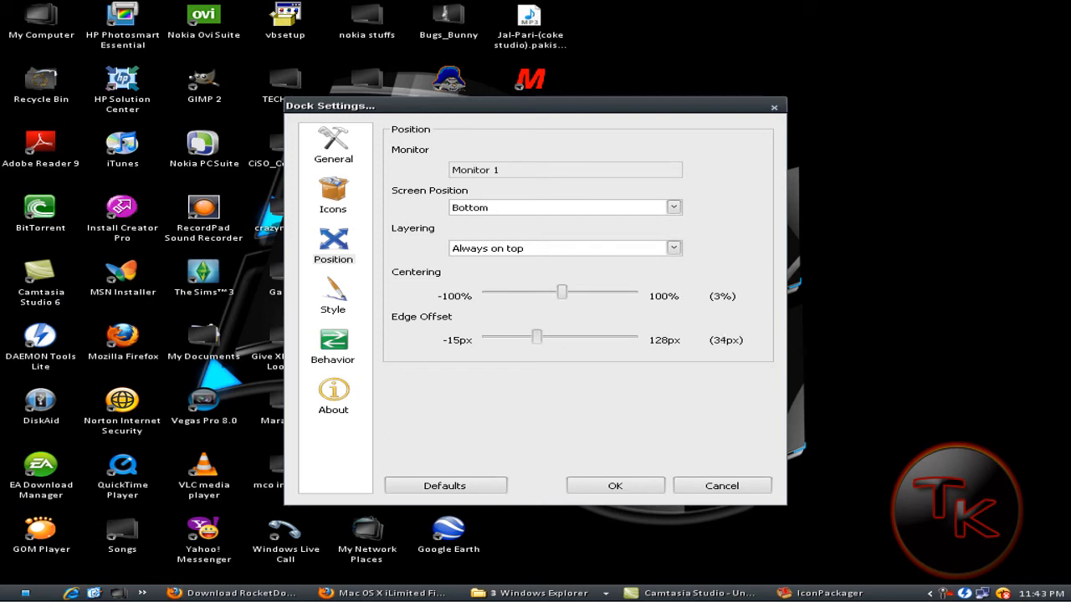
{"action": "left_click_drag", "start_coordinate": [562, 291], "coordinate": [617, 291]}
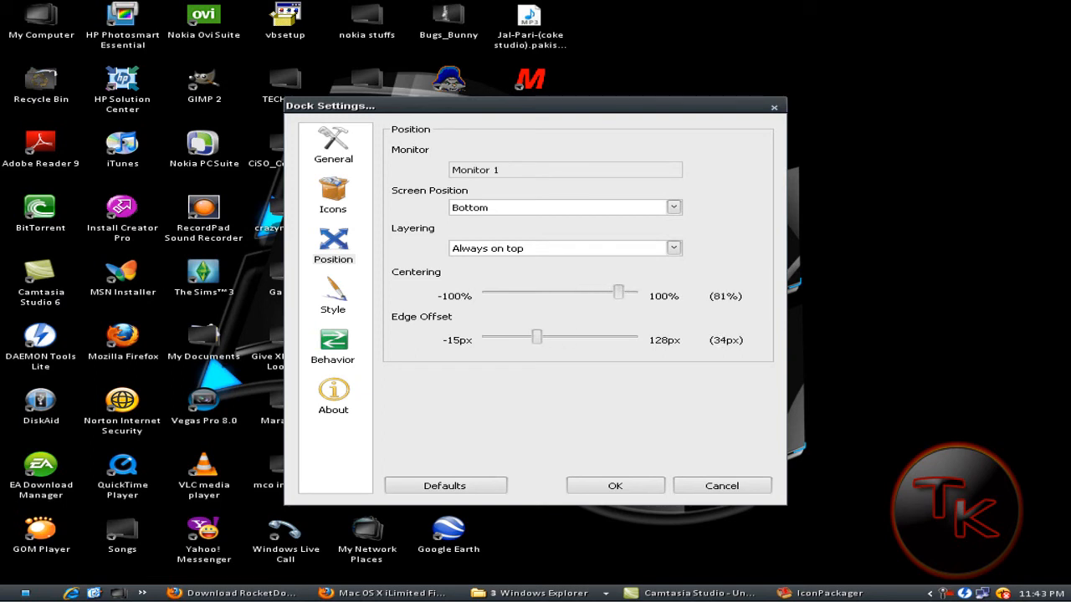
{"action": "left_click_drag", "start_coordinate": [617, 290], "coordinate": [607, 289]}
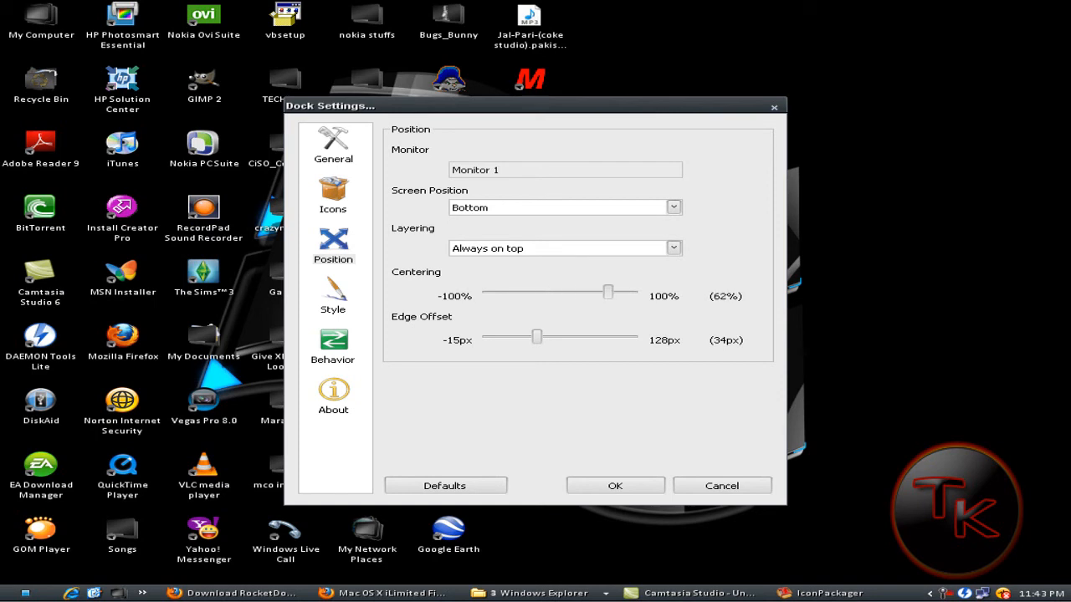
{"action": "left_click_drag", "start_coordinate": [606, 294], "coordinate": [572, 293]}
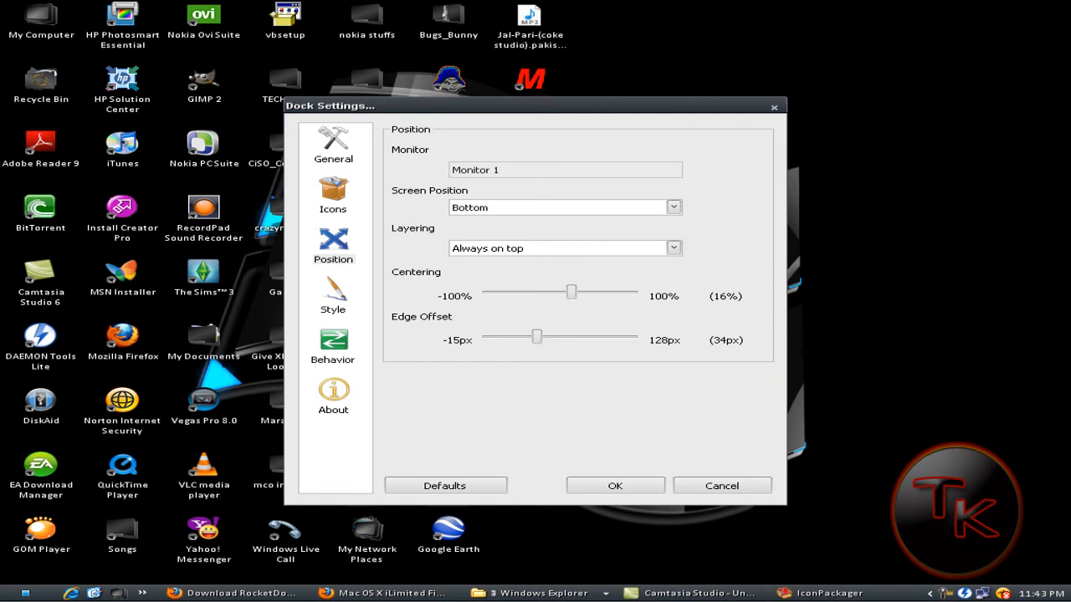
Step: On the Icons page, try lower opacities and settle on 100% icon opacity
{"action": "left_click", "coordinate": [333, 198]}
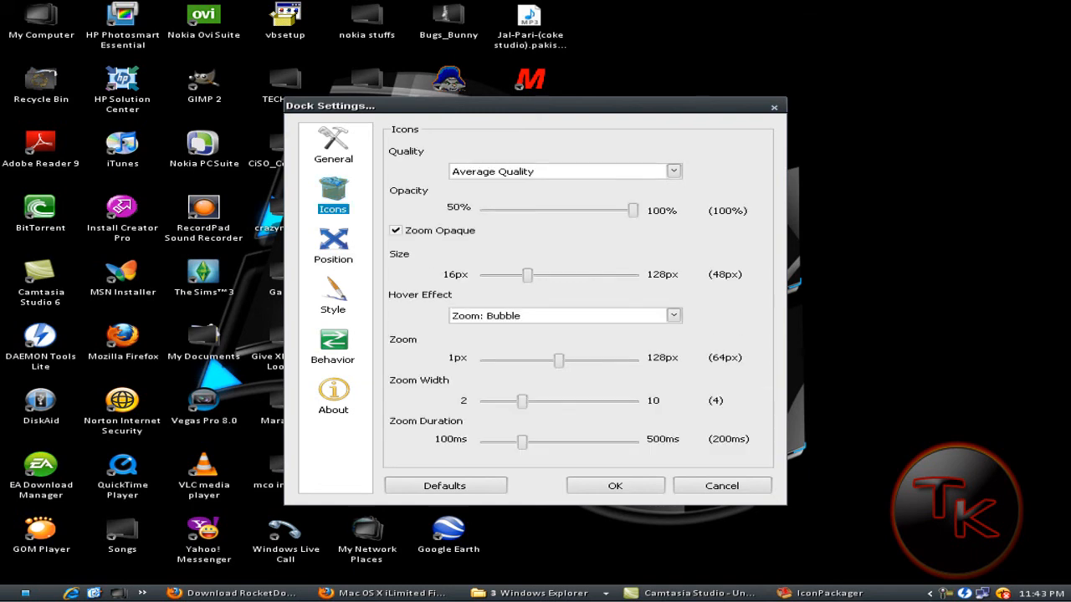
{"action": "left_click_drag", "start_coordinate": [632, 211], "coordinate": [539, 210]}
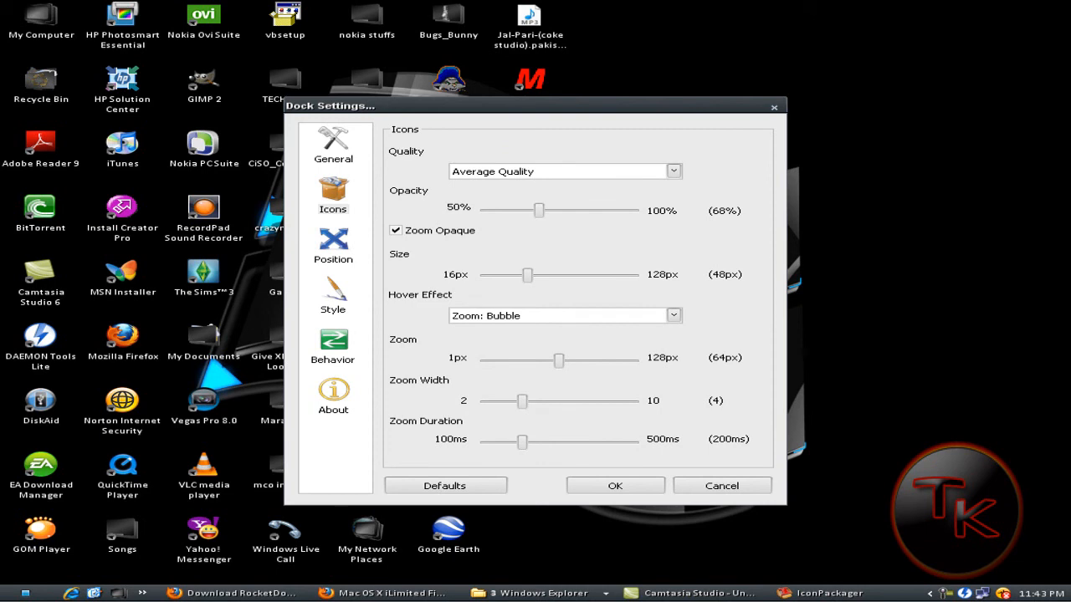
{"action": "left_click_drag", "start_coordinate": [539, 211], "coordinate": [515, 211]}
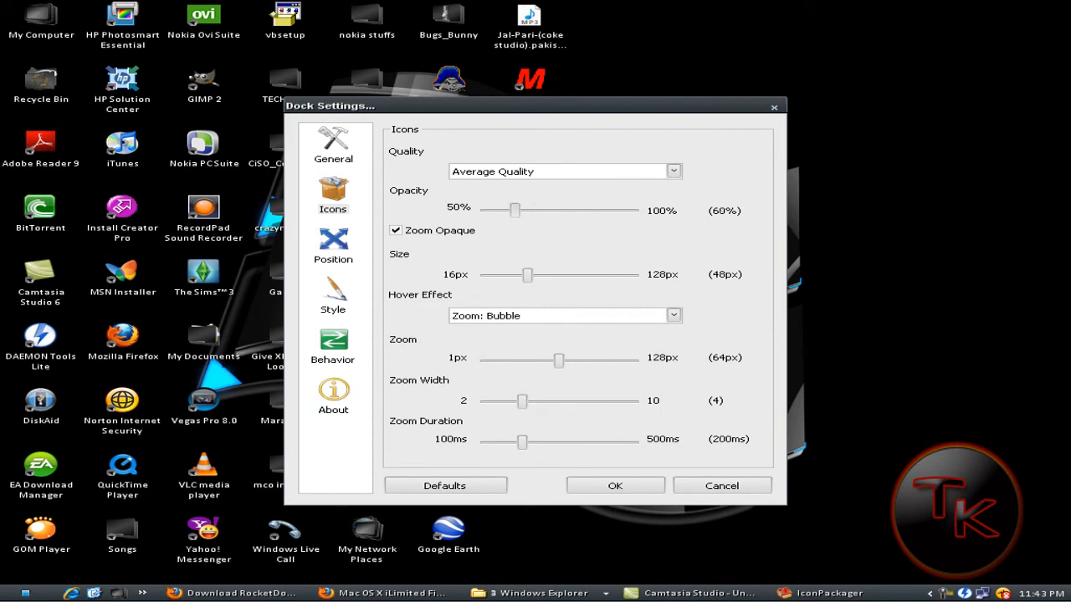
{"action": "left_click_drag", "start_coordinate": [515, 211], "coordinate": [512, 211]}
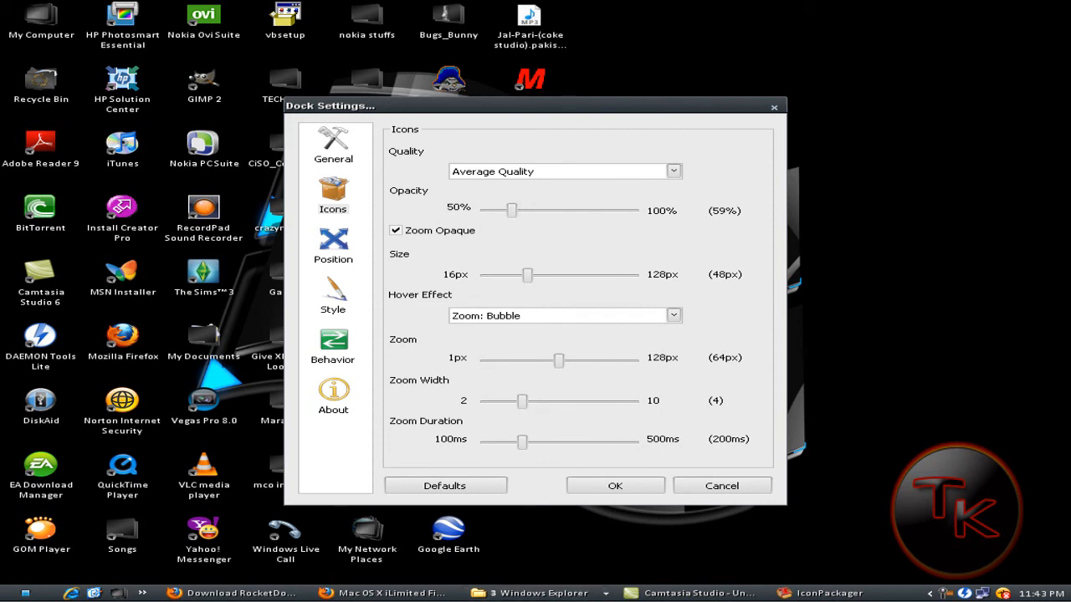
{"action": "left_click_drag", "start_coordinate": [512, 211], "coordinate": [632, 211]}
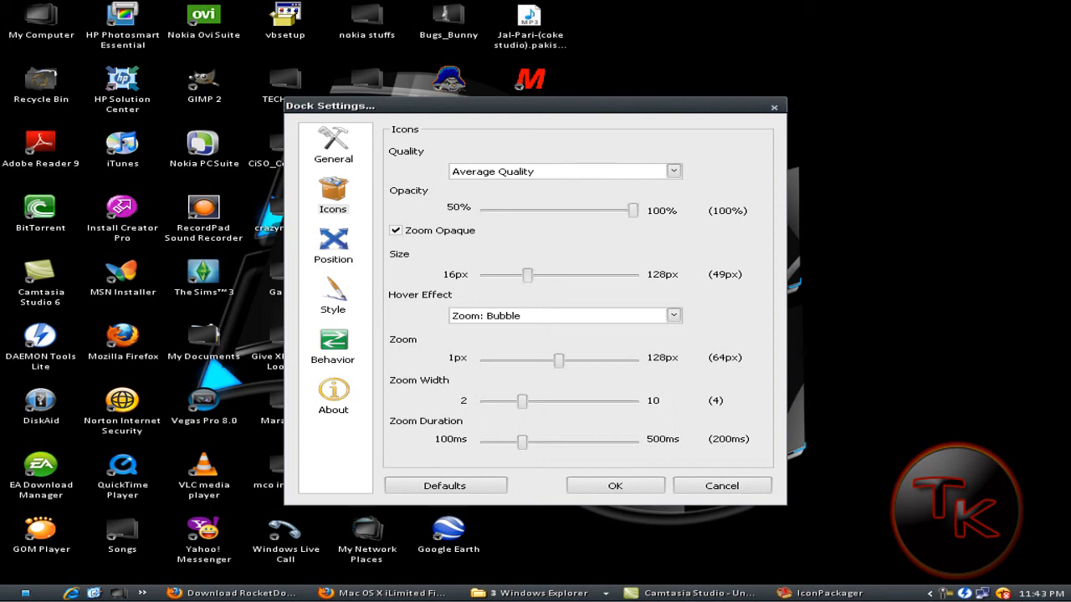
Step: Set icon size to 38px and hover zoom to 26px, then confirm the dock settings
{"action": "left_click_drag", "start_coordinate": [527, 275], "coordinate": [565, 274]}
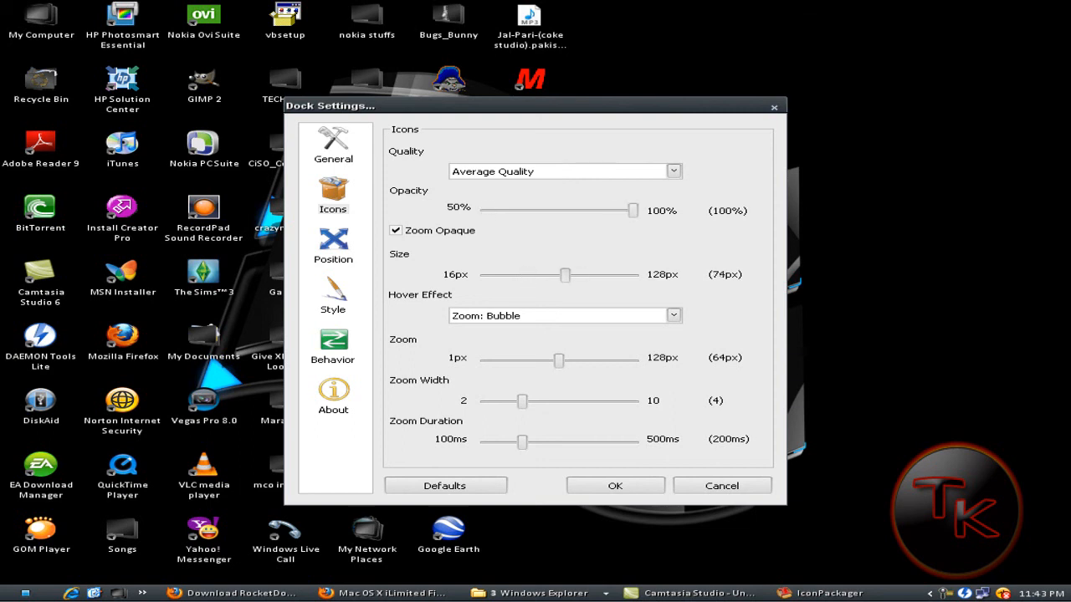
{"action": "left_click_drag", "start_coordinate": [566, 274], "coordinate": [515, 274]}
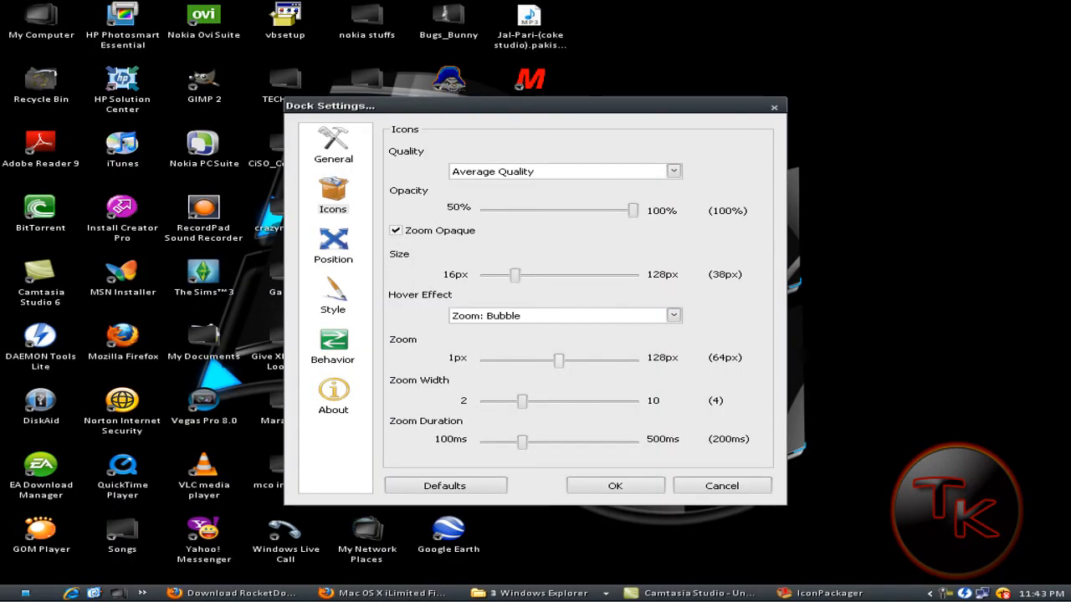
{"action": "left_click_drag", "start_coordinate": [559, 358], "coordinate": [515, 358]}
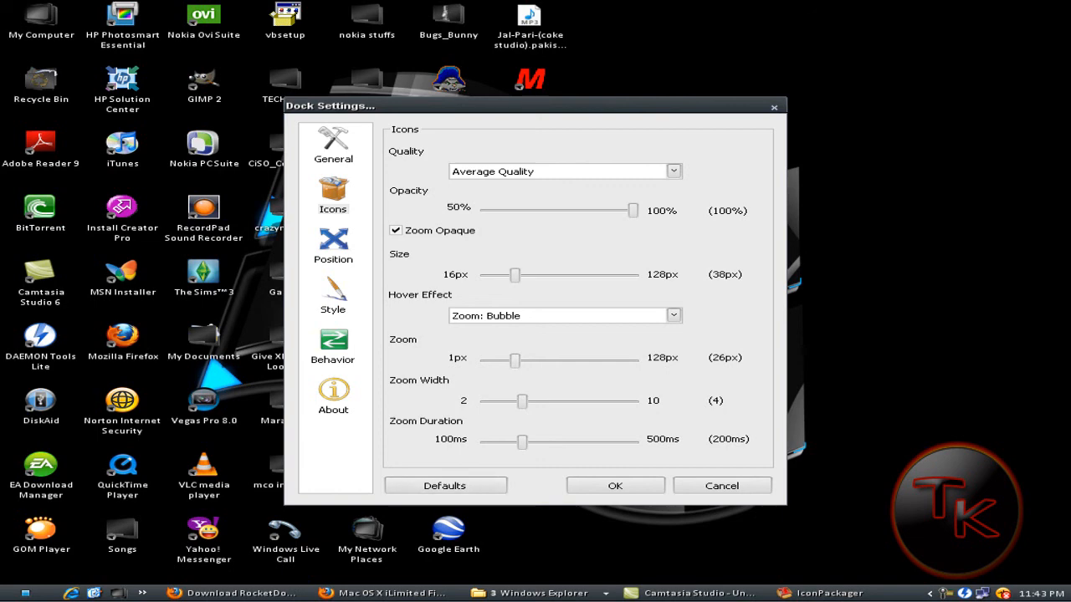
{"action": "left_click", "coordinate": [721, 485]}
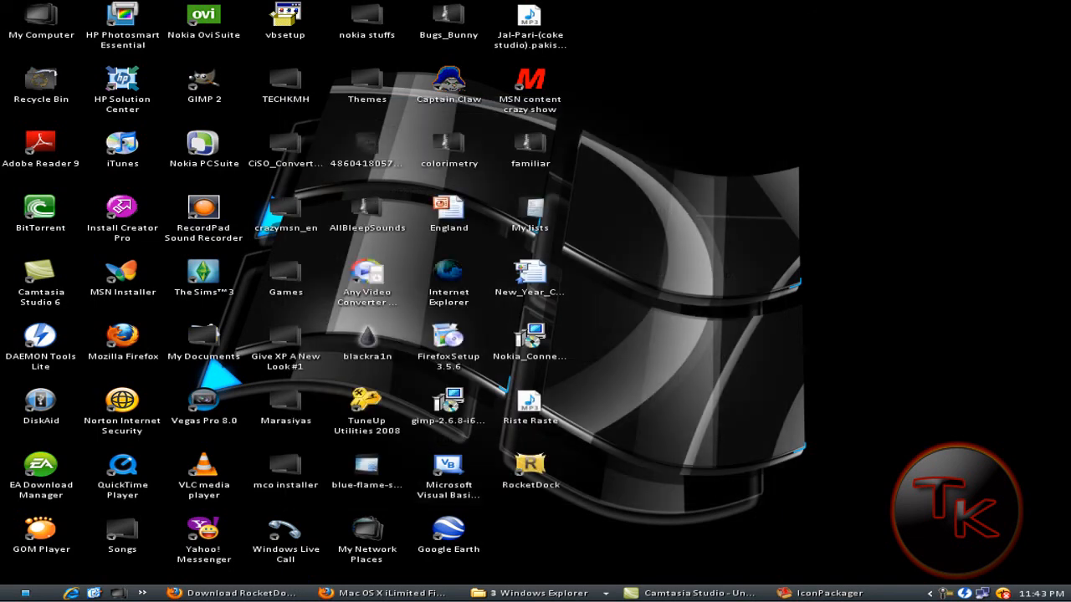
{"action": "left_click", "coordinate": [531, 466]}
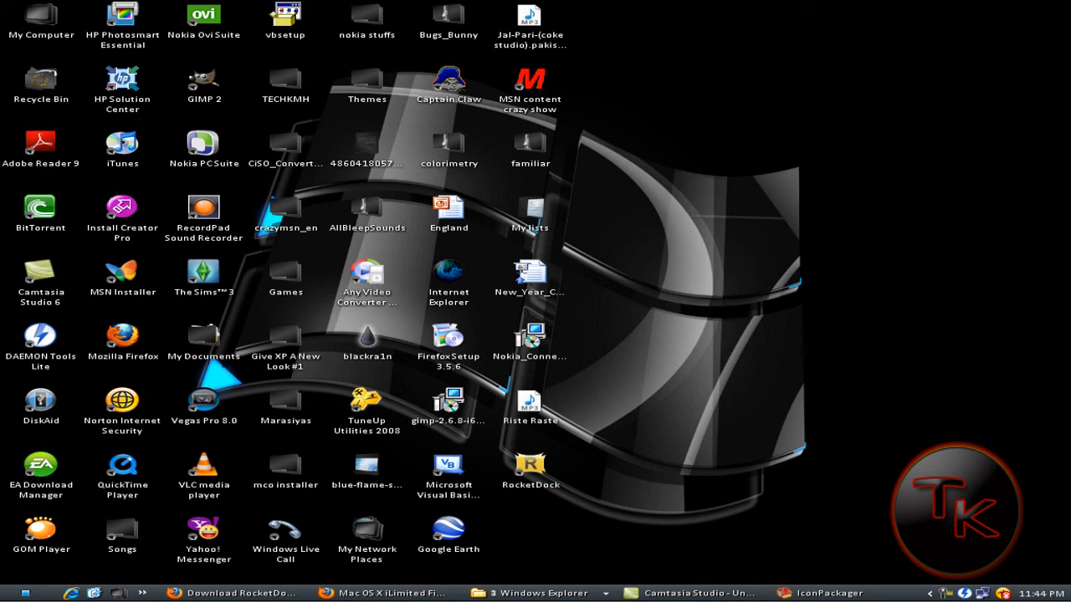
{"action": "left_click", "coordinate": [285, 278]}
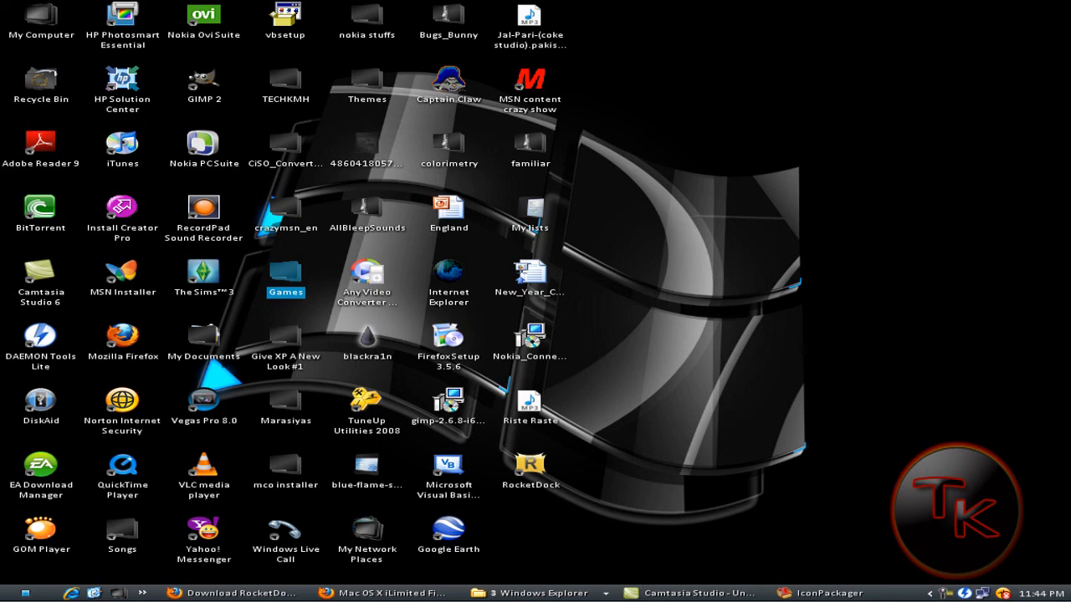
{"action": "double_click", "coordinate": [285, 274]}
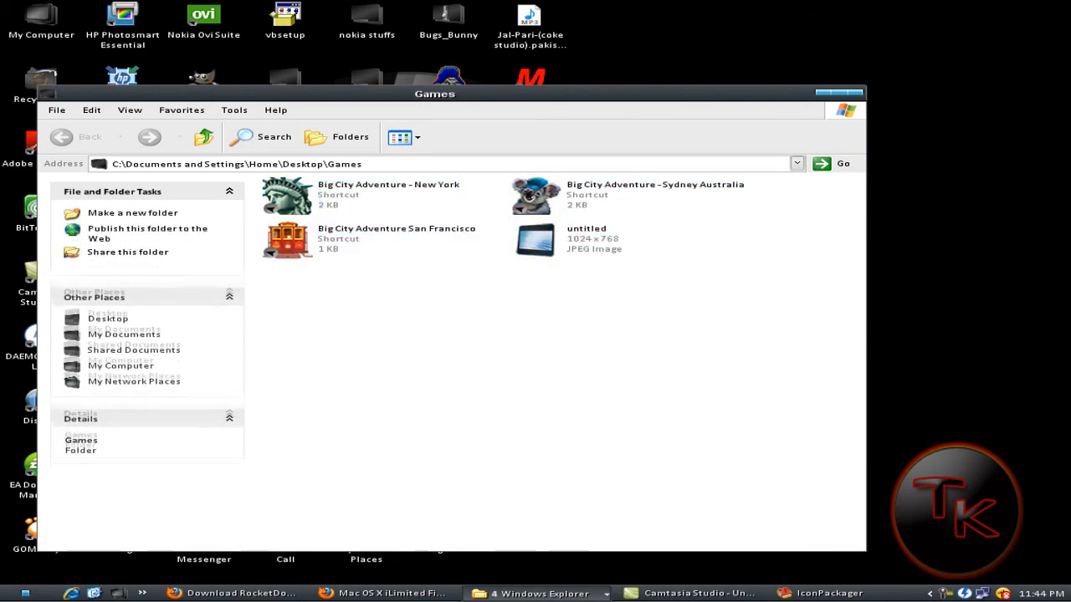
{"action": "left_click", "coordinate": [852, 94]}
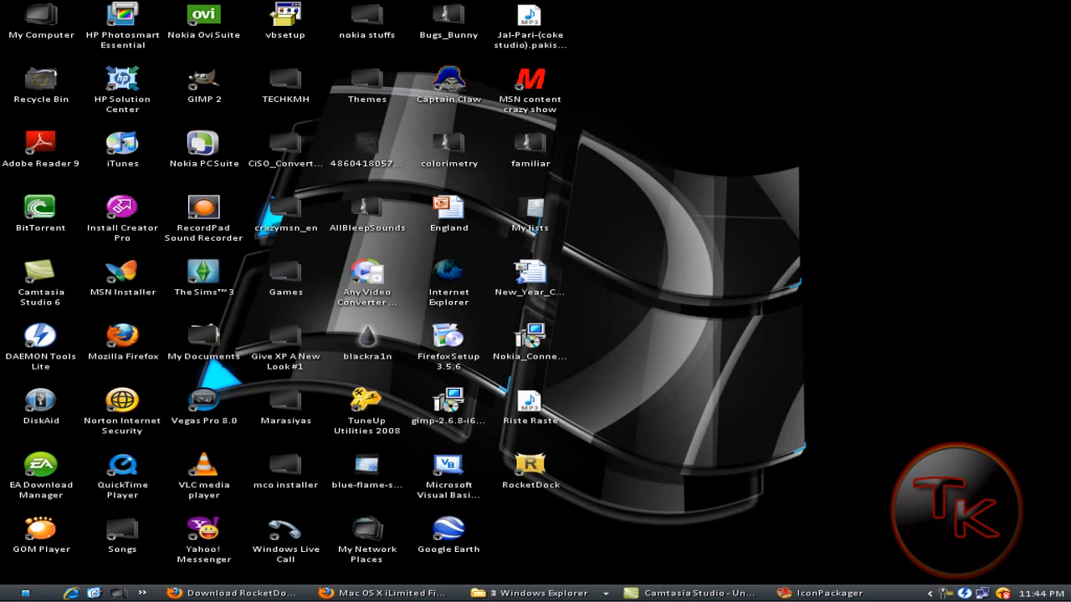